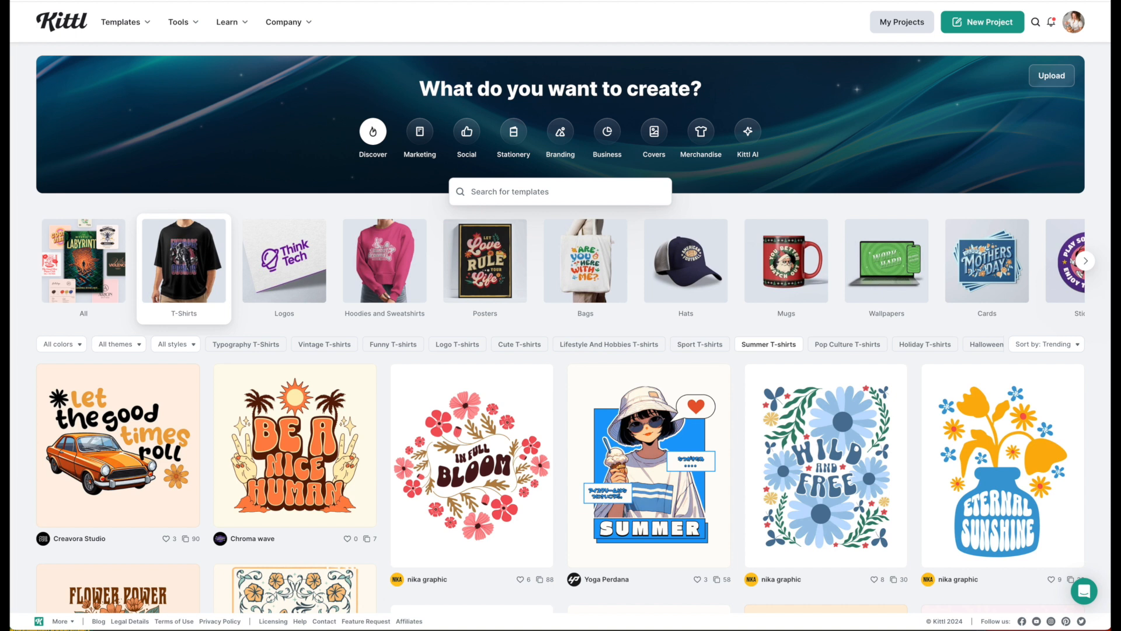
- Browse the home template gallery, then go to My Projects
scroll("down", 3)
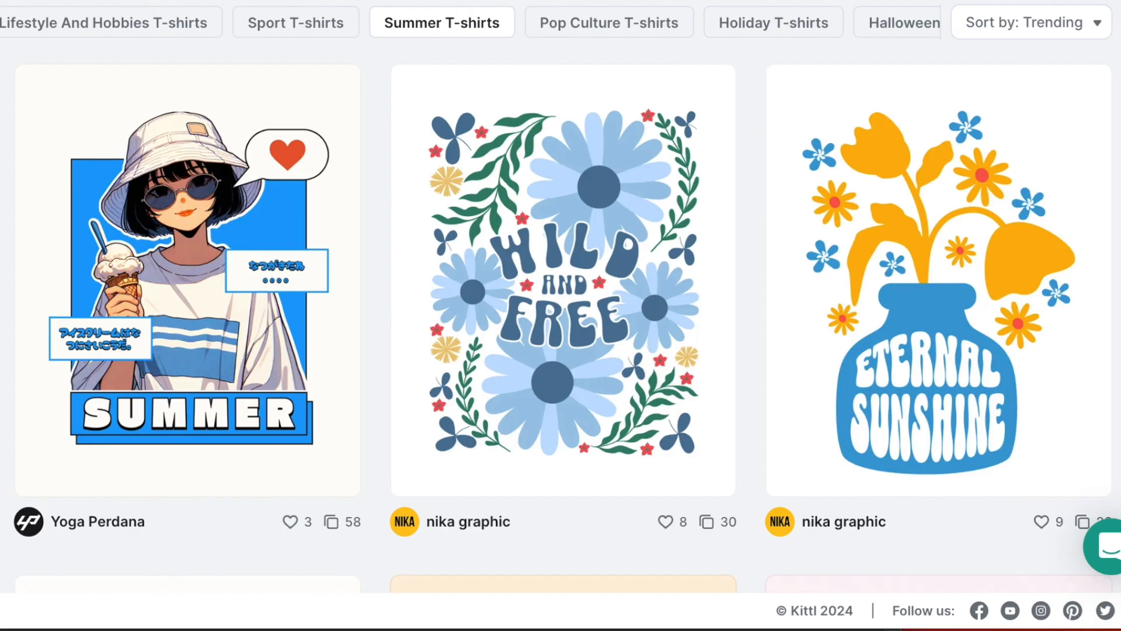
scroll("up", 3)
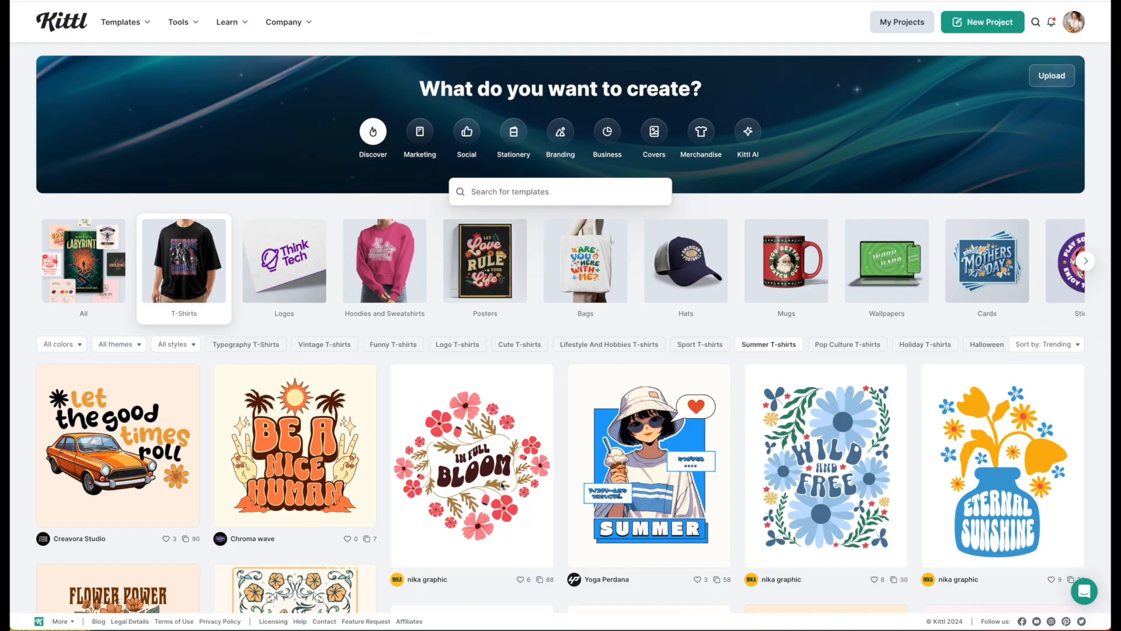
left_click(902, 21)
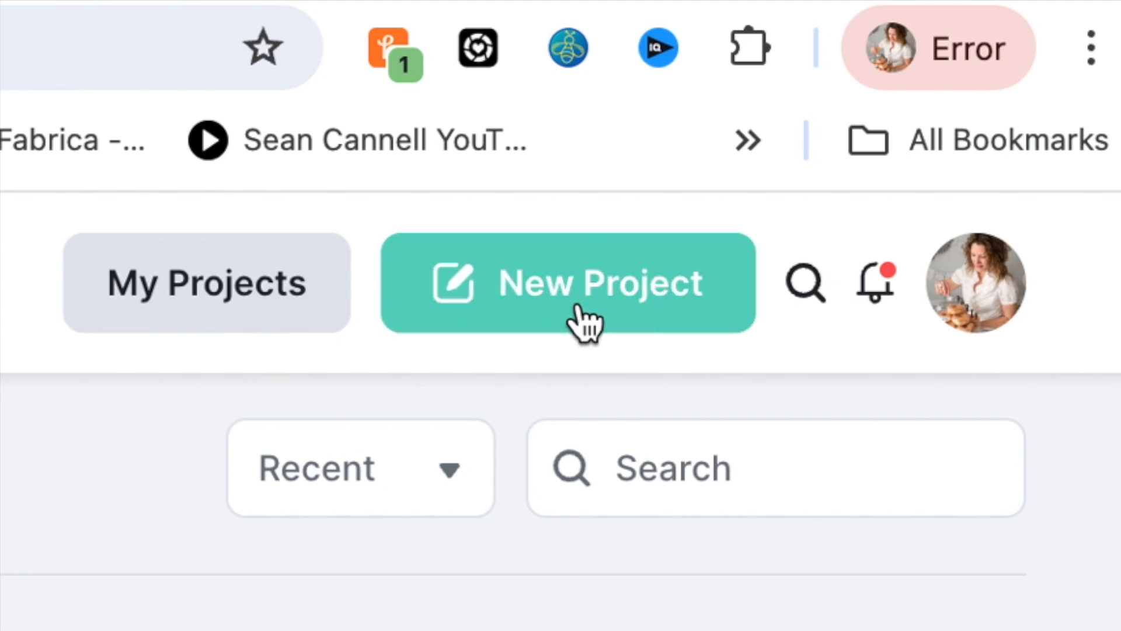
- Create a new project from the POD Presets at the Printify T-Shirt size, 4200 × 4800 px
left_click(568, 282)
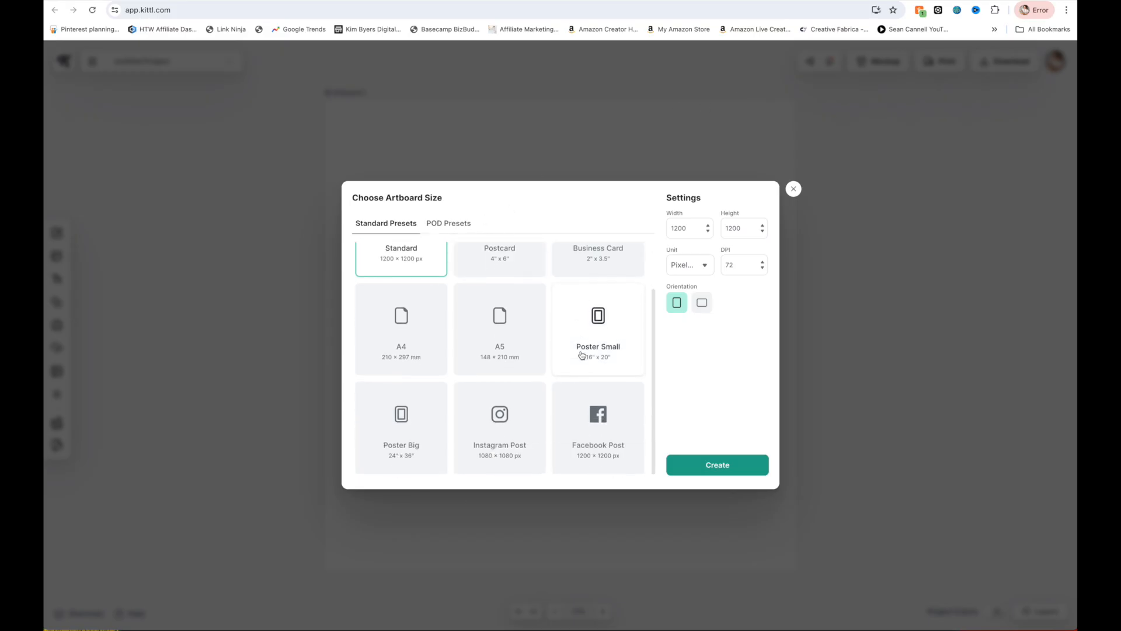
left_click(448, 223)
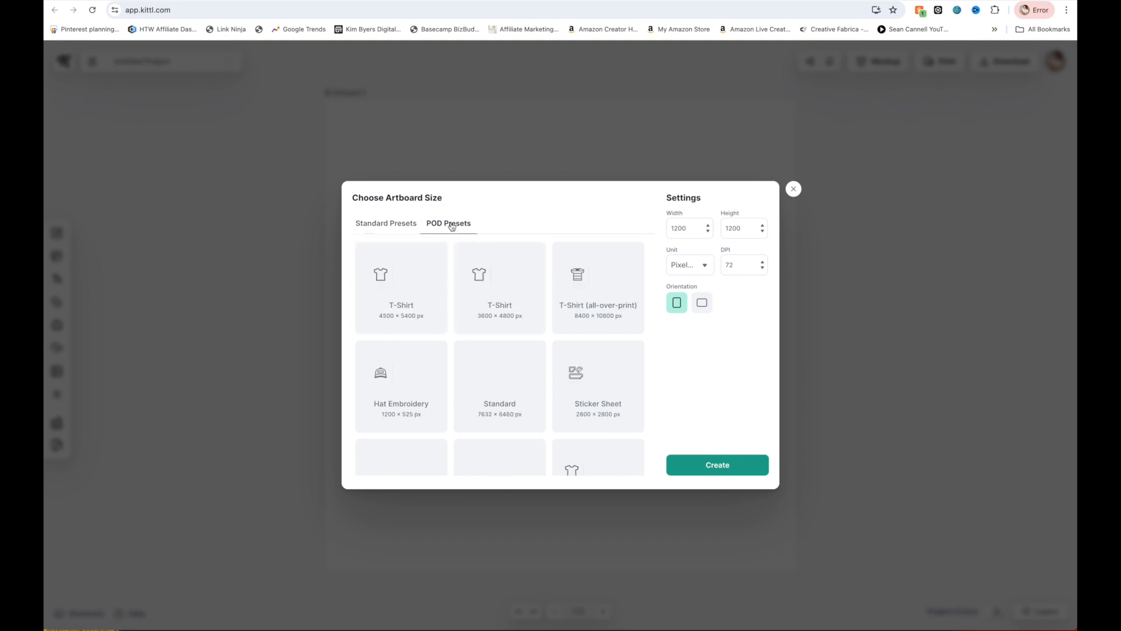
scroll("down", 3)
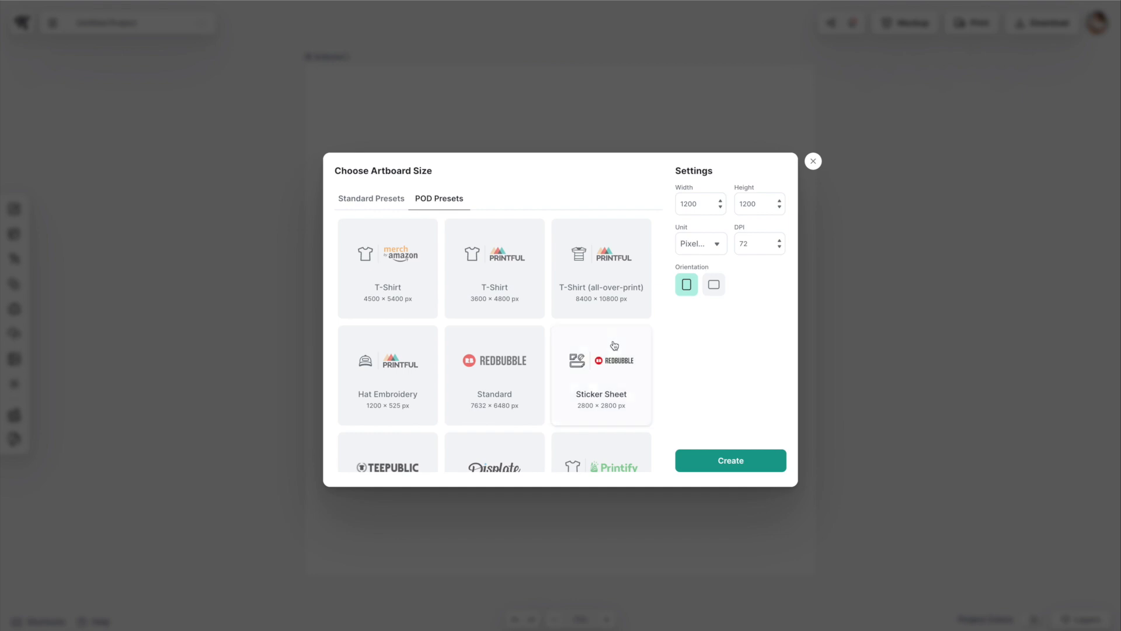
left_click(601, 389)
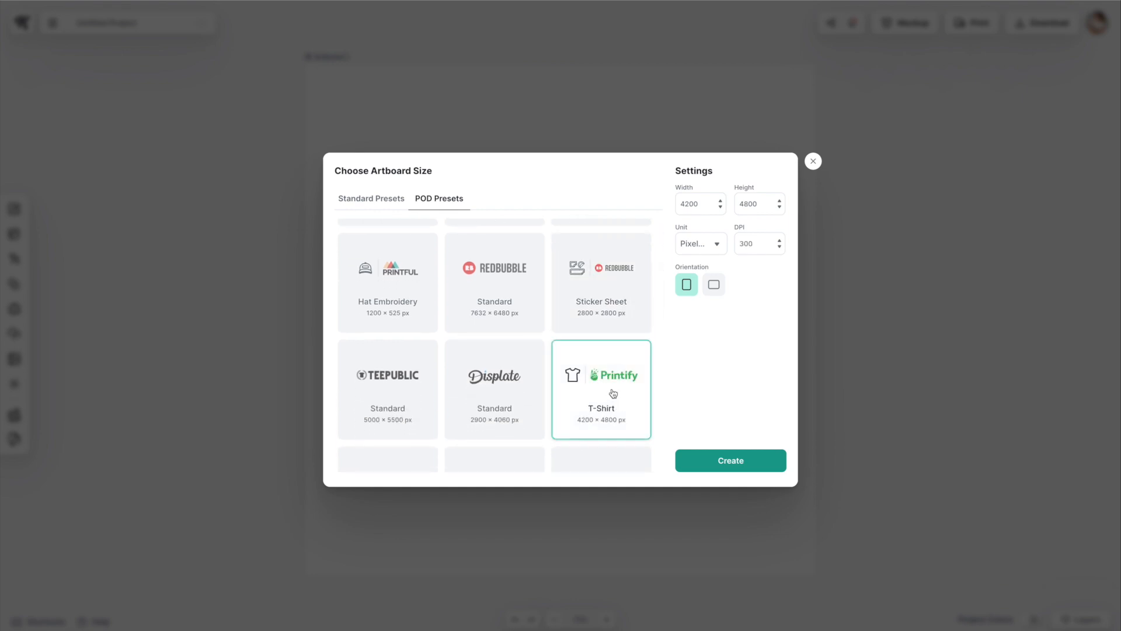
left_click(729, 460)
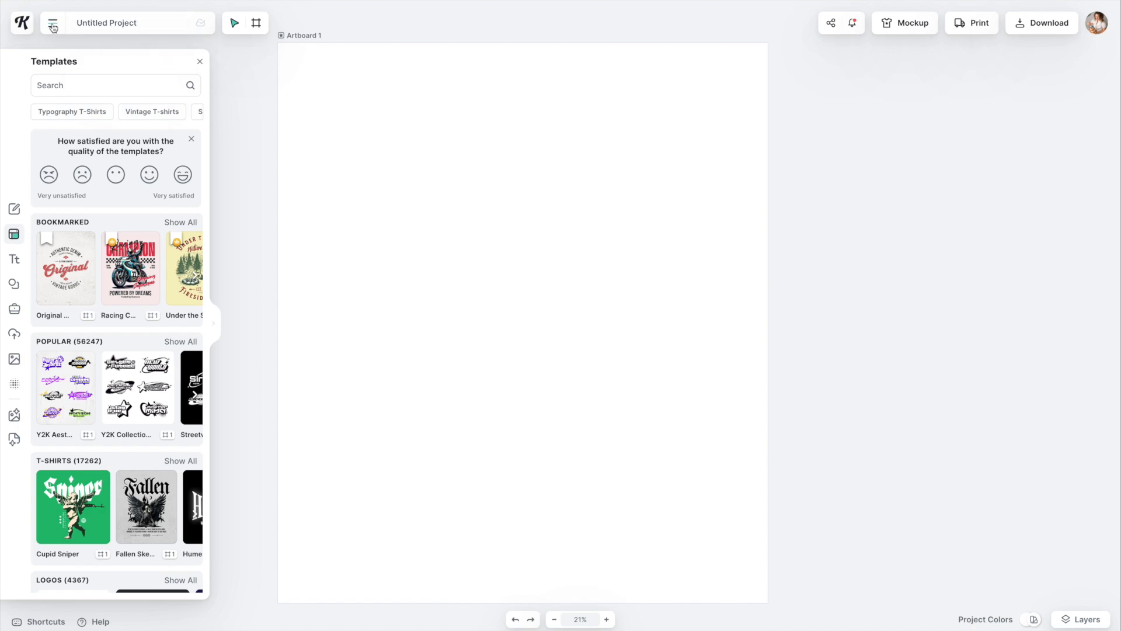
- Open the project's hamburger menu
left_click(53, 22)
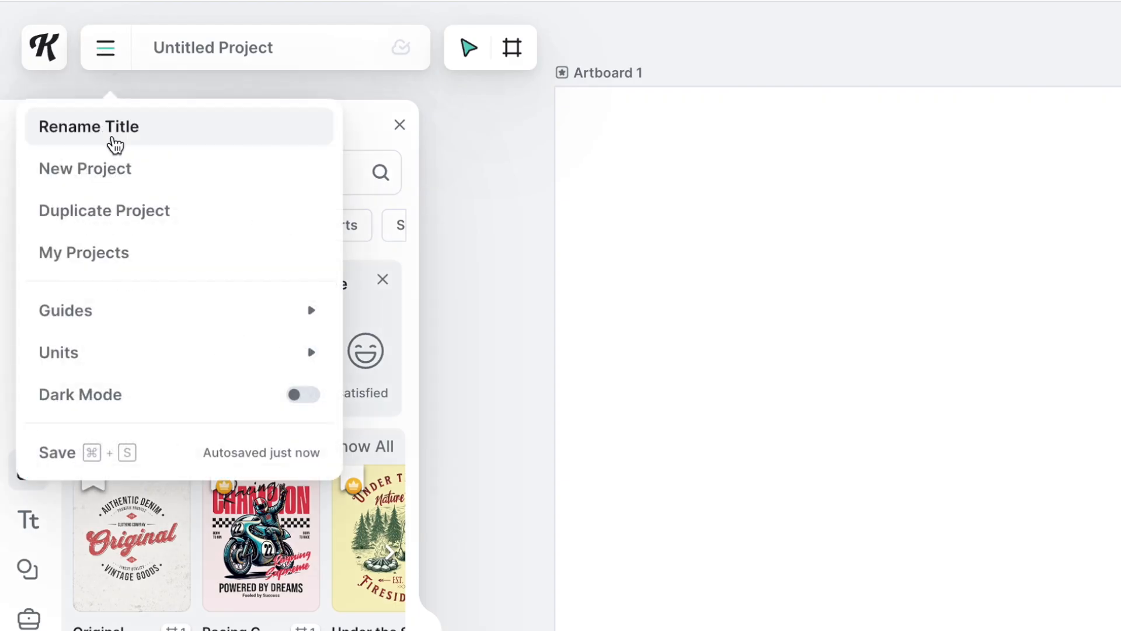
mouse_move(104, 210)
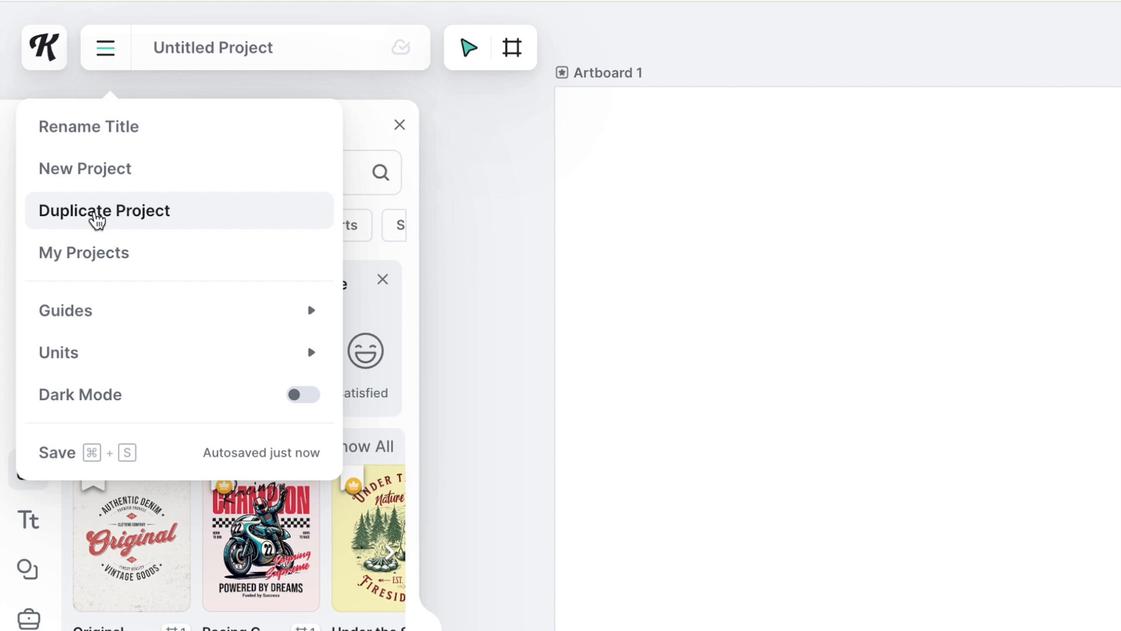
mouse_move(94, 257)
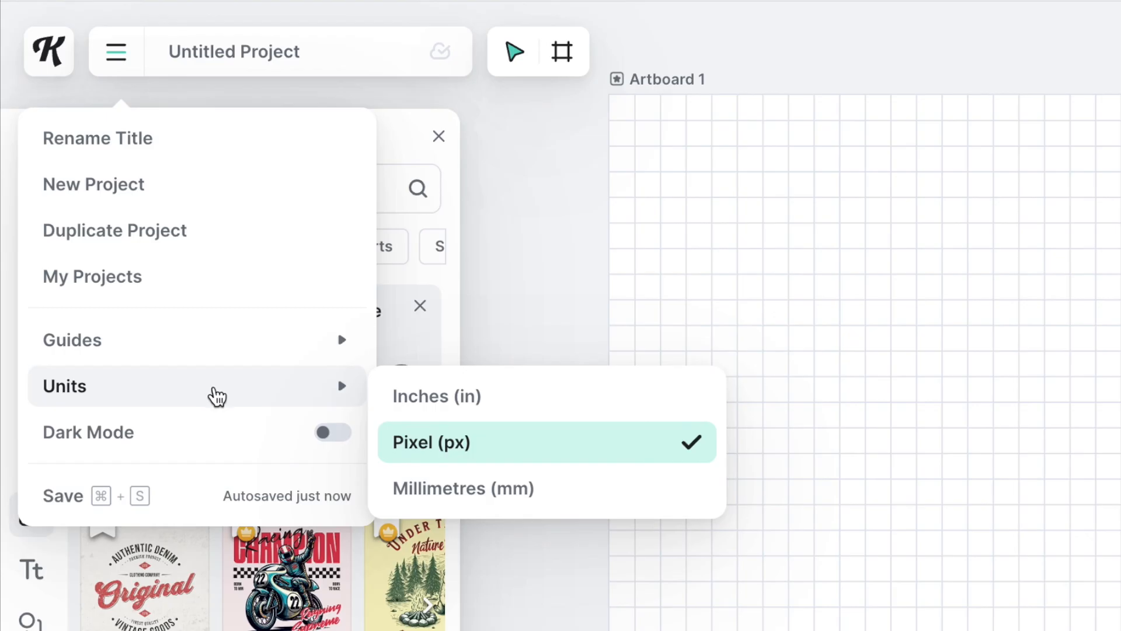
mouse_move(223, 397)
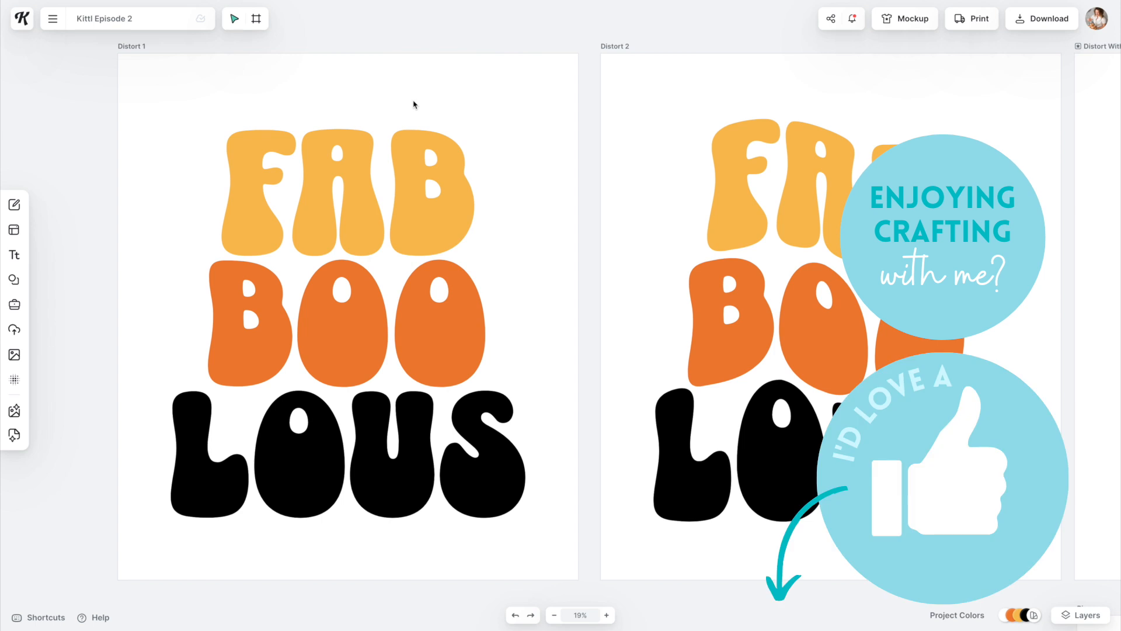
mouse_move(401, 77)
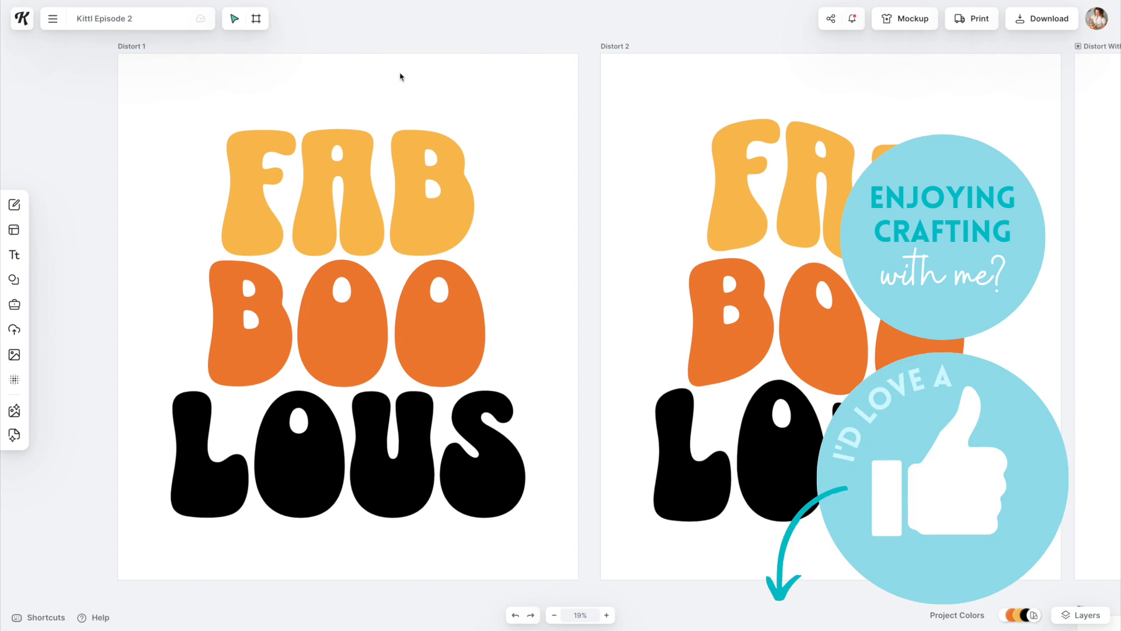
- Add a headline text to the artboard and enlarge its font size
left_click(12, 255)
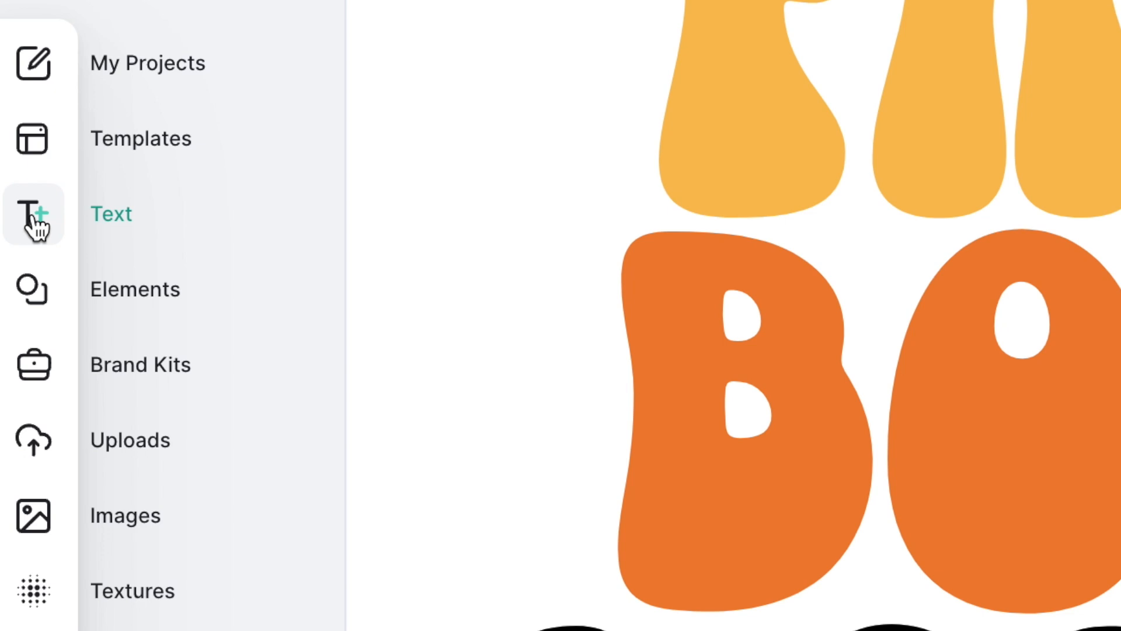
left_click(32, 212)
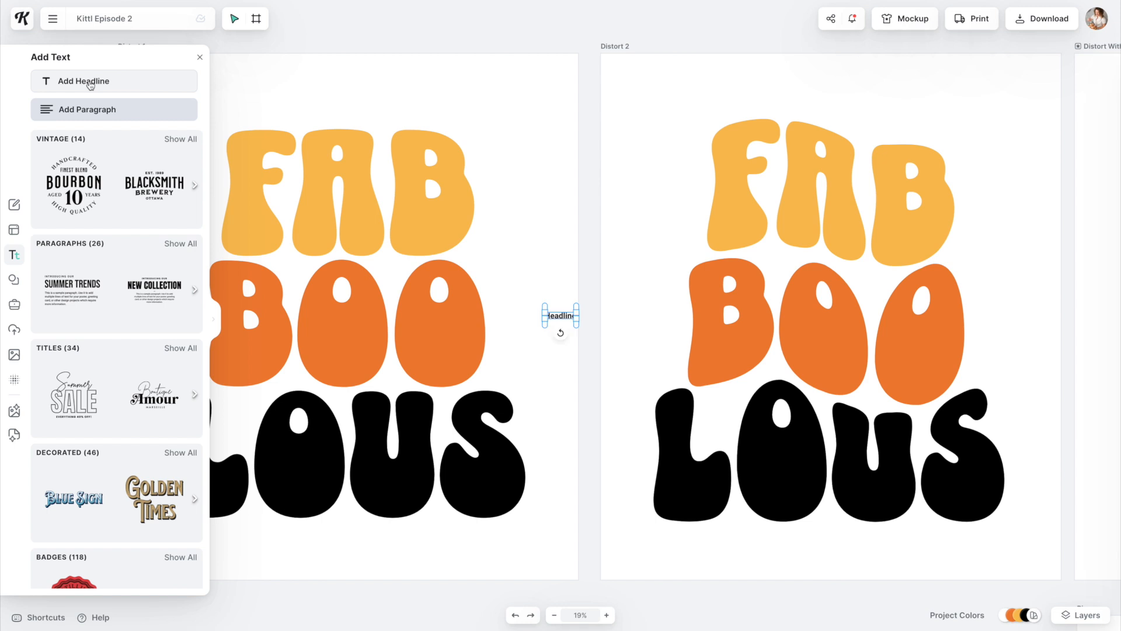
left_click(84, 80)
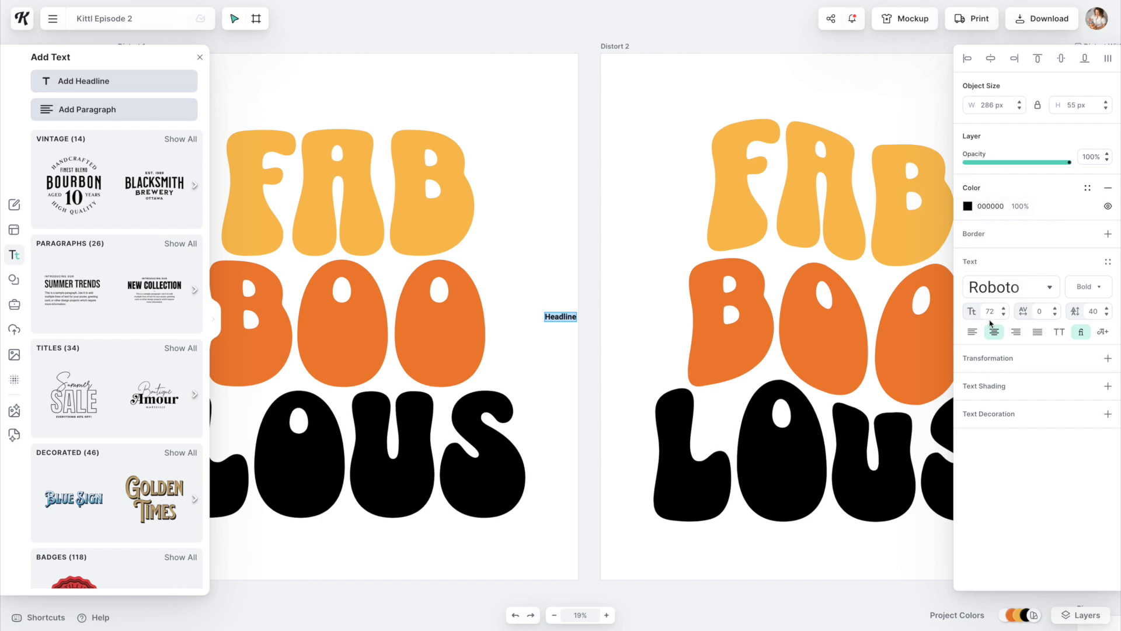
left_click(994, 331)
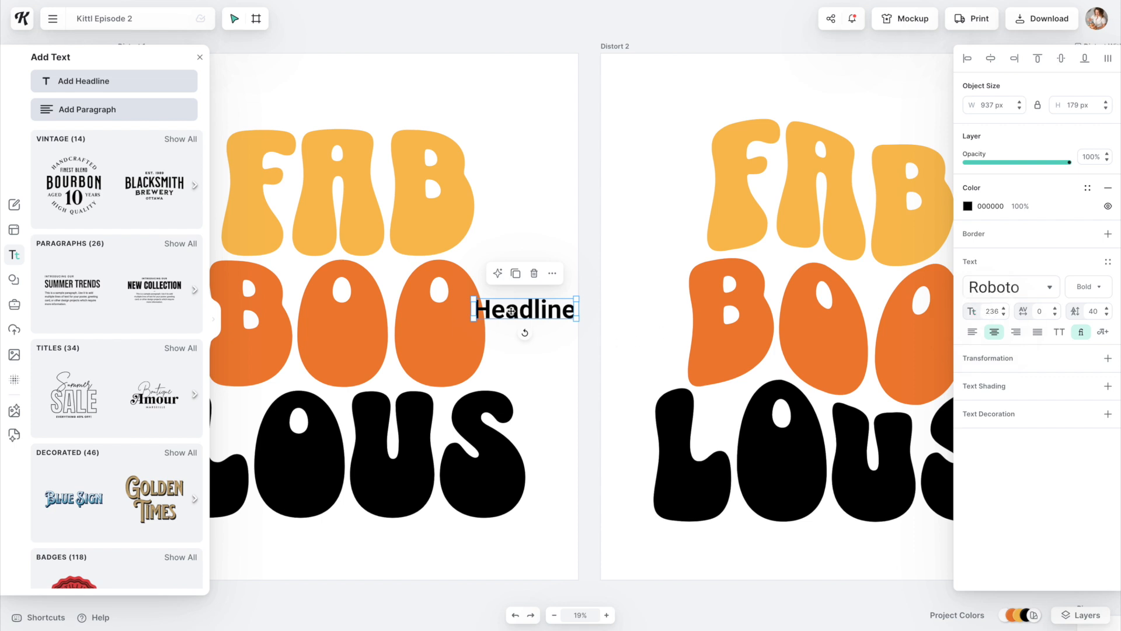
- Set the headline in the Sunny Drop typeface
left_click(1003, 288)
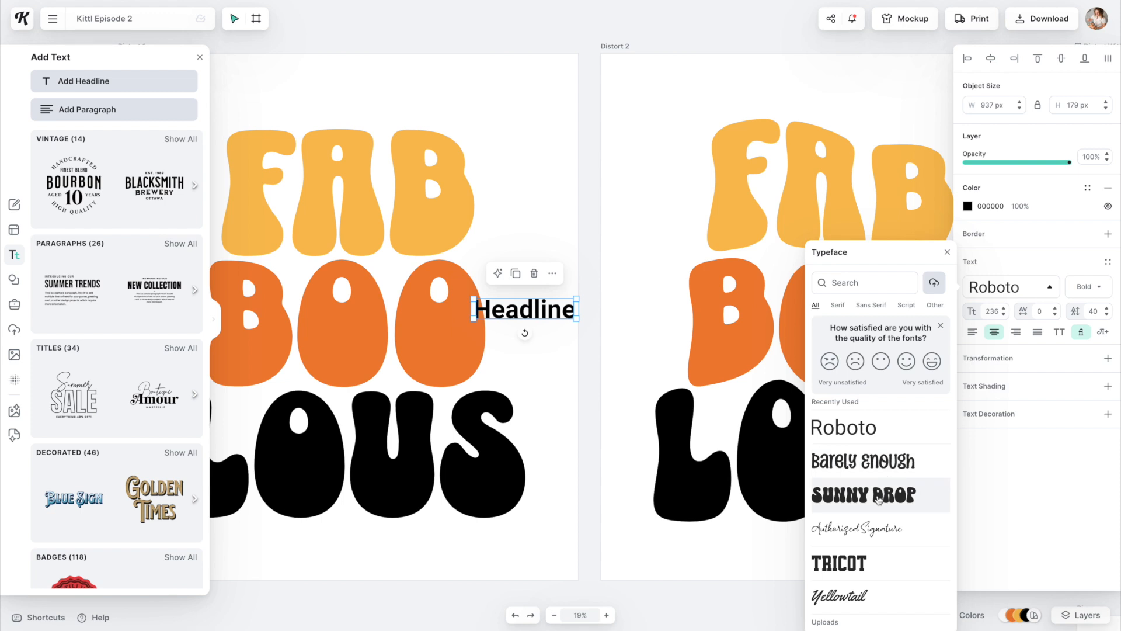
left_click(879, 495)
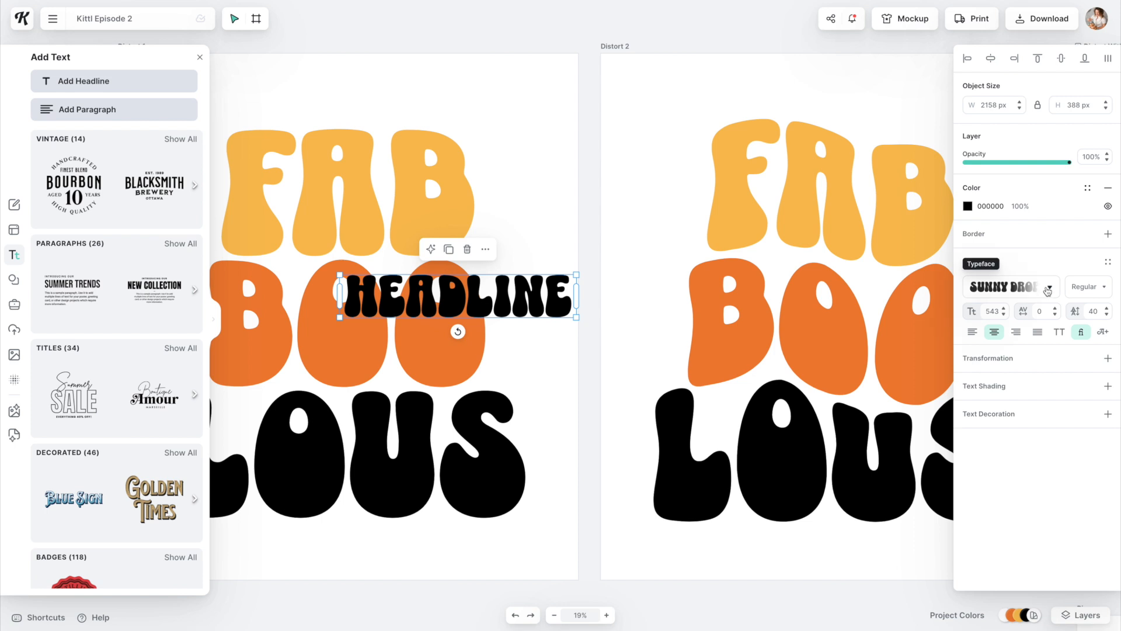
left_click(1005, 287)
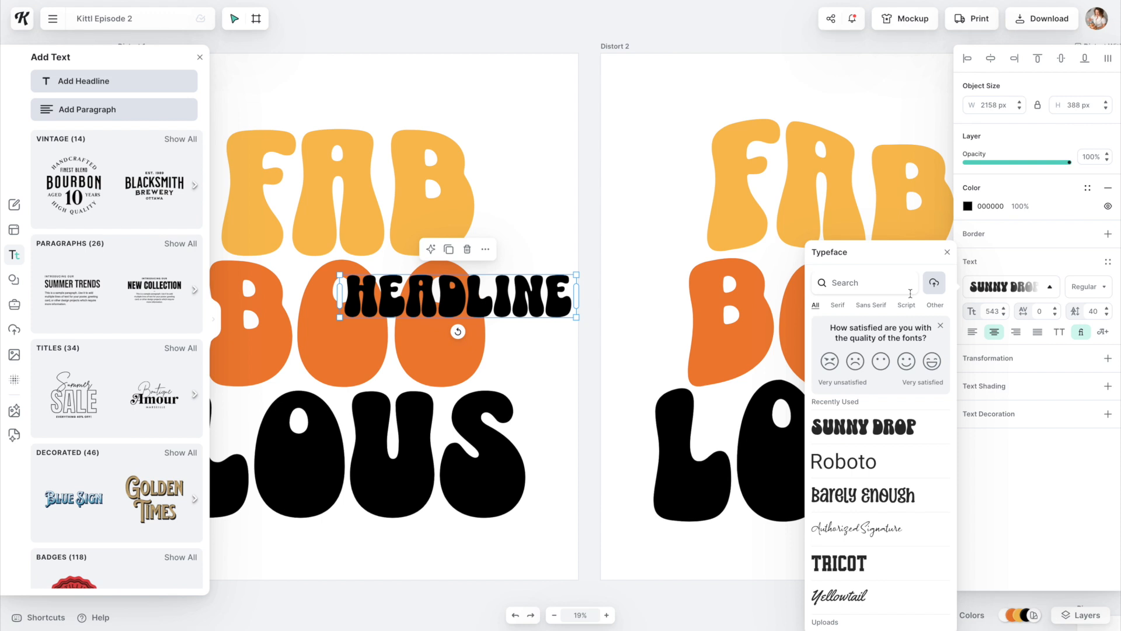
mouse_move(612, 350)
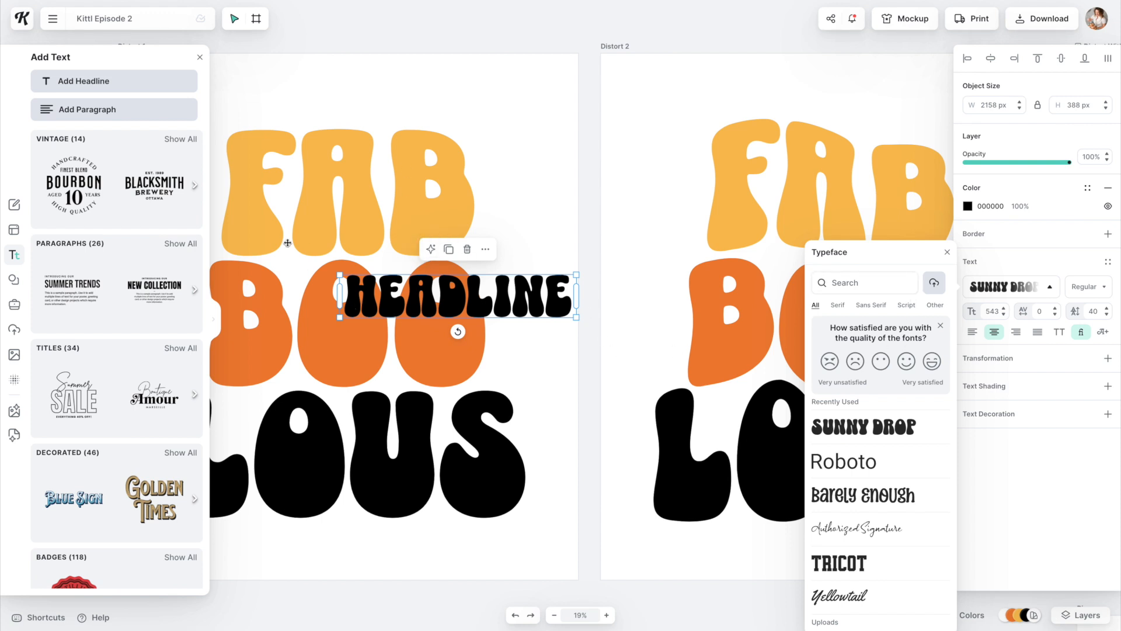
left_click(947, 253)
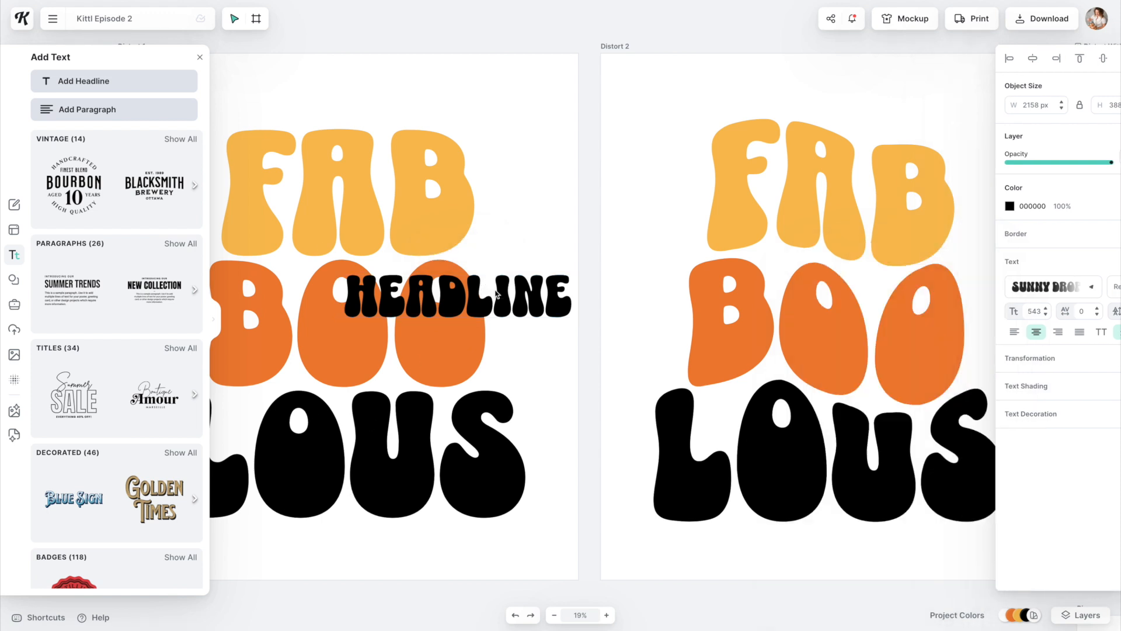
- Select the yellow FAB text and adjust its colour in the Solid Color picker
left_click(458, 292)
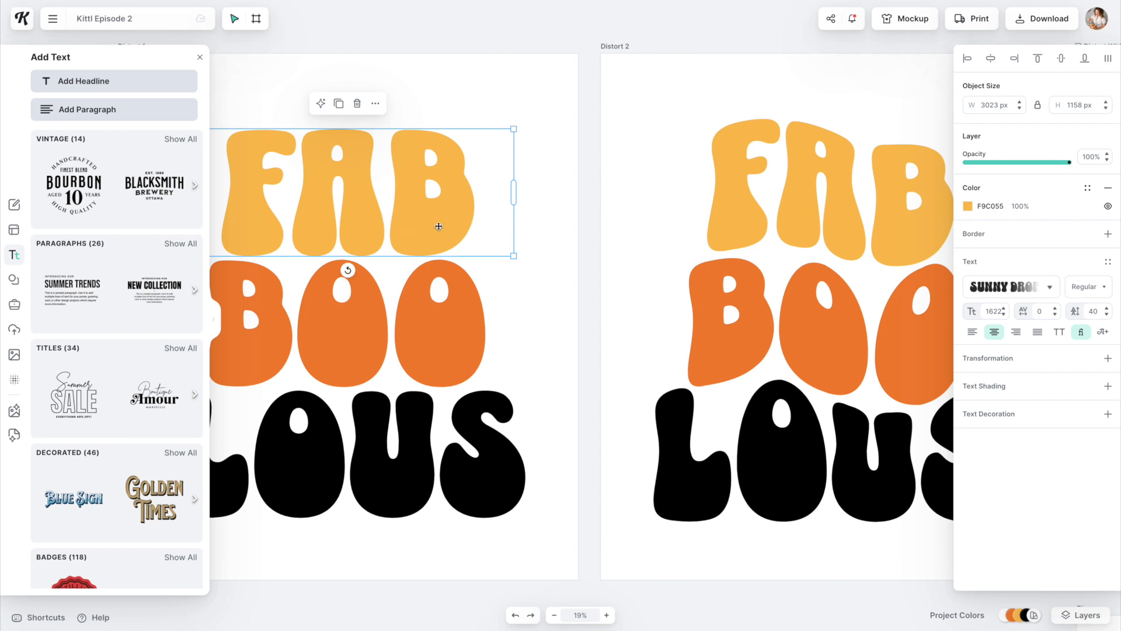
mouse_move(406, 202)
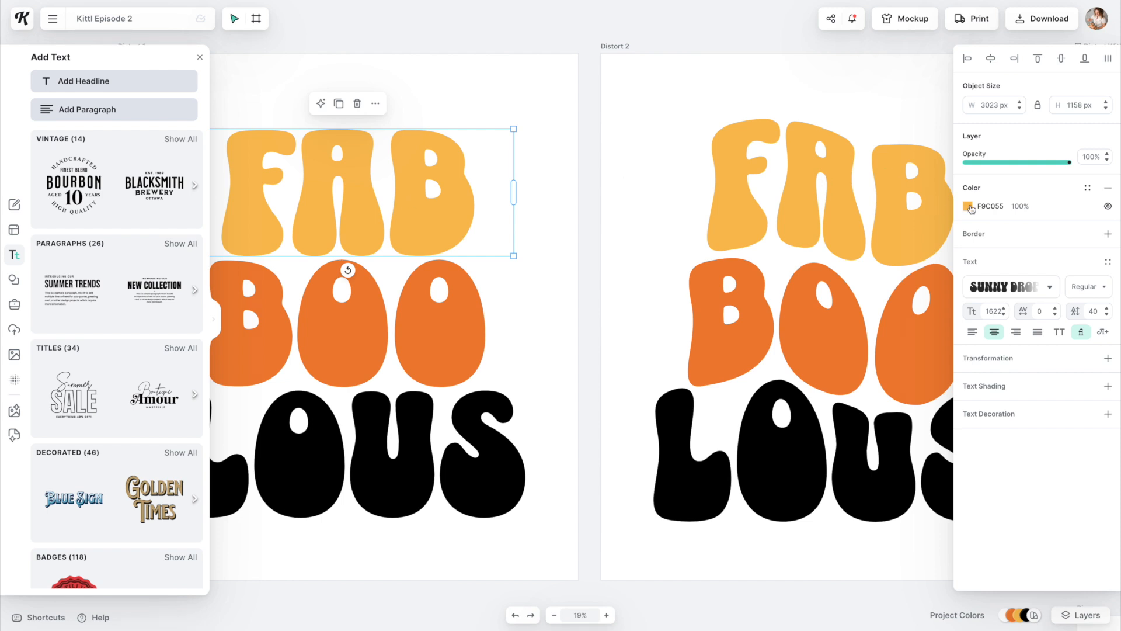
left_click(971, 207)
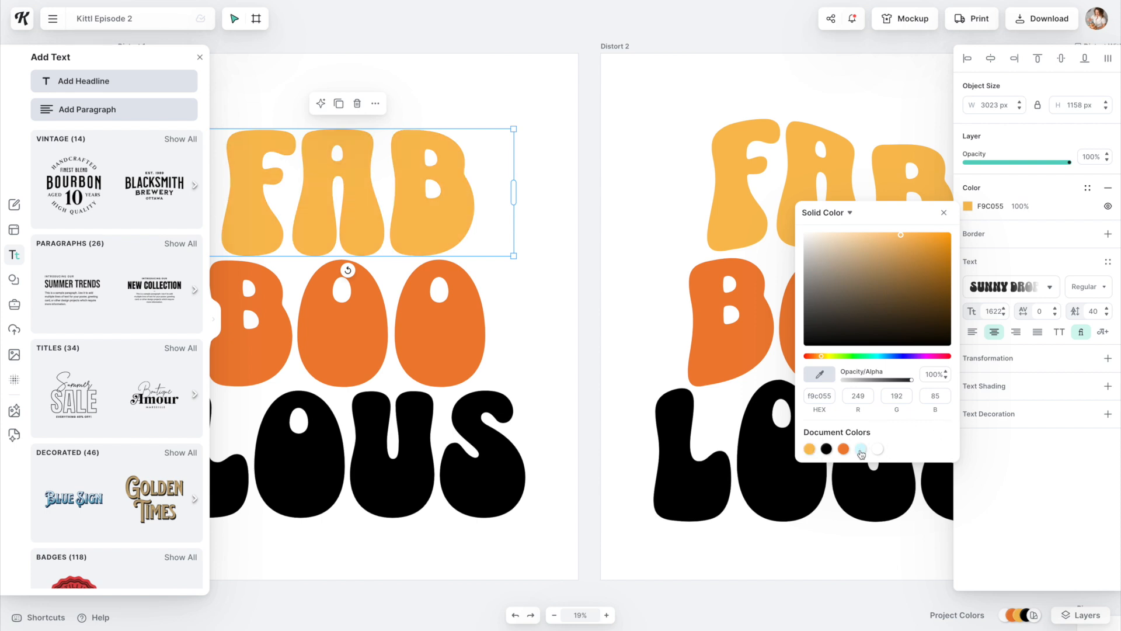
left_click(861, 448)
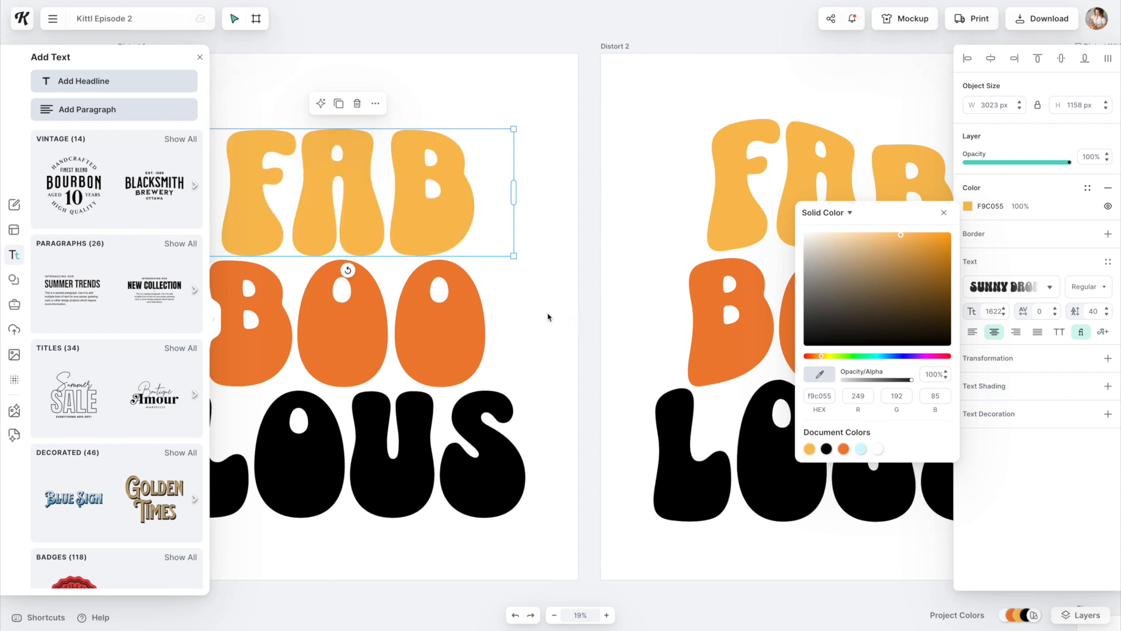
left_click(842, 448)
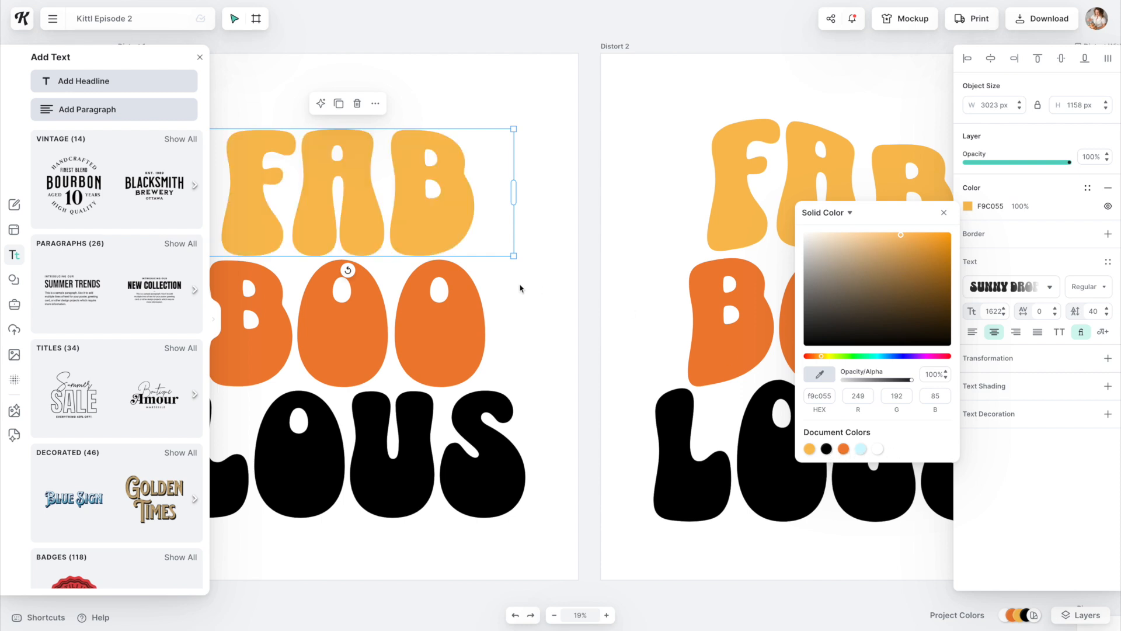
left_click(944, 213)
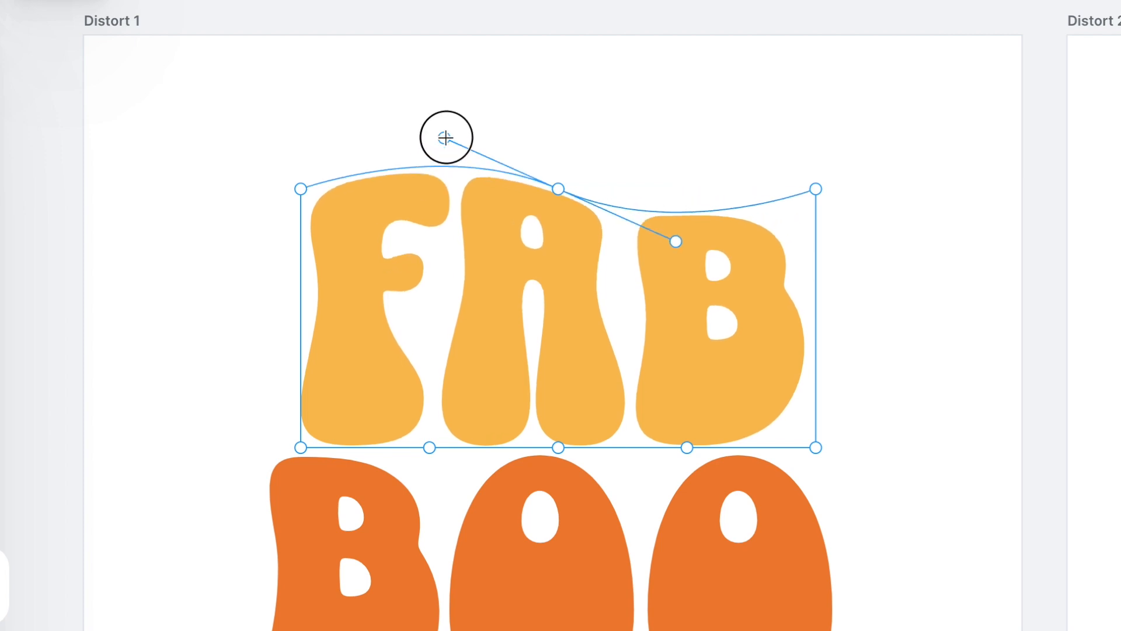
- Bend the top edge of FAB into a wavy curve with the Distort handles
left_click_drag(447, 136, 418, 208)
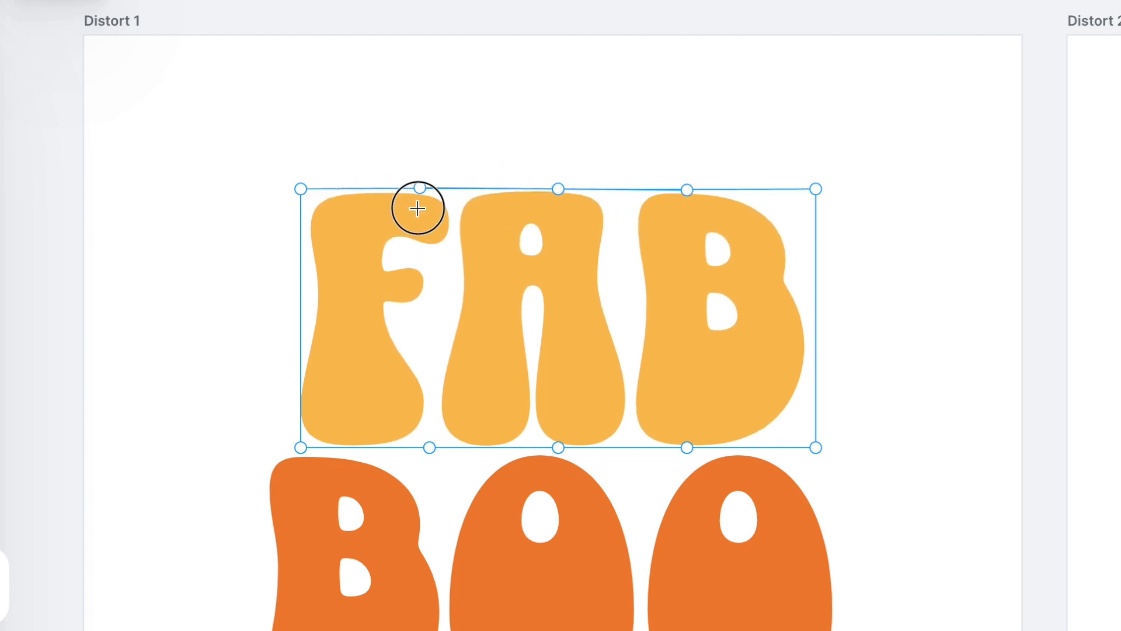
left_click_drag(418, 210, 414, 163)
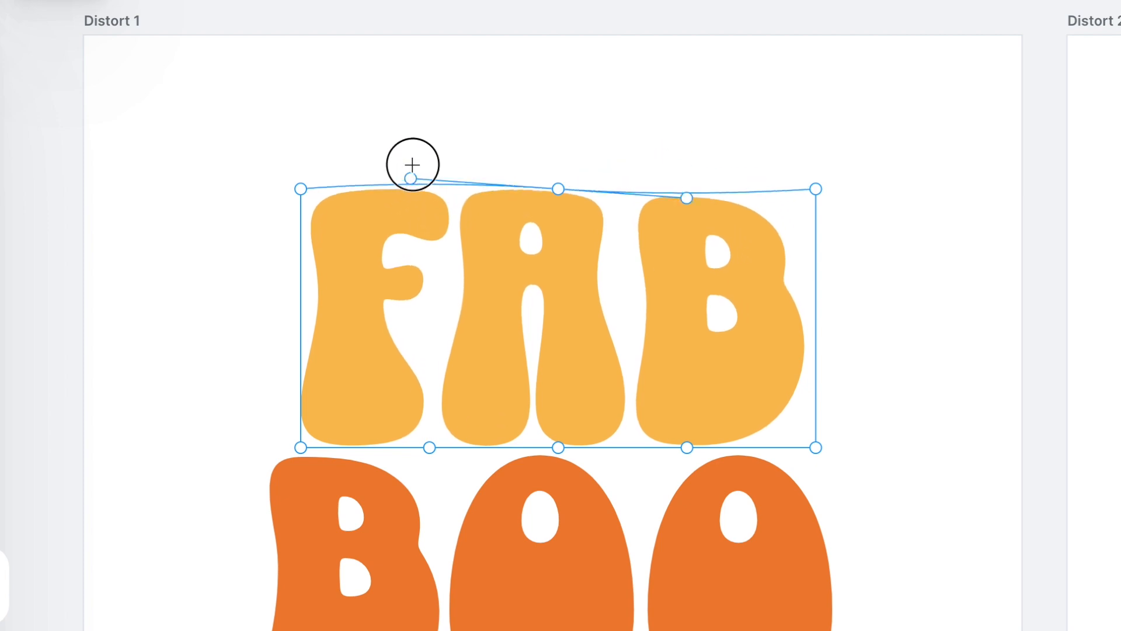
left_click_drag(412, 178, 424, 120)
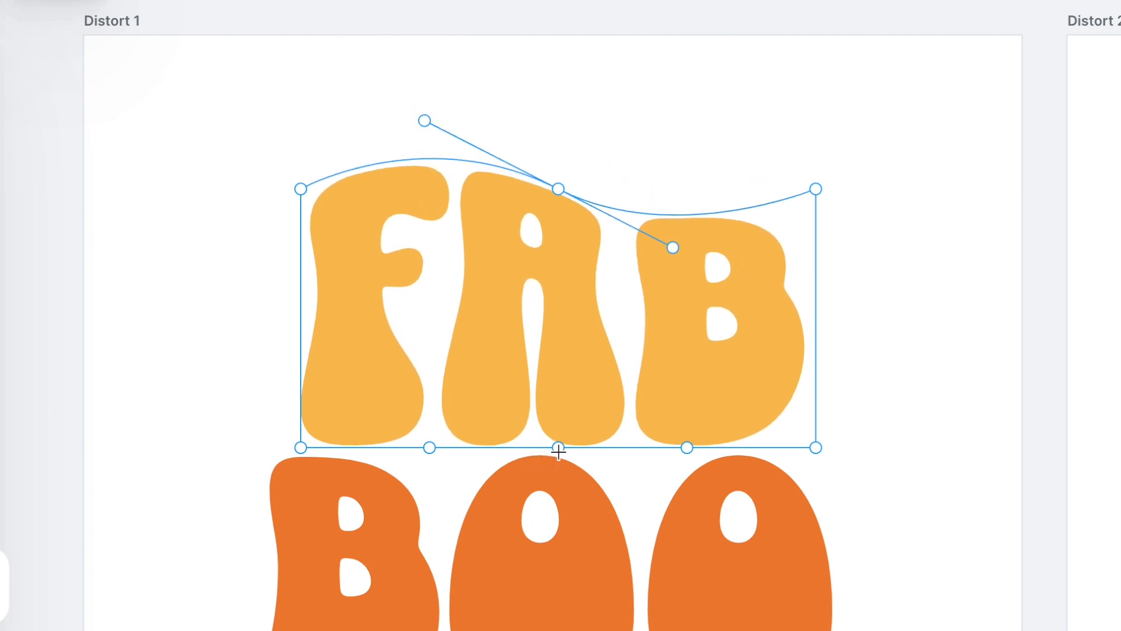
- Bend the bottom edge of FAB into a matching wave and deepen it
left_click_drag(558, 447, 558, 399)
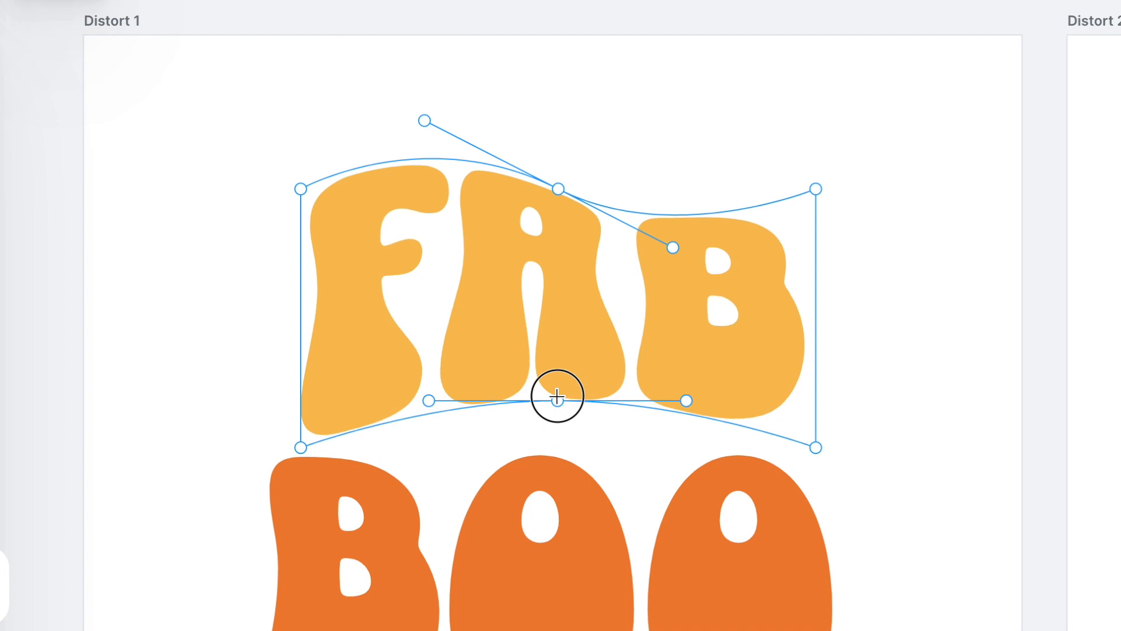
left_click_drag(556, 401, 556, 387)
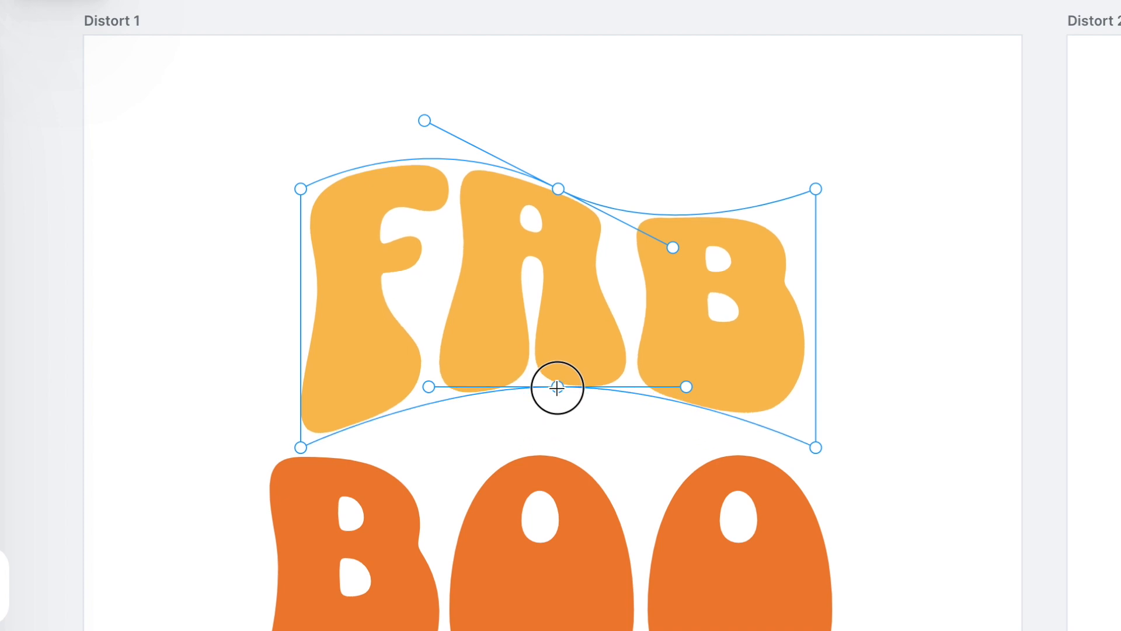
left_click_drag(556, 387, 555, 445)
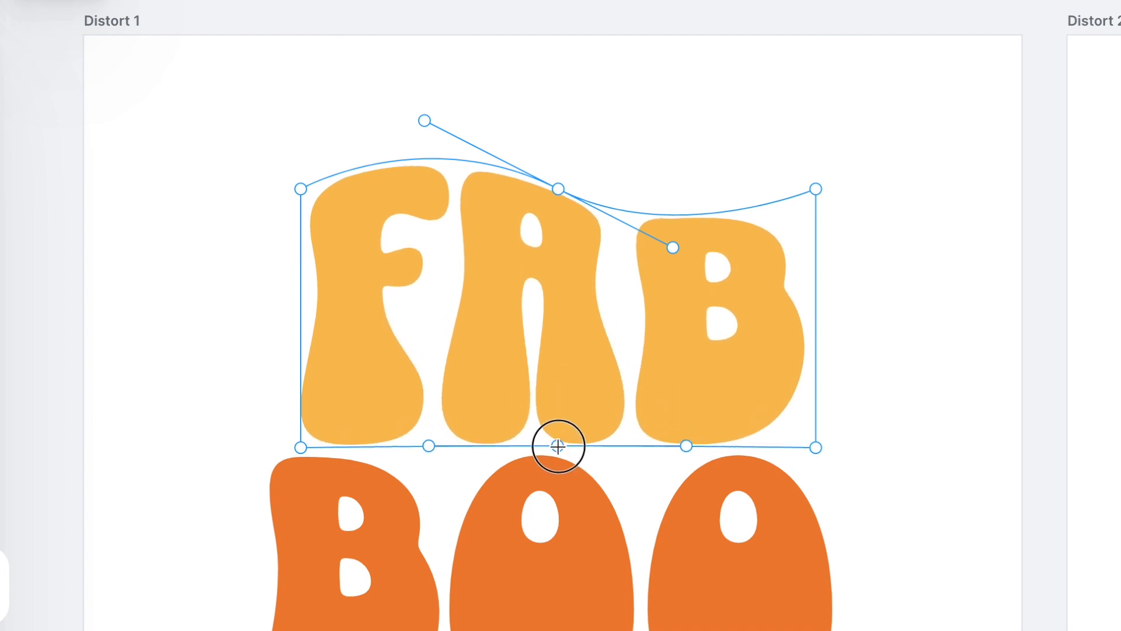
left_click_drag(556, 445, 451, 413)
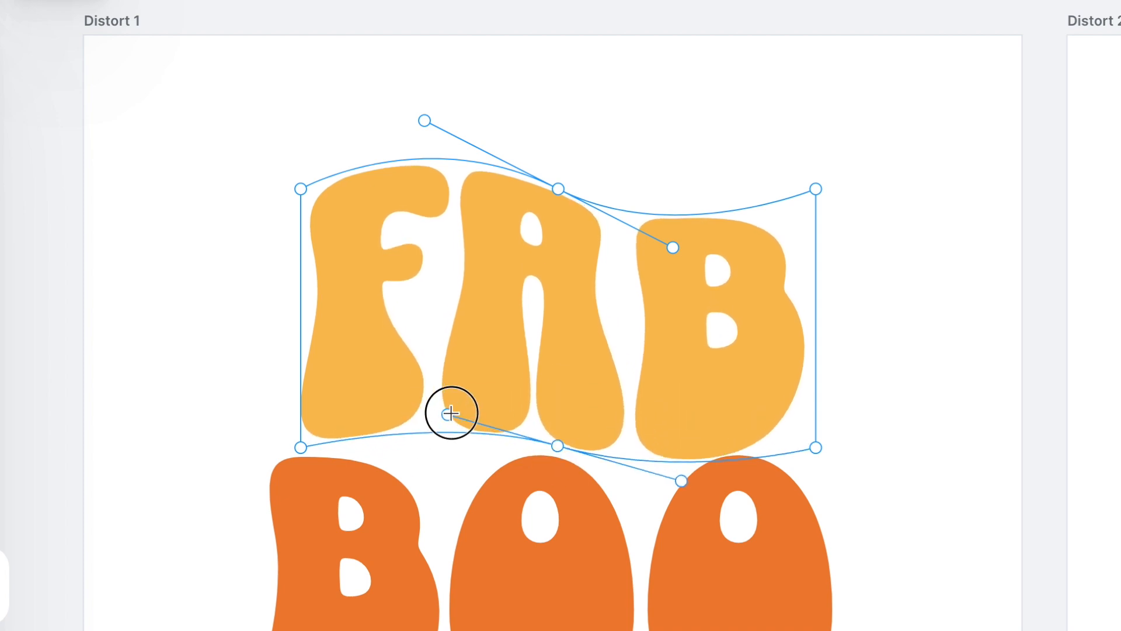
left_click_drag(451, 414, 397, 495)
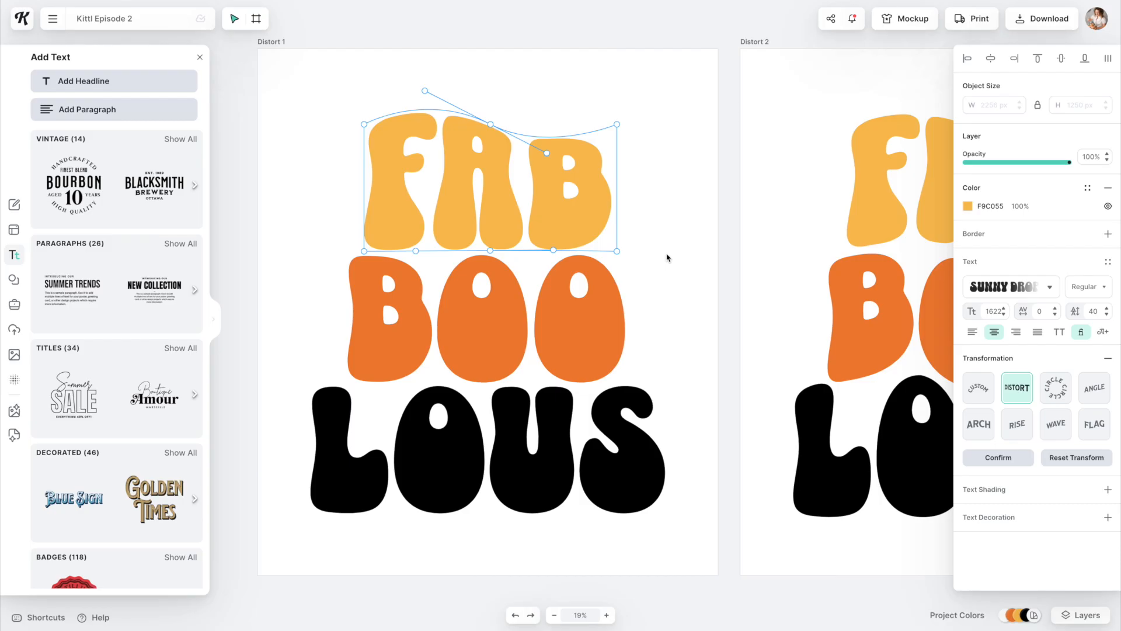
mouse_move(752, 264)
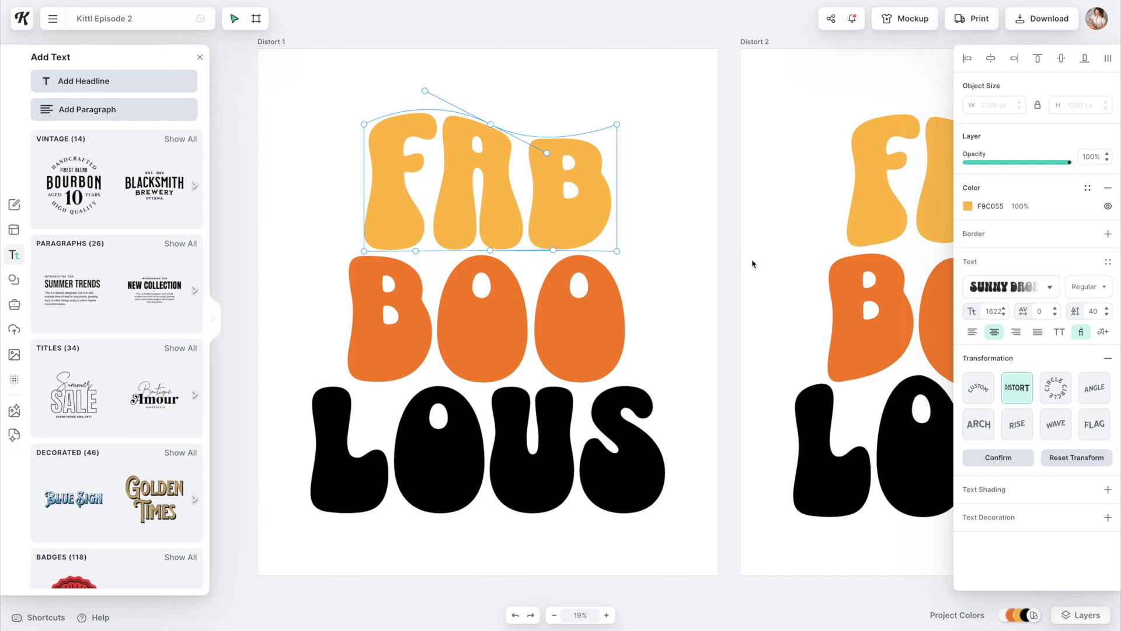
mouse_move(488, 252)
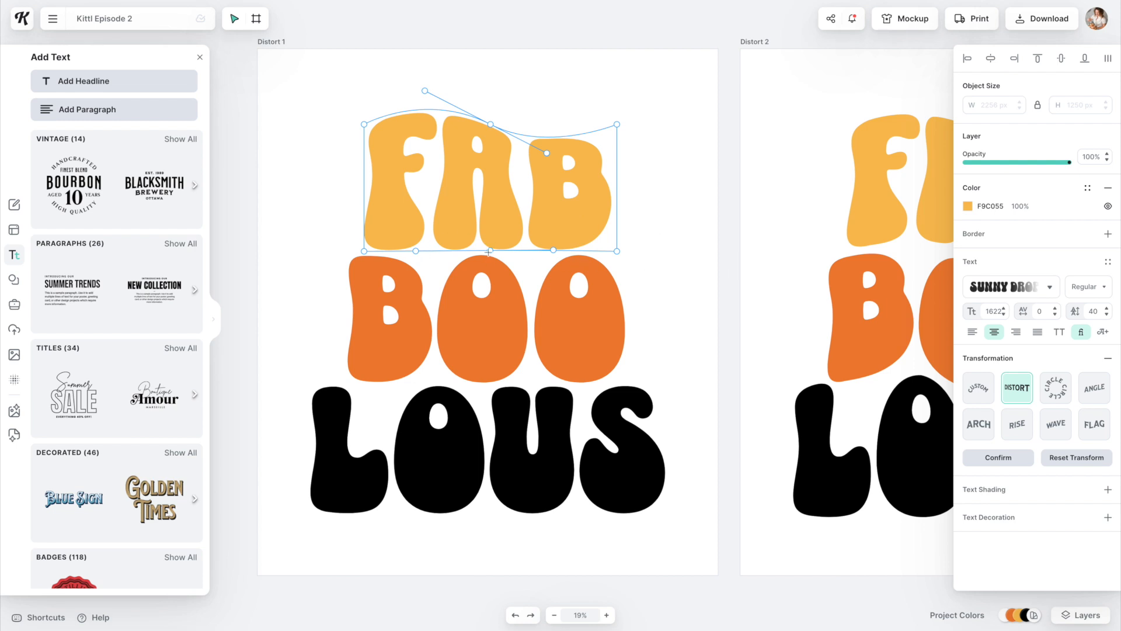
left_click_drag(489, 250, 487, 235)
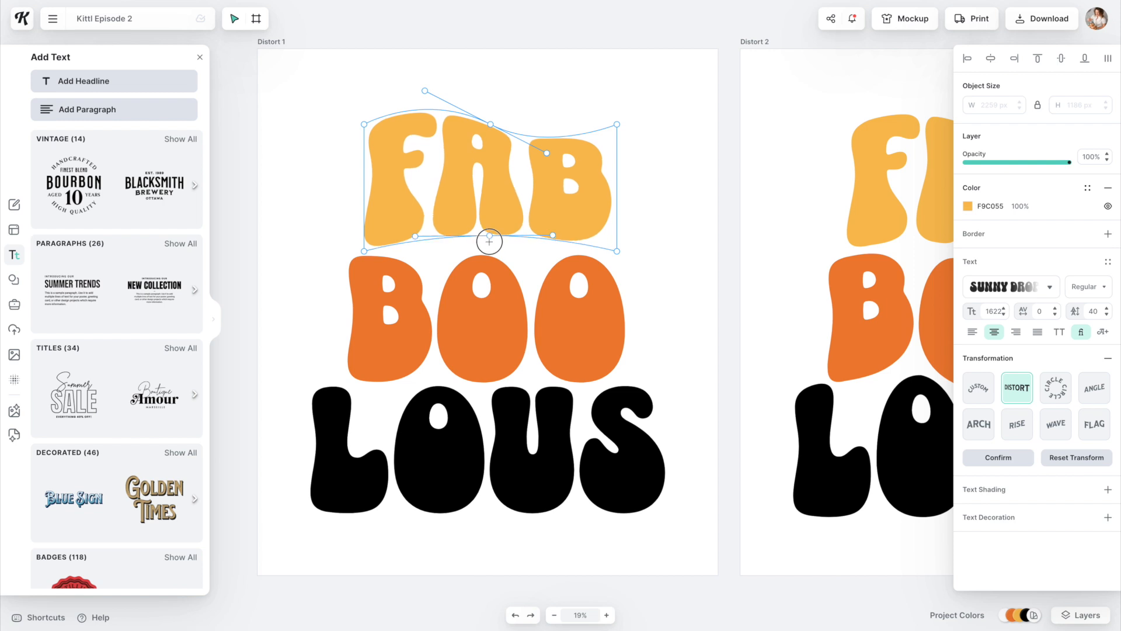
left_click_drag(489, 241, 421, 232)
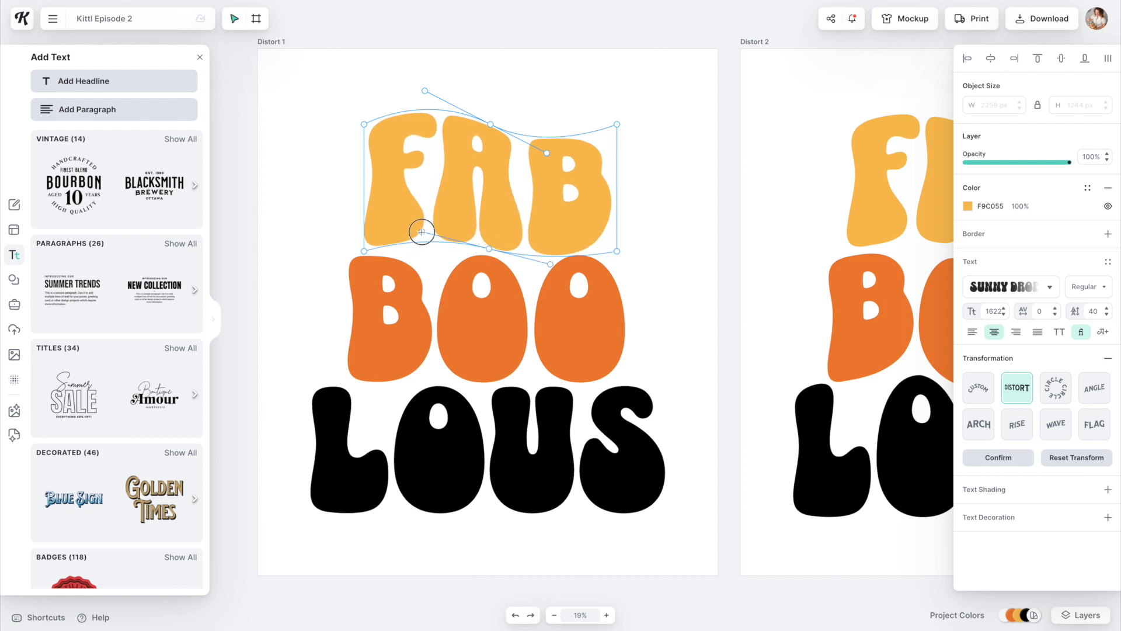
left_click_drag(422, 233, 417, 220)
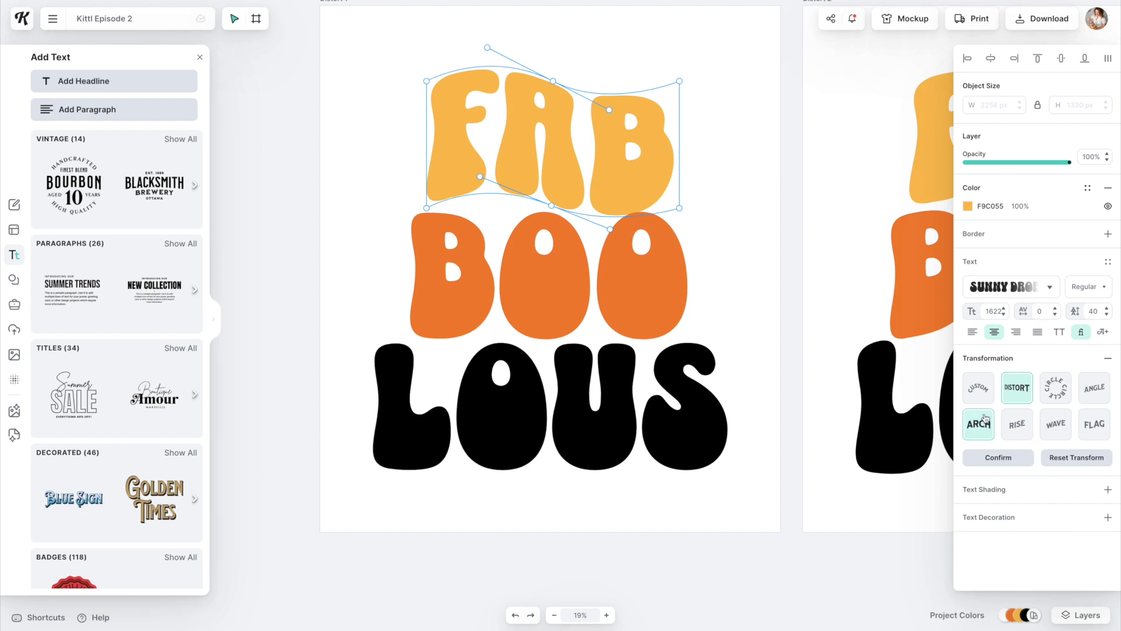
- Try the circle warp on FAB, widening the circle and adjusting the slant
left_click(1054, 386)
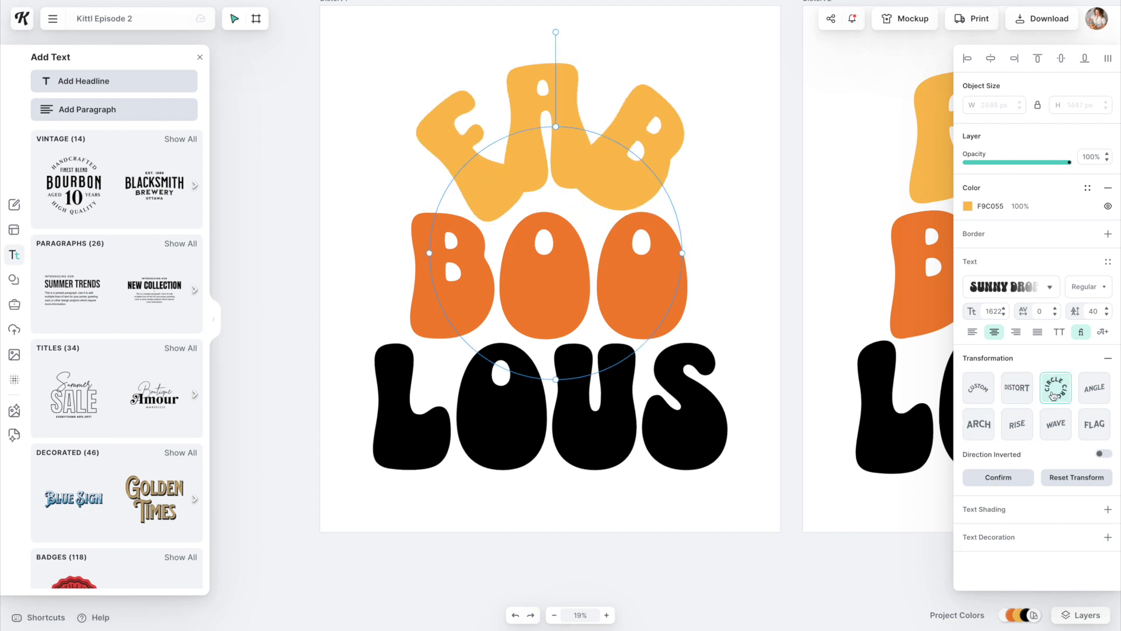
mouse_move(567, 377)
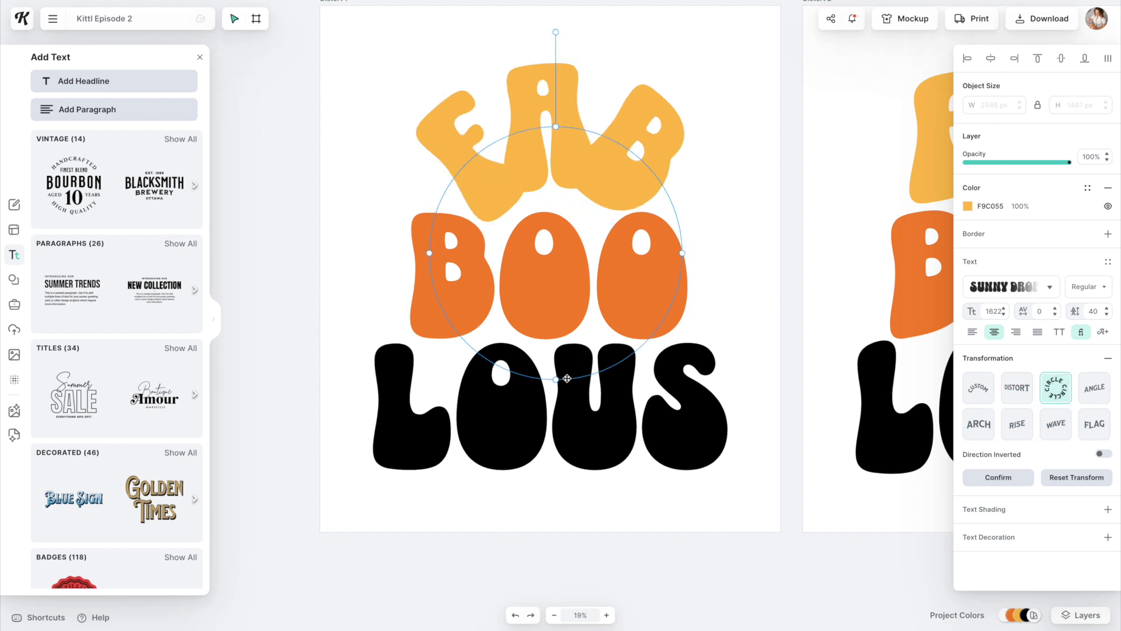
left_click_drag(567, 377, 554, 427)
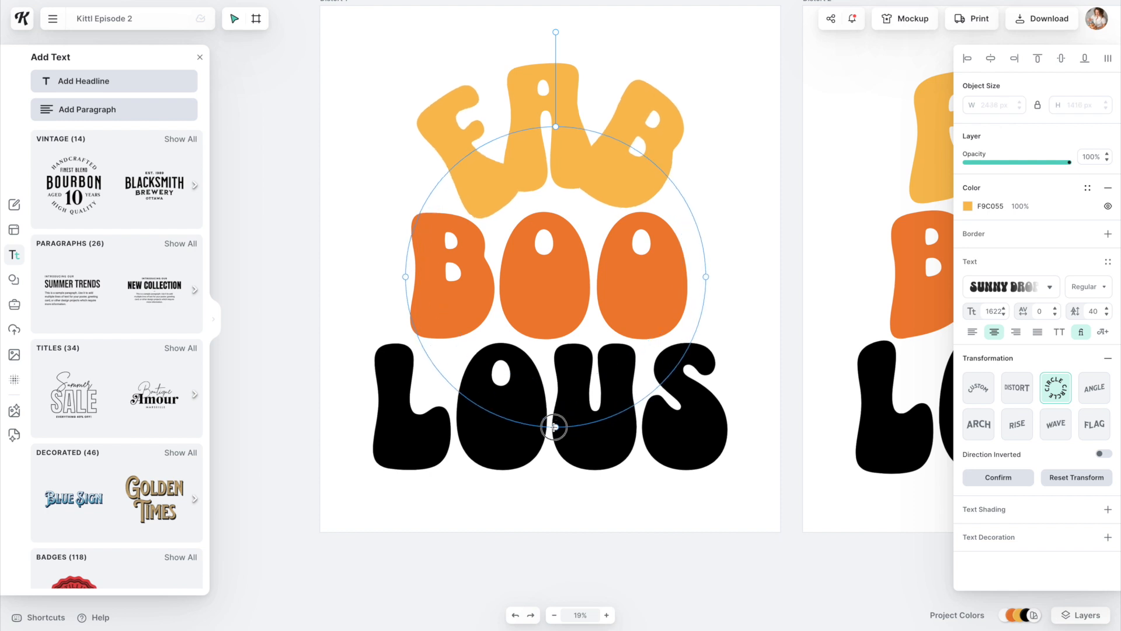
left_click_drag(554, 427, 566, 510)
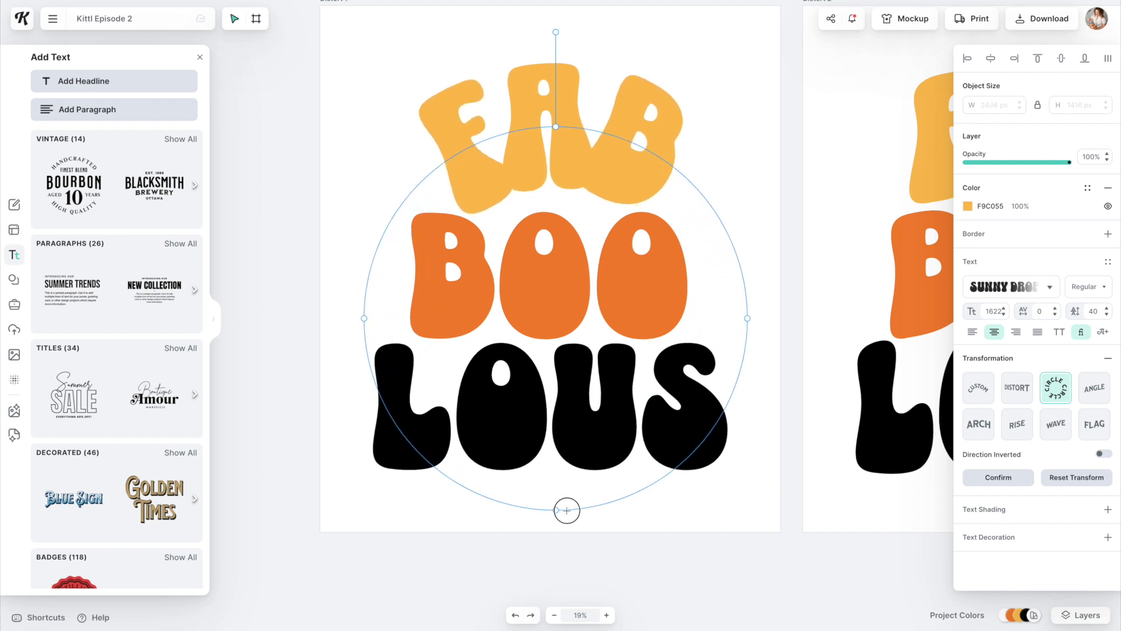
left_click_drag(565, 510, 565, 509)
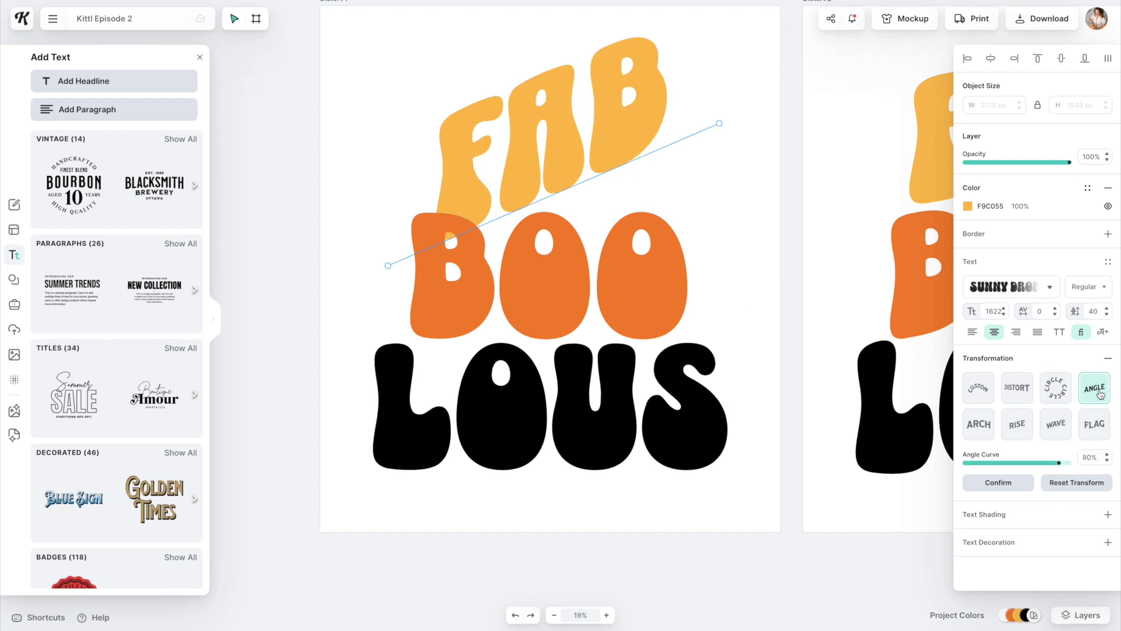
mouse_move(1042, 466)
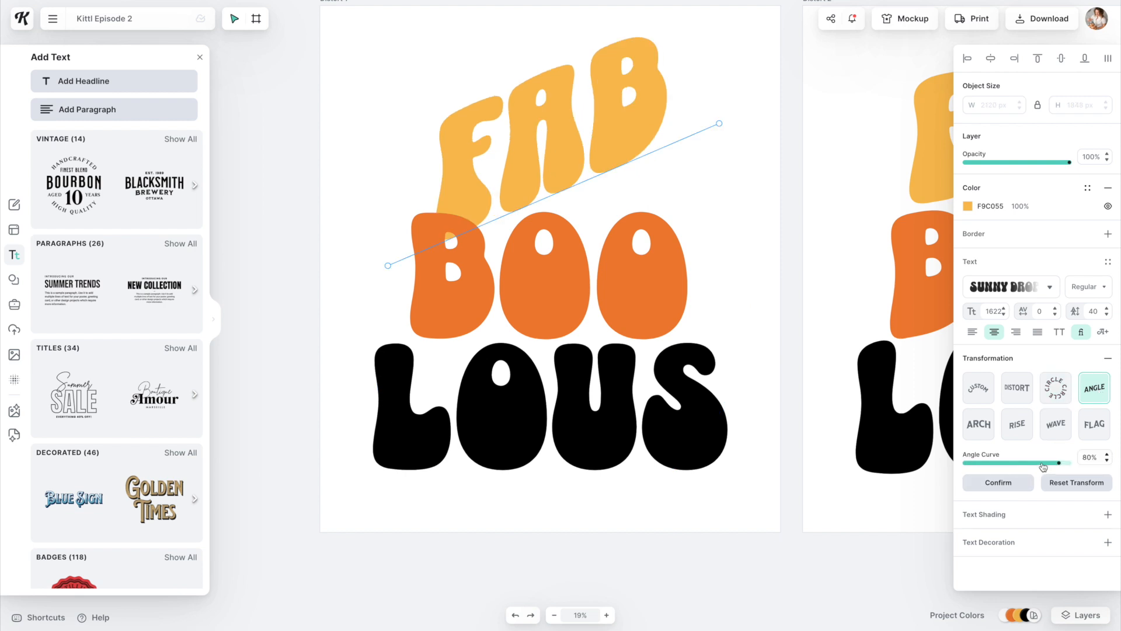
mouse_move(1047, 469)
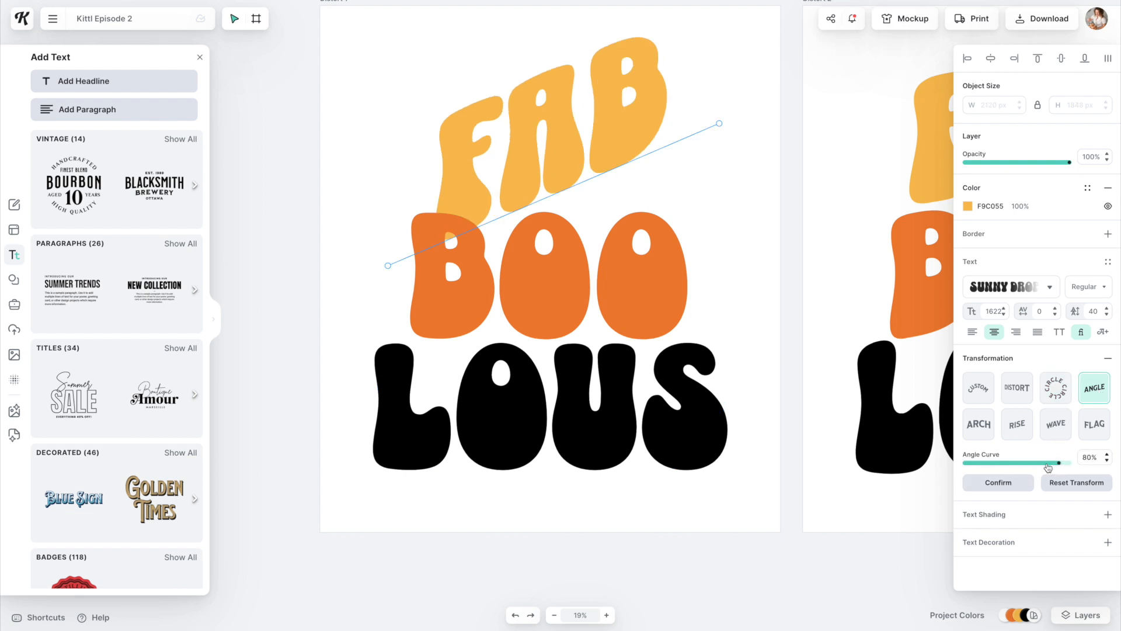
left_click_drag(1049, 462, 992, 466)
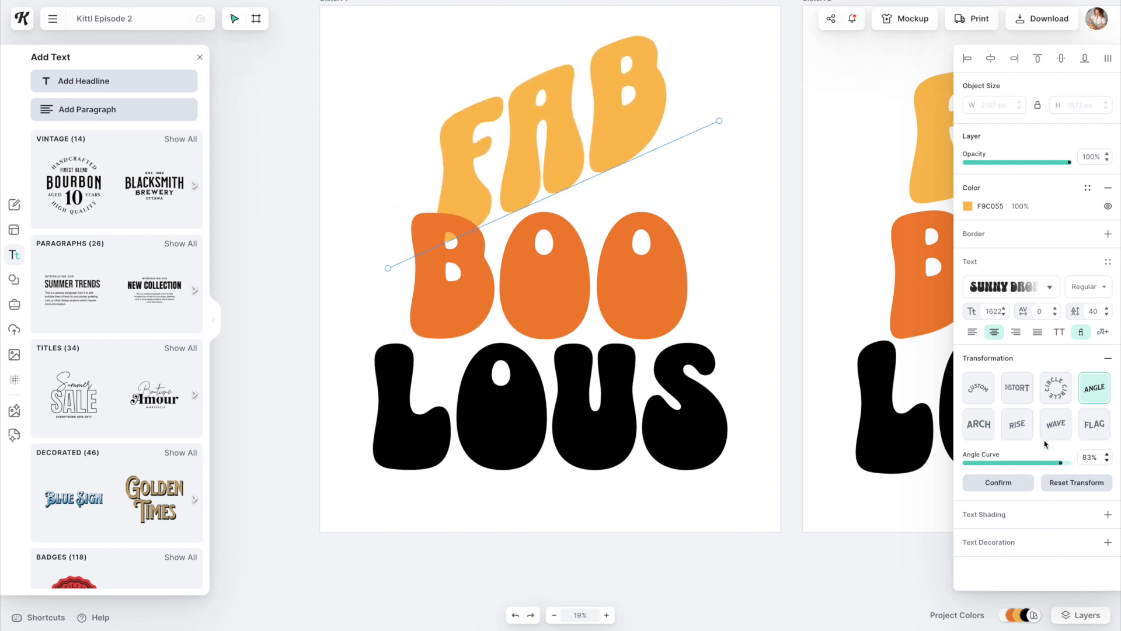
- Try the arch warp on FAB and tune its curve strength
left_click(979, 424)
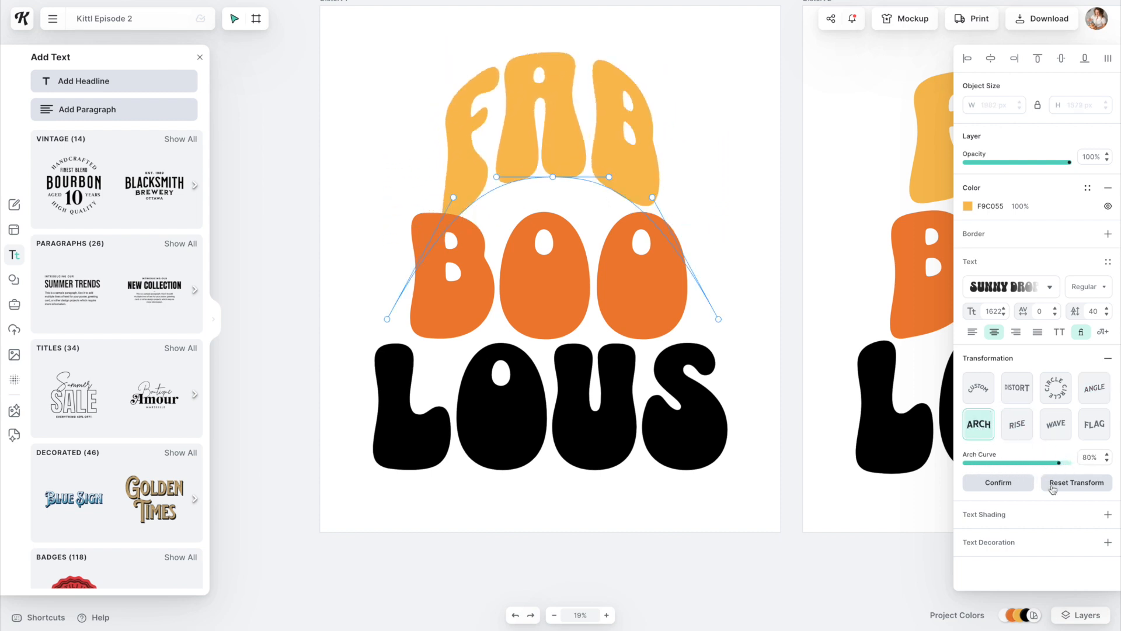
left_click_drag(1078, 463, 1058, 462)
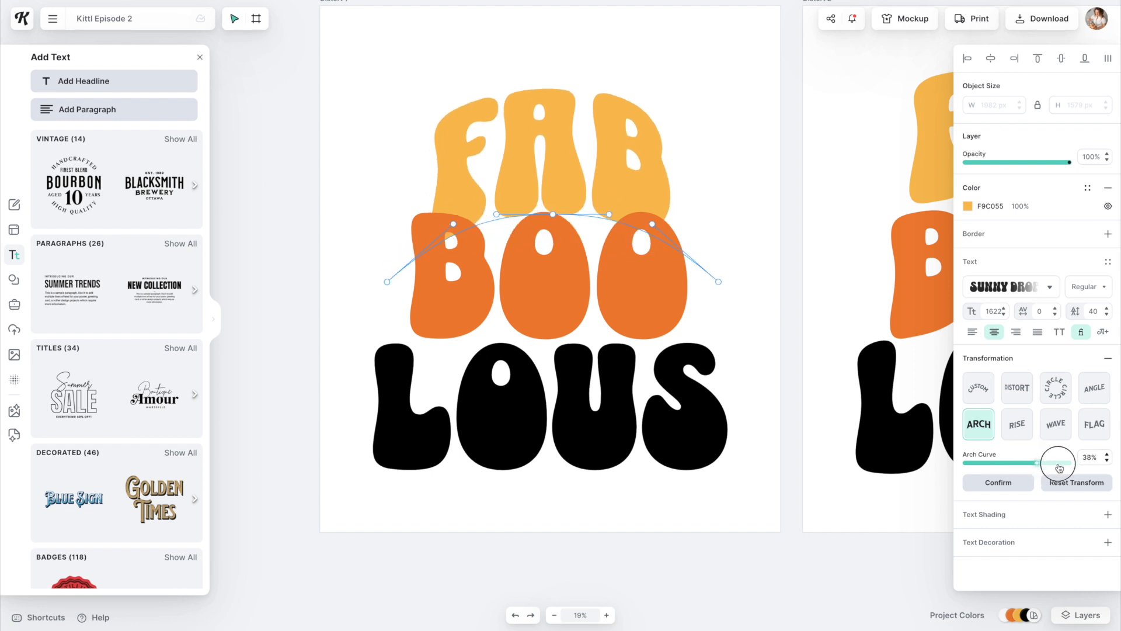
left_click_drag(1059, 464, 1079, 463)
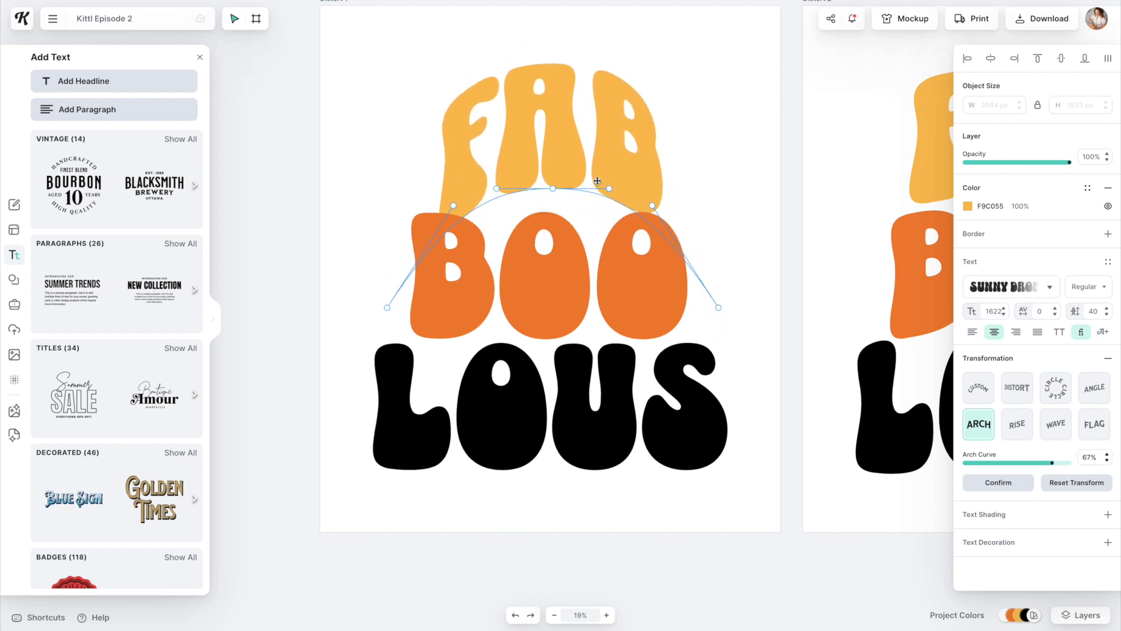
left_click_drag(597, 181, 591, 217)
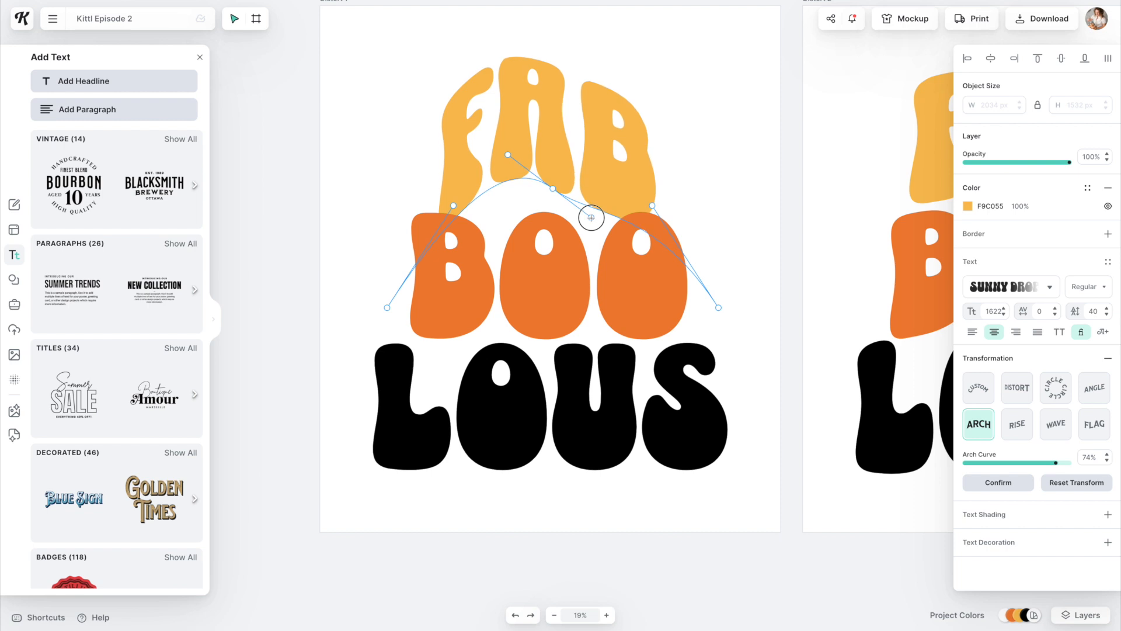
left_click_drag(591, 217, 610, 188)
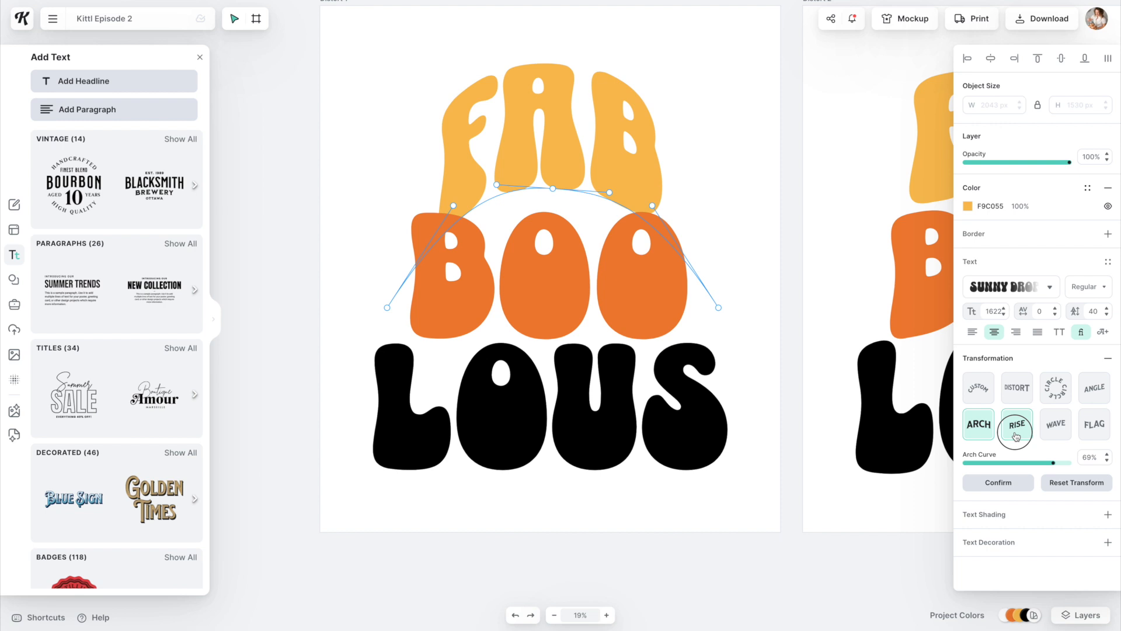
- Try the rise and wave warps, then settle on the Flag shape for the lettering
left_click(1016, 424)
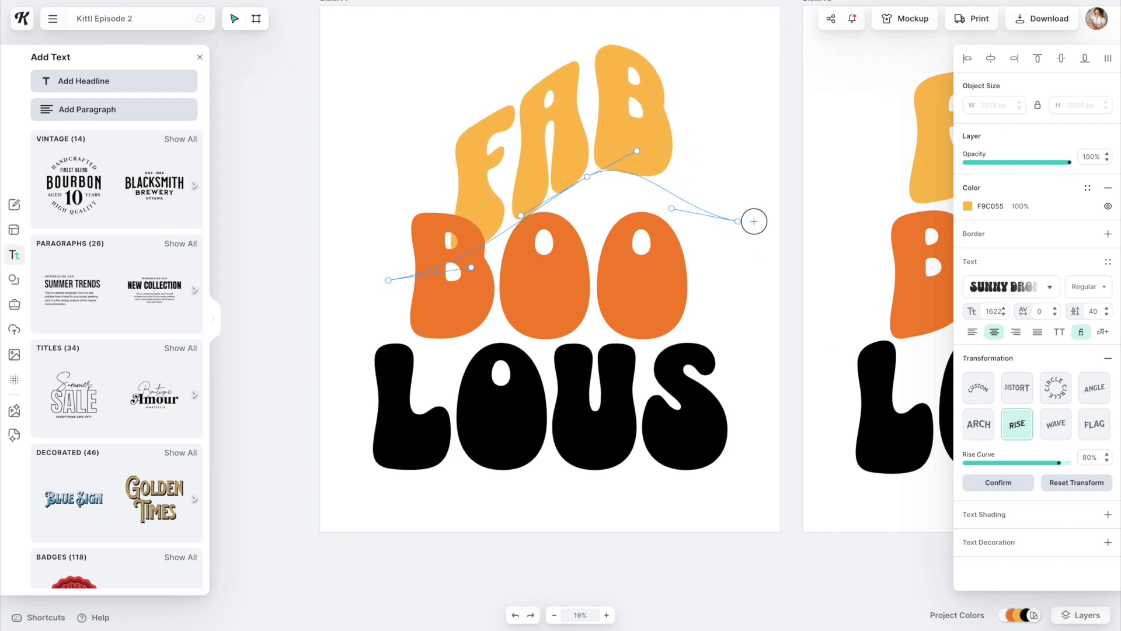
left_click_drag(753, 222, 708, 152)
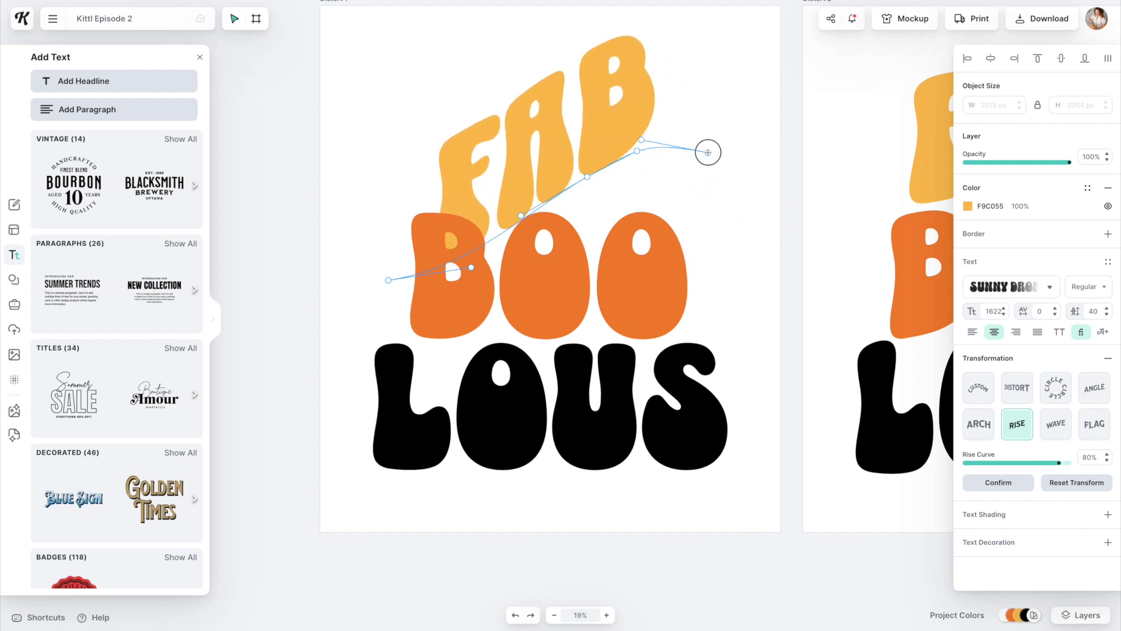
left_click(1056, 424)
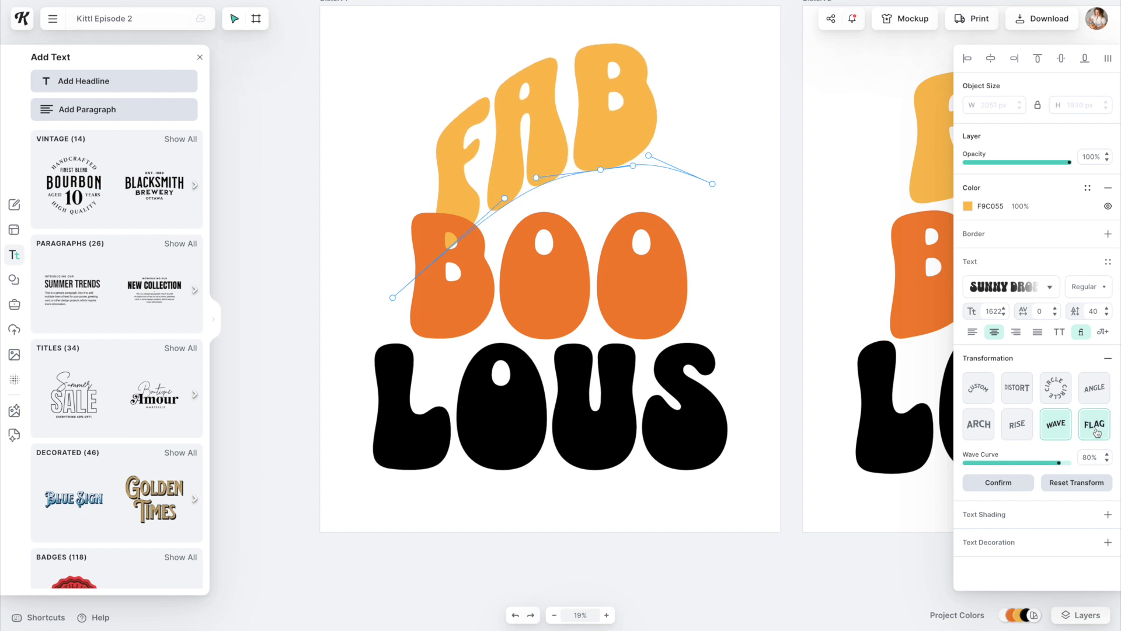
left_click(1093, 422)
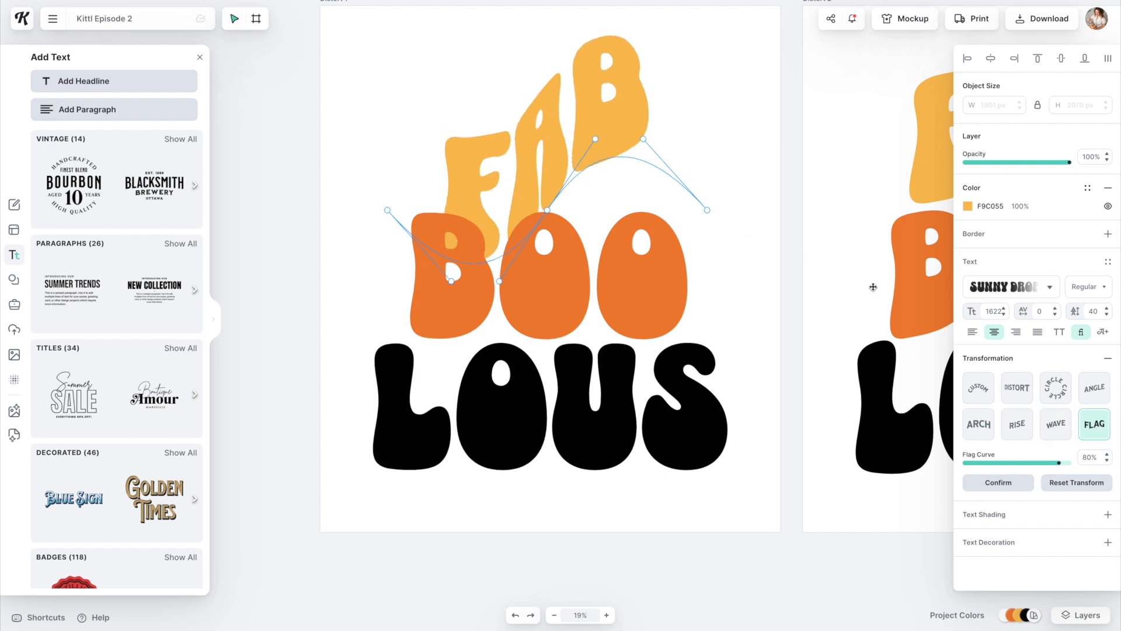
mouse_move(648, 288)
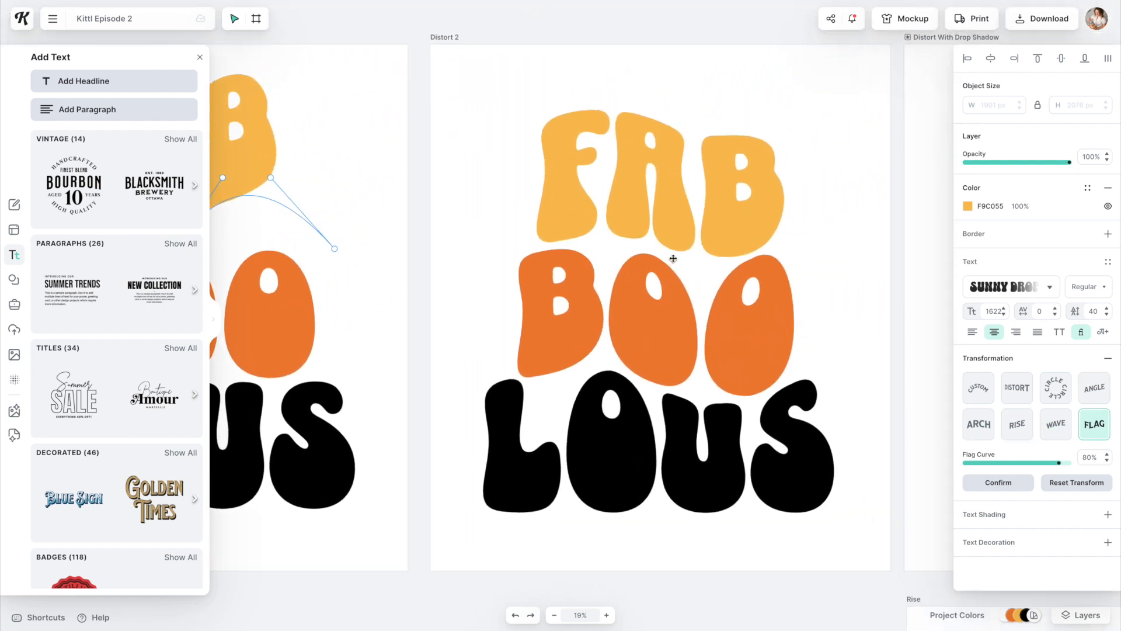
mouse_move(490, 406)
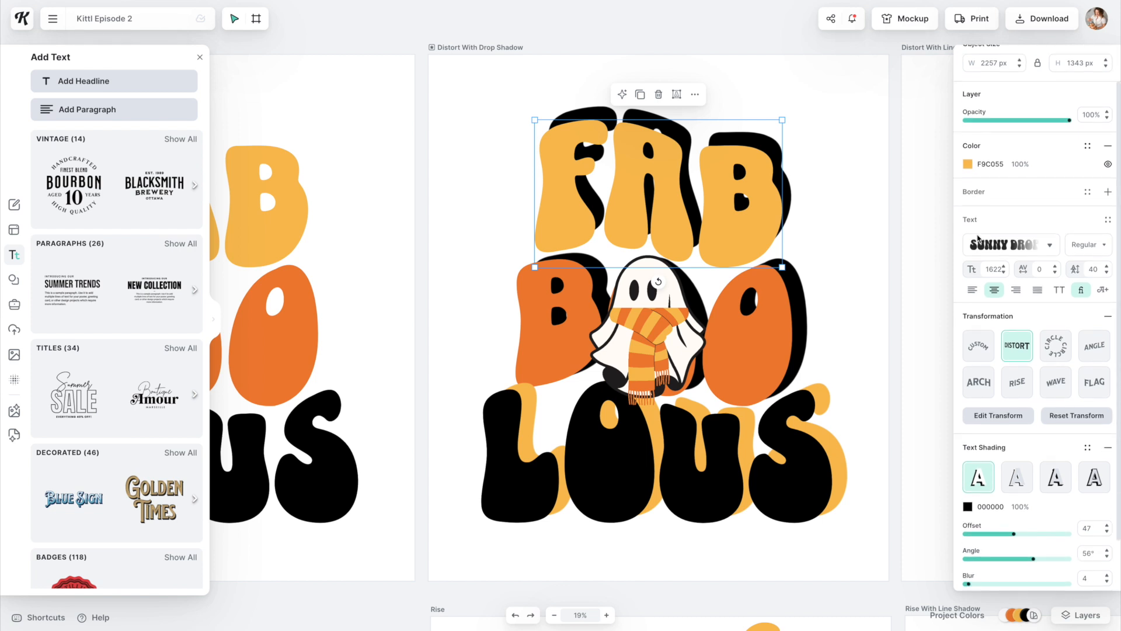
scroll("down", 3)
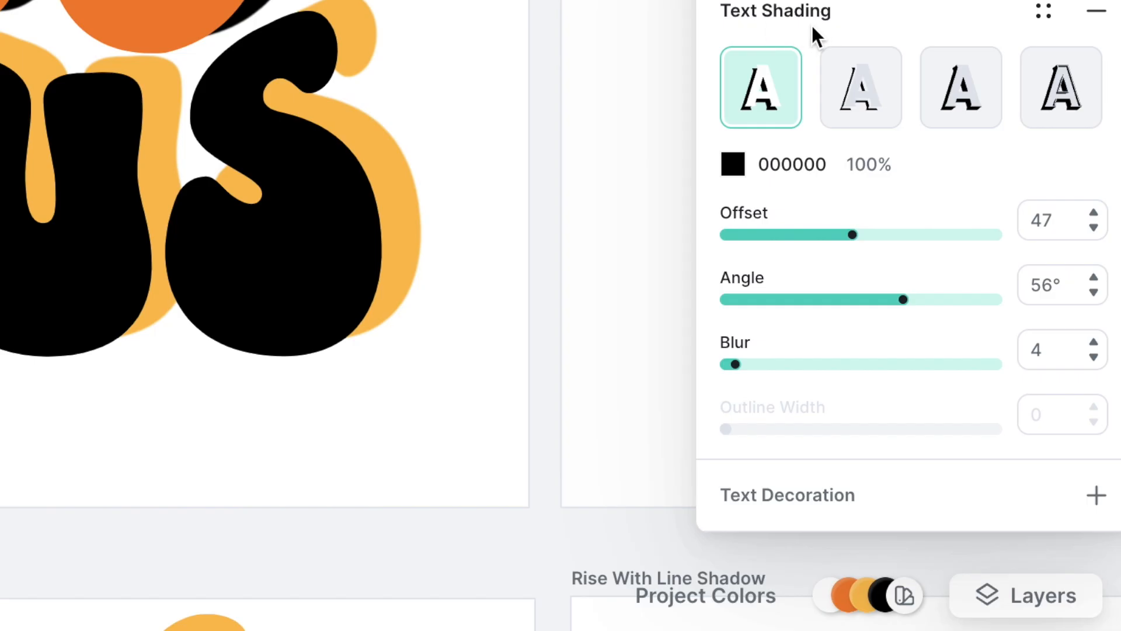
mouse_move(769, 37)
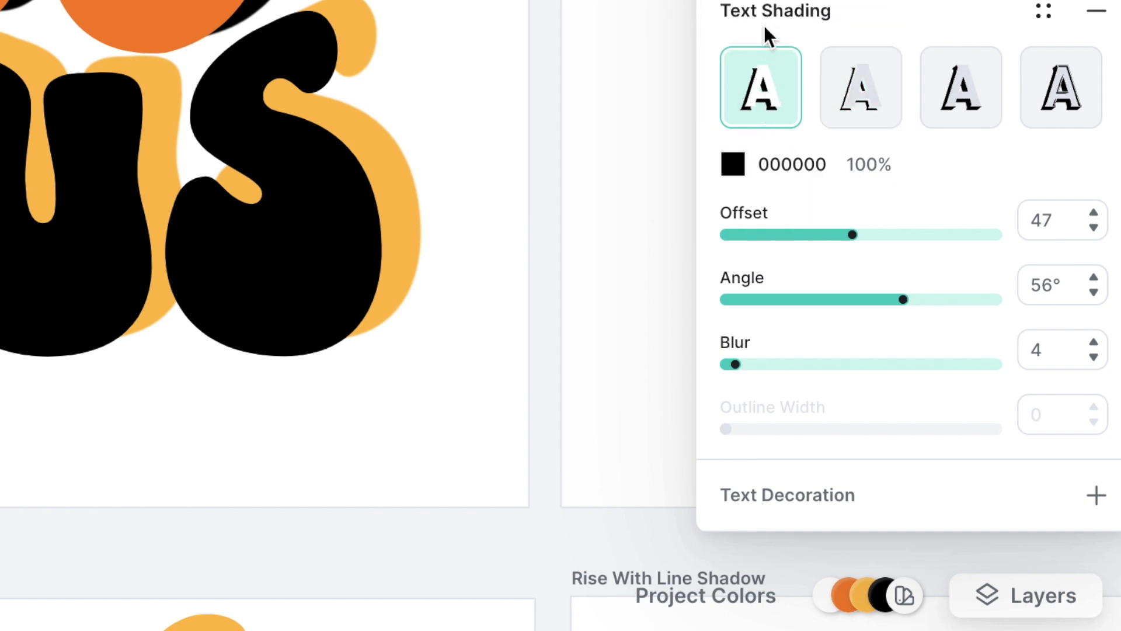
mouse_move(761, 87)
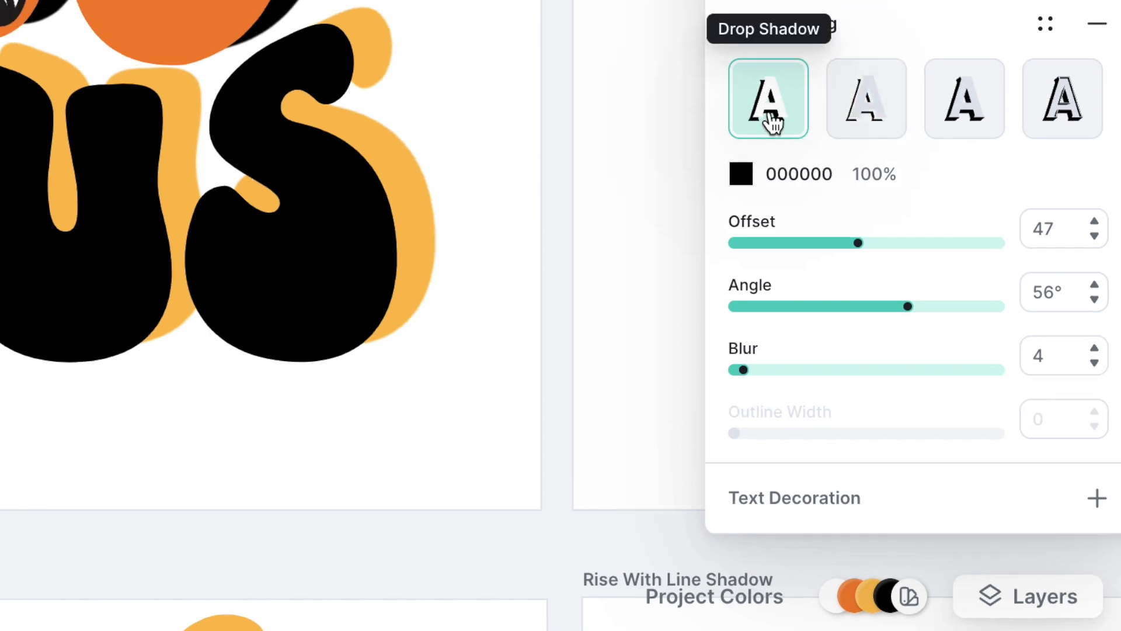
left_click(866, 98)
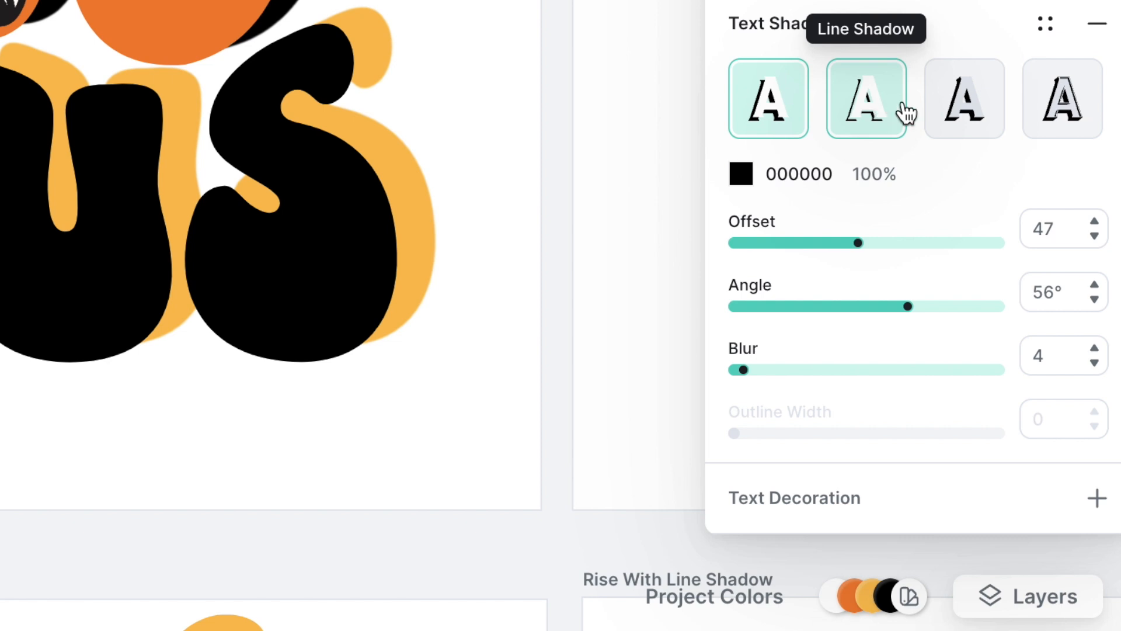
left_click(1061, 98)
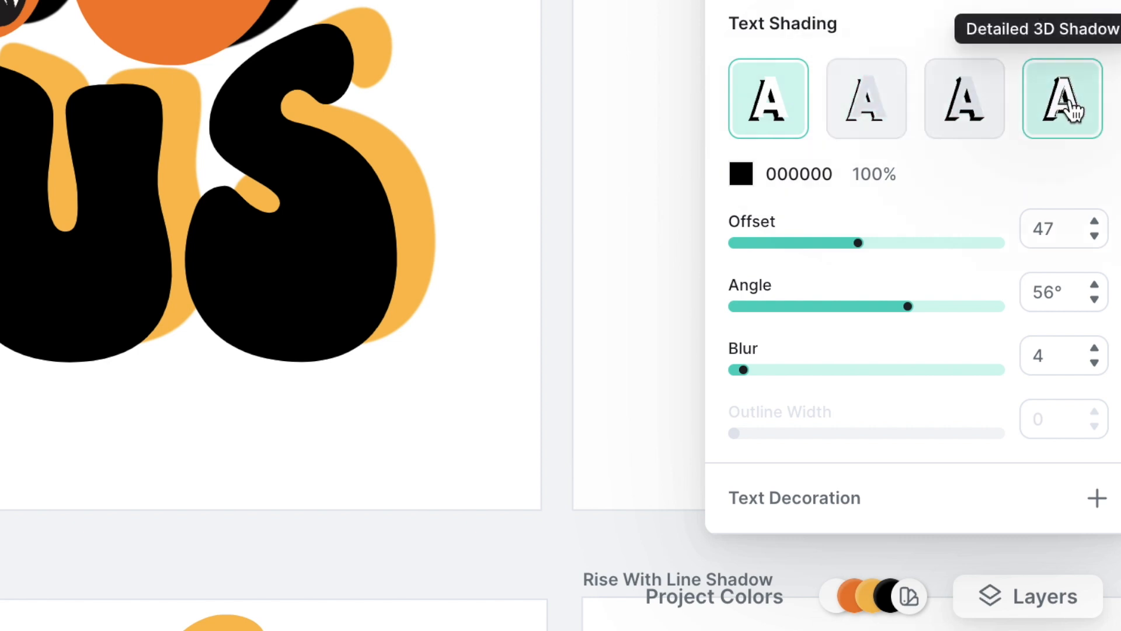
left_click(865, 98)
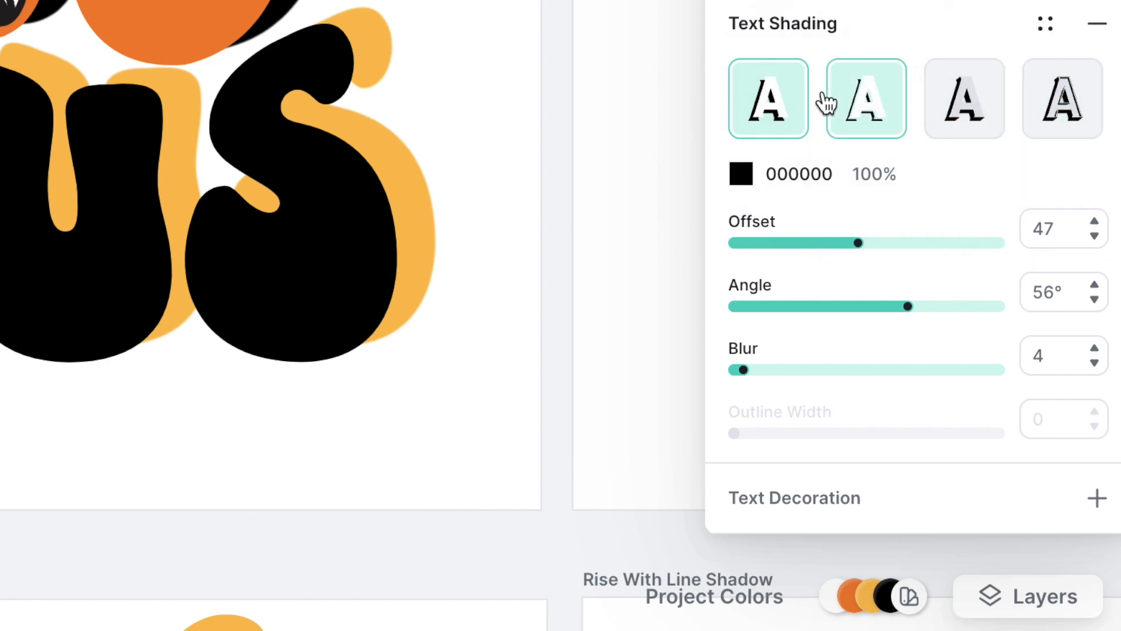
left_click(767, 98)
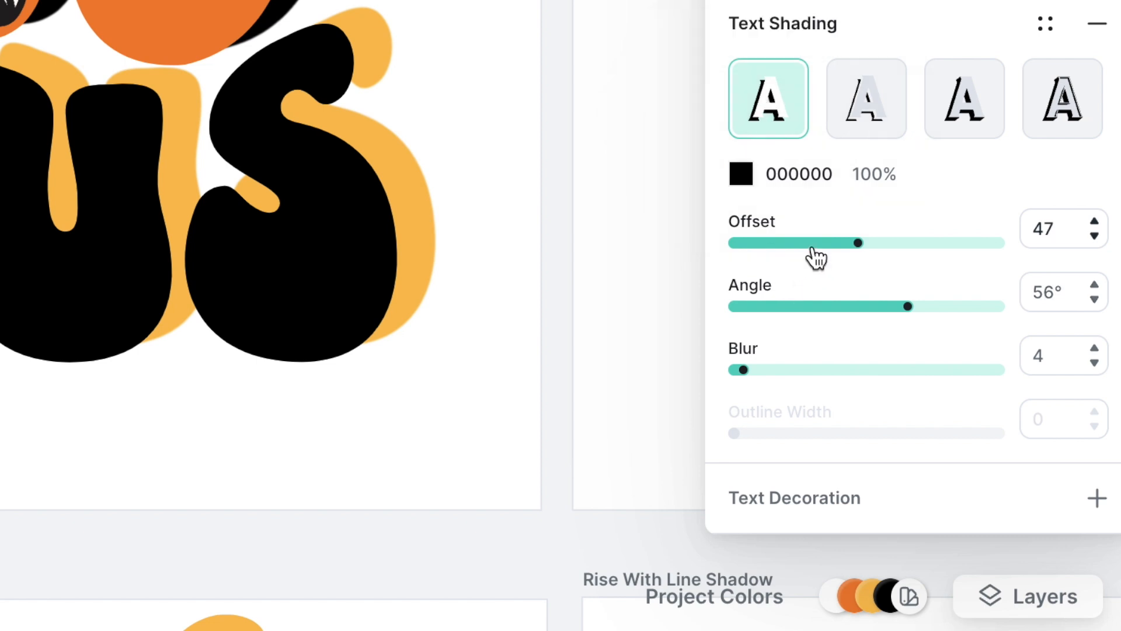
mouse_move(823, 322)
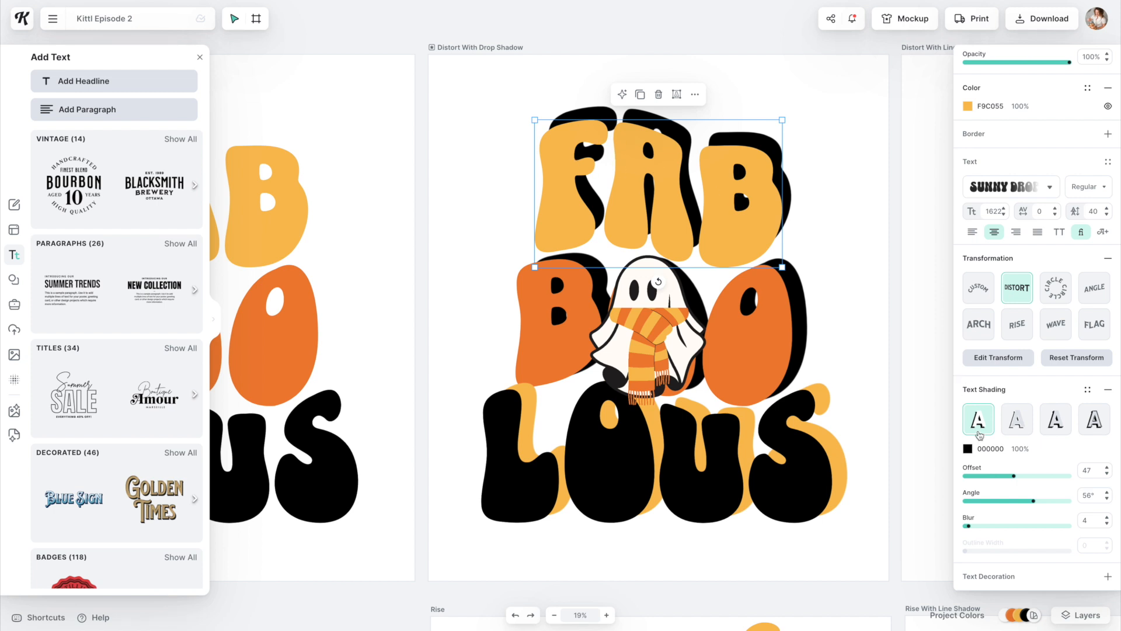
mouse_move(978, 419)
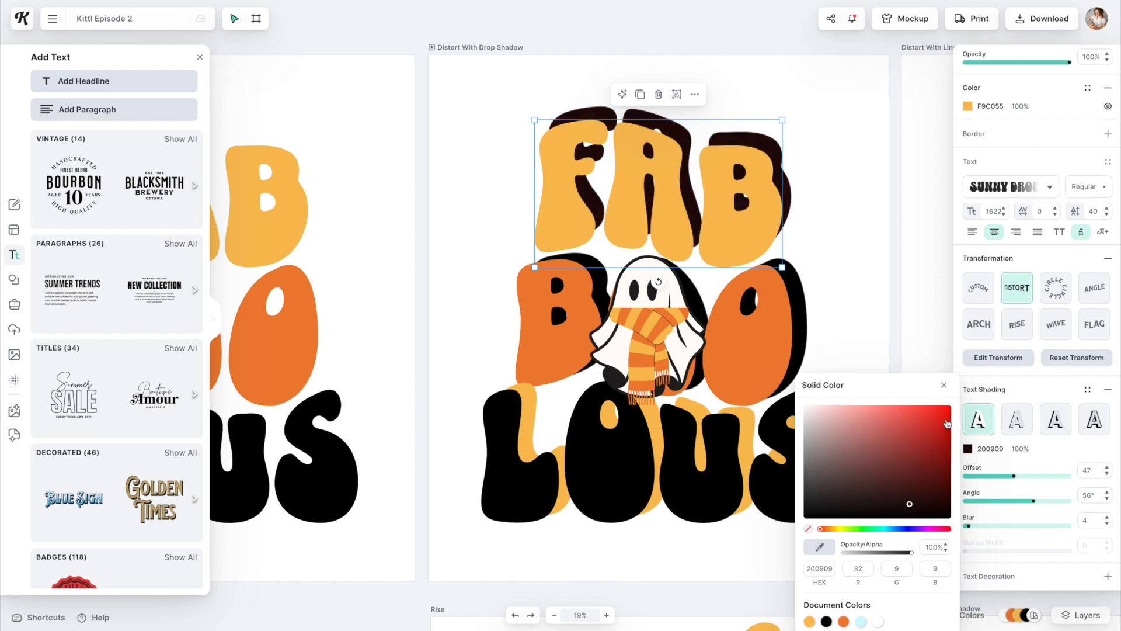
- Set the Text Shading colour to the dark red-brown 200909
left_click(826, 622)
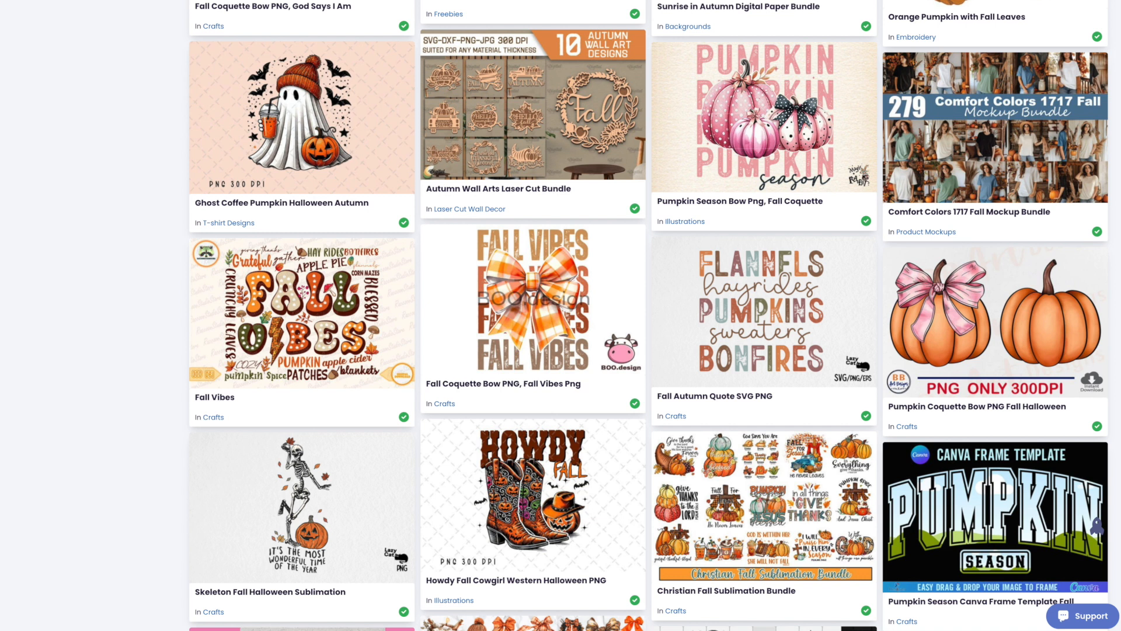
scroll("down", 3)
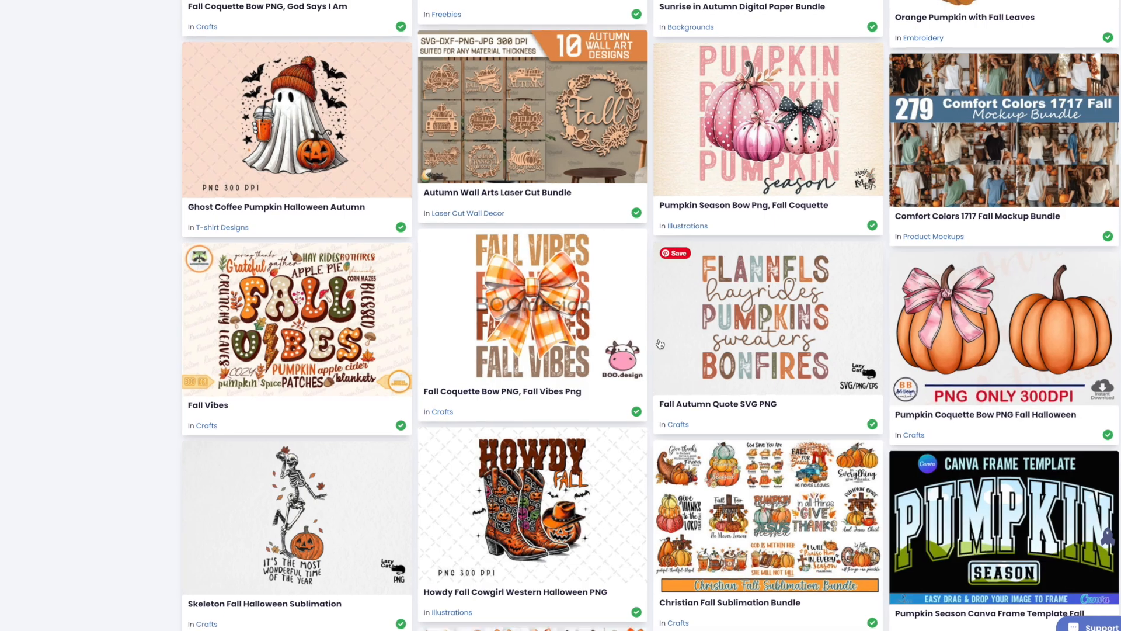
scroll("down", 3)
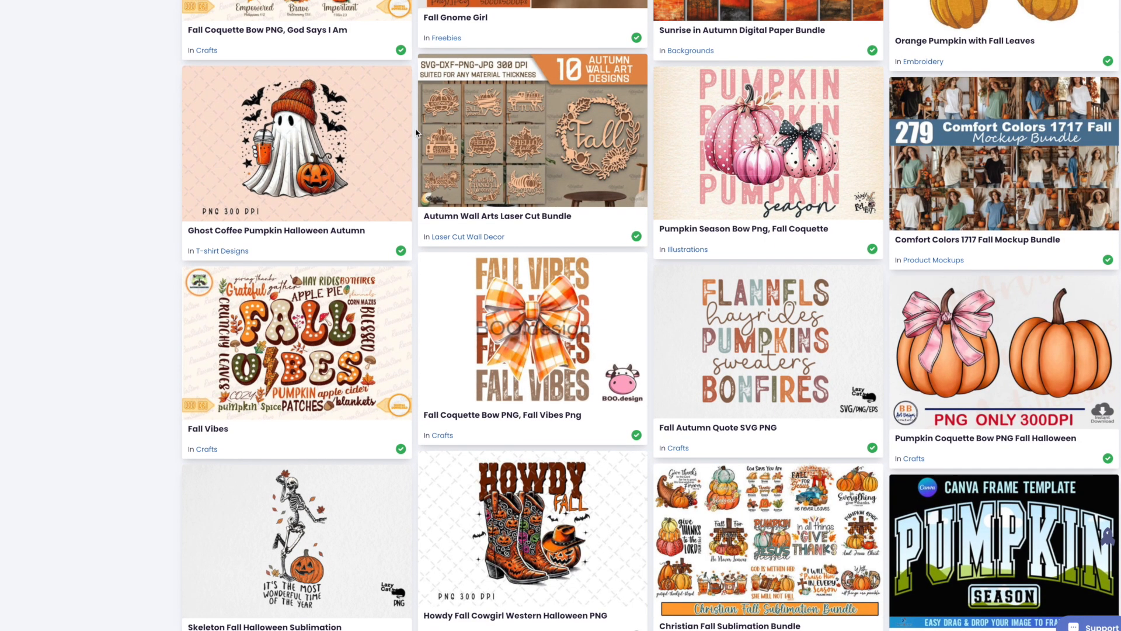
scroll("down", 3)
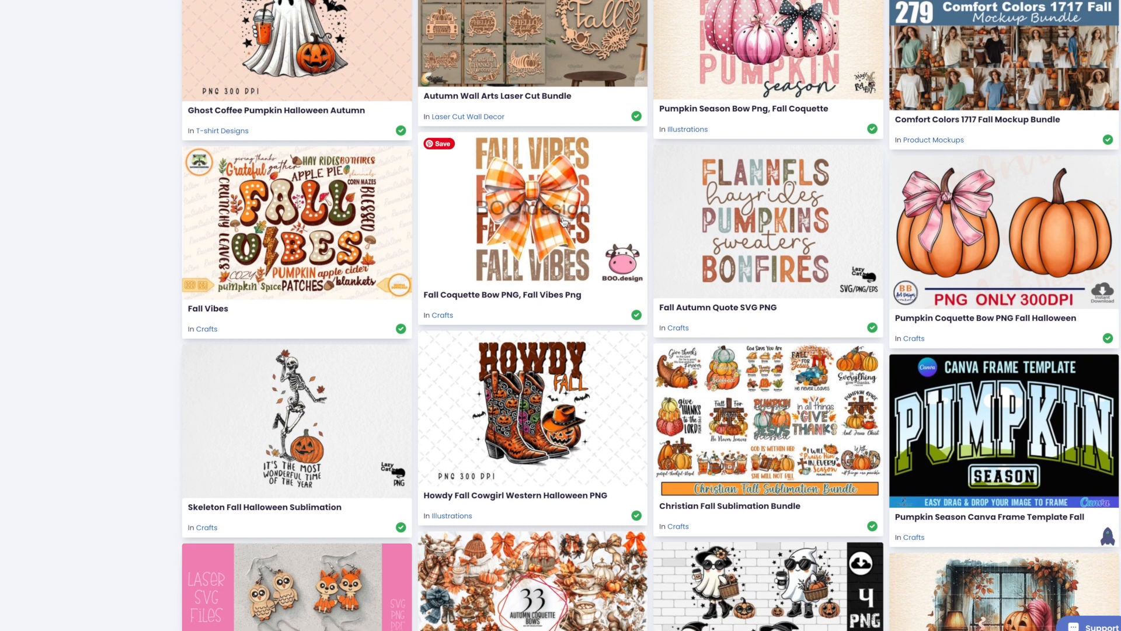
scroll("down", 3)
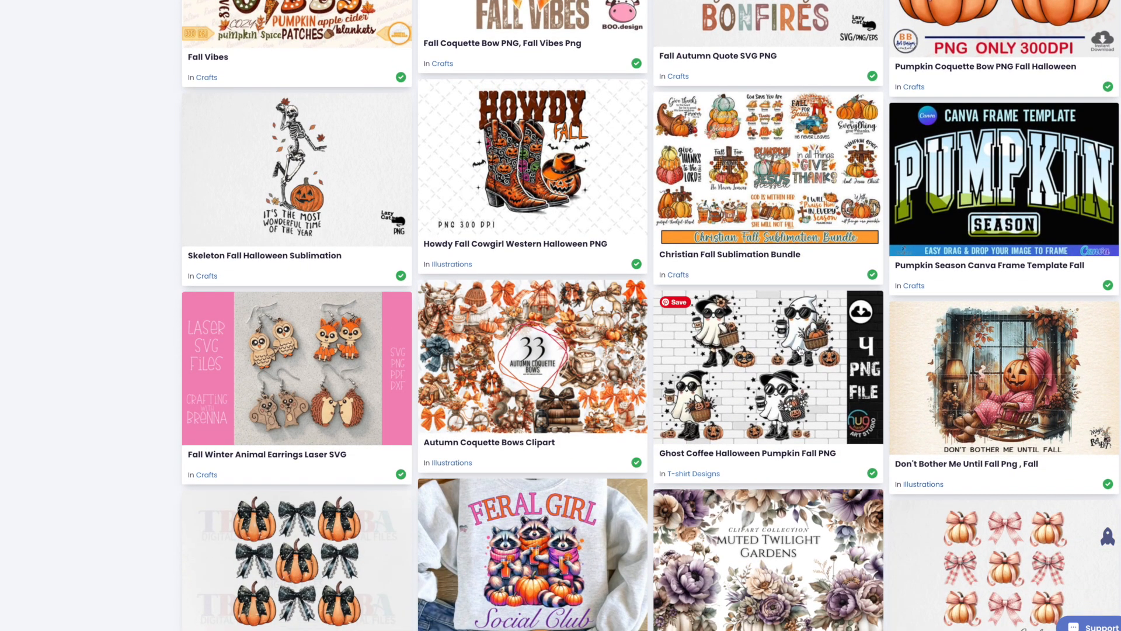
scroll("down", 3)
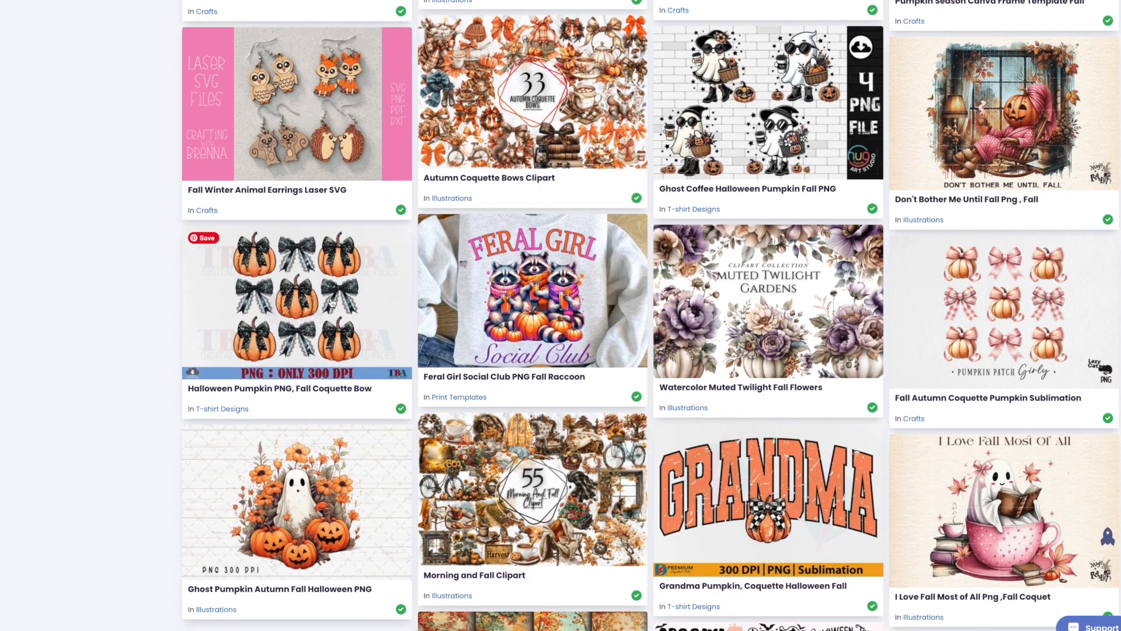
scroll("down", 3)
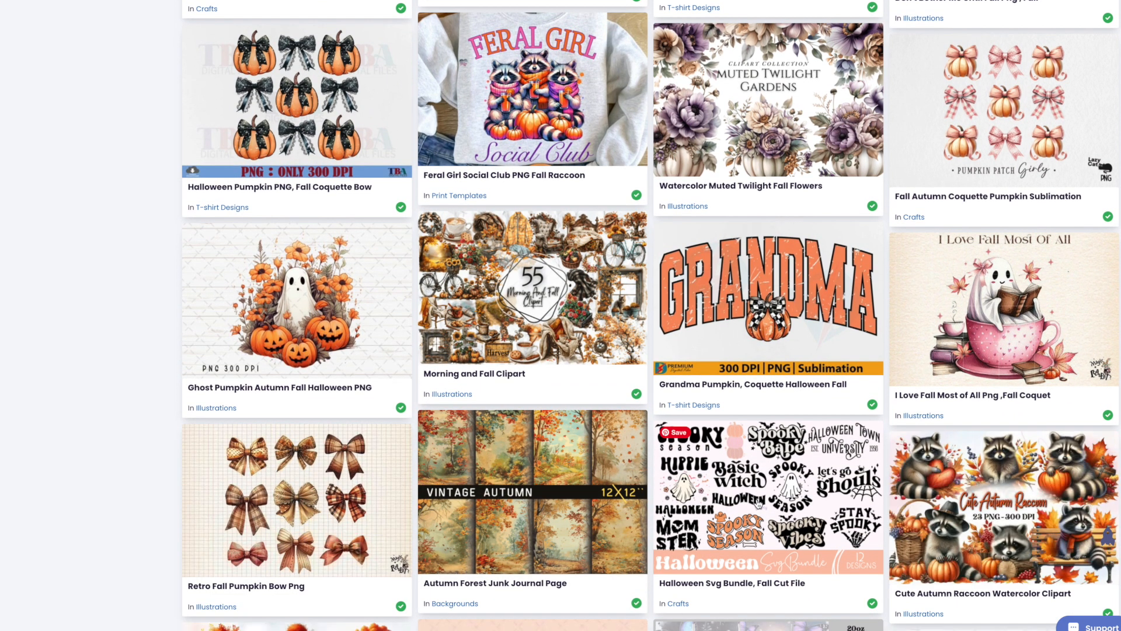
scroll("down", 3)
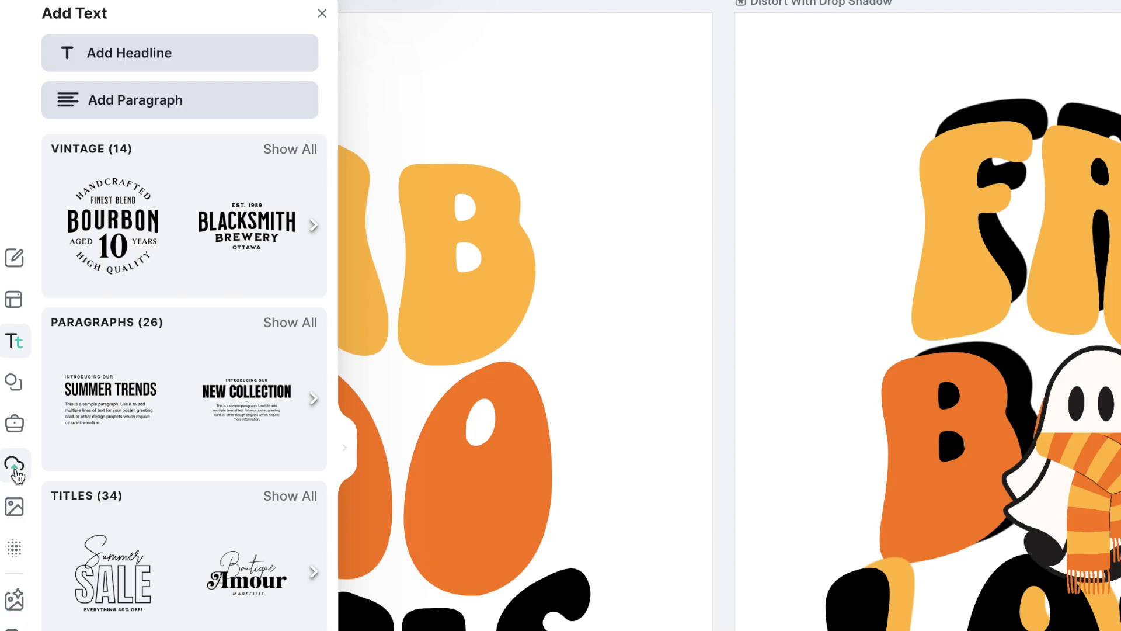
- Open the Uploads library and start an image upload
left_click(14, 465)
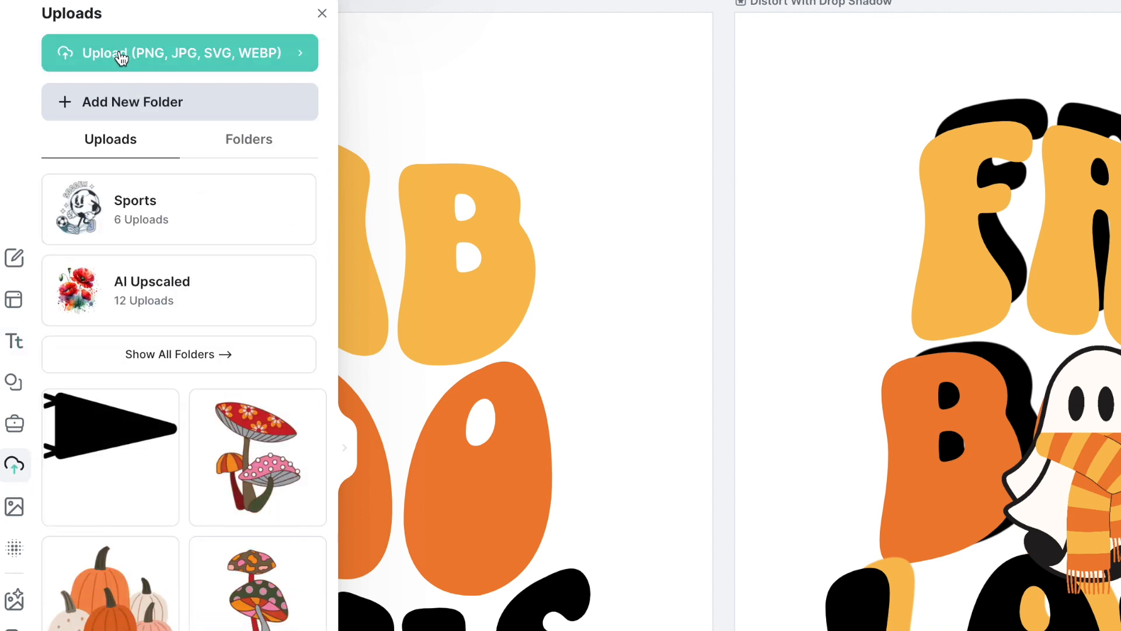
mouse_move(193, 57)
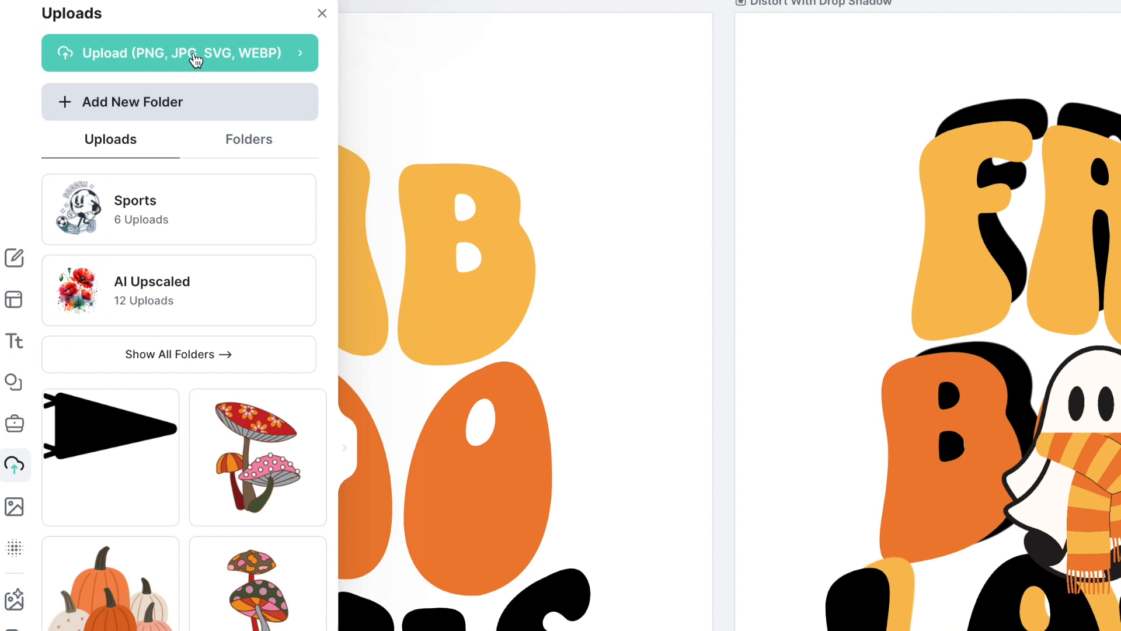
mouse_move(255, 49)
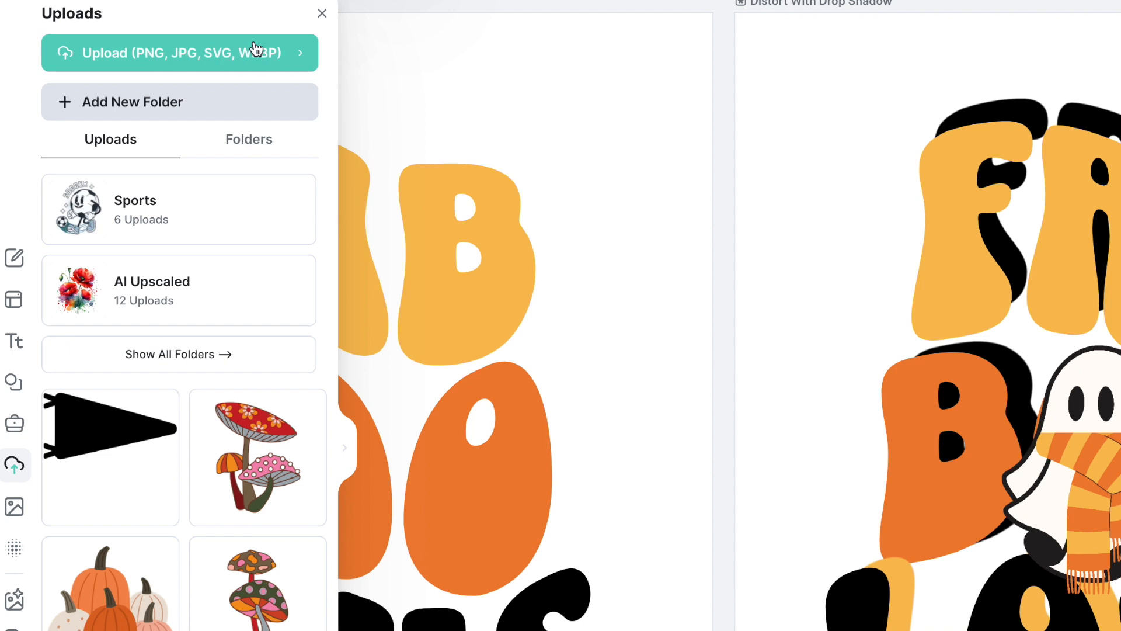
left_click(321, 13)
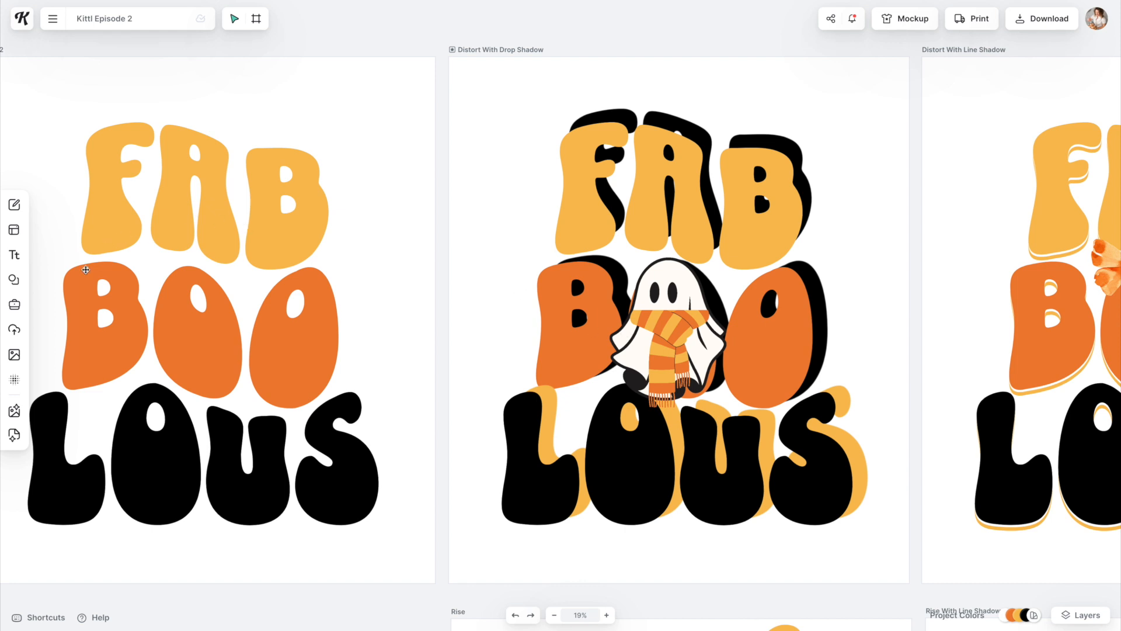
- Browse the Elements library for cute ghost illustrations
left_click(14, 279)
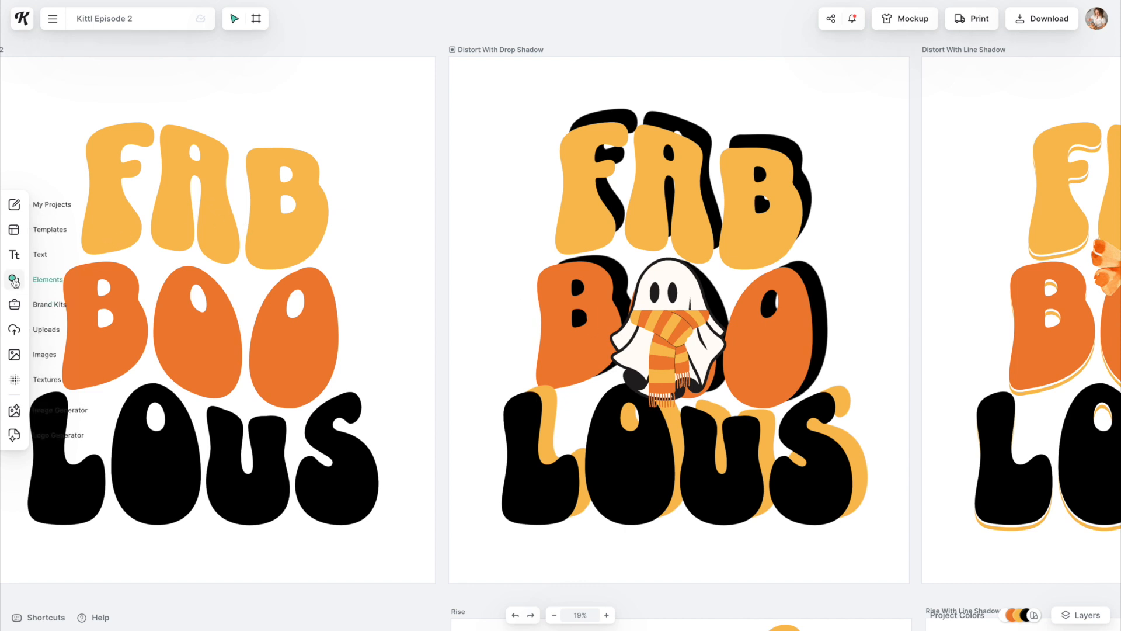
left_click(14, 280)
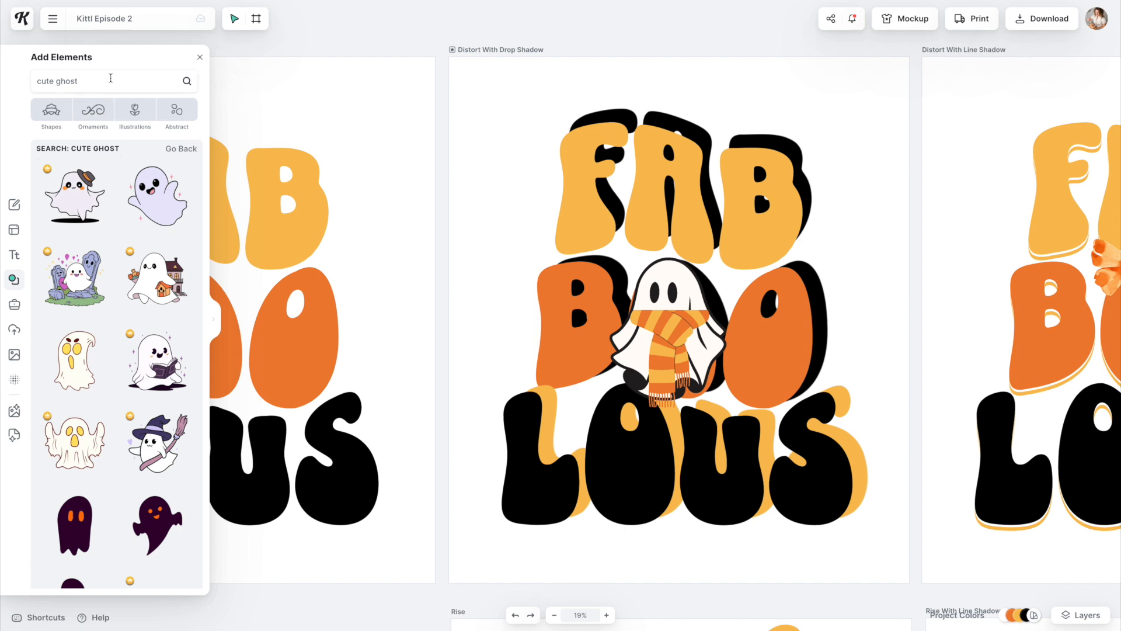
scroll("down", 3)
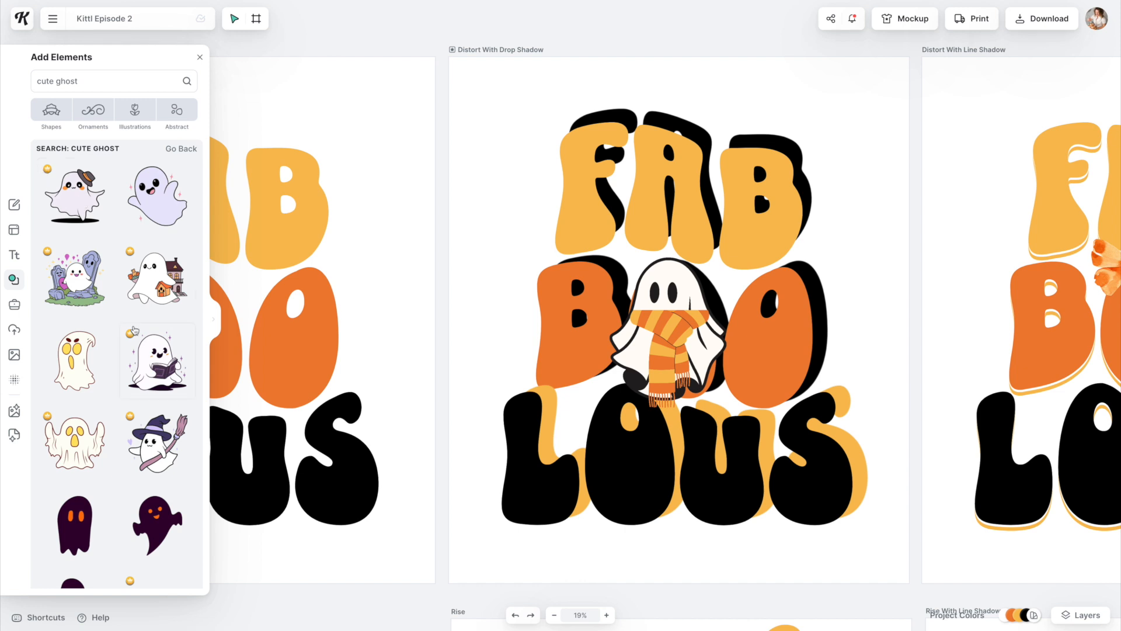
scroll("down", 3)
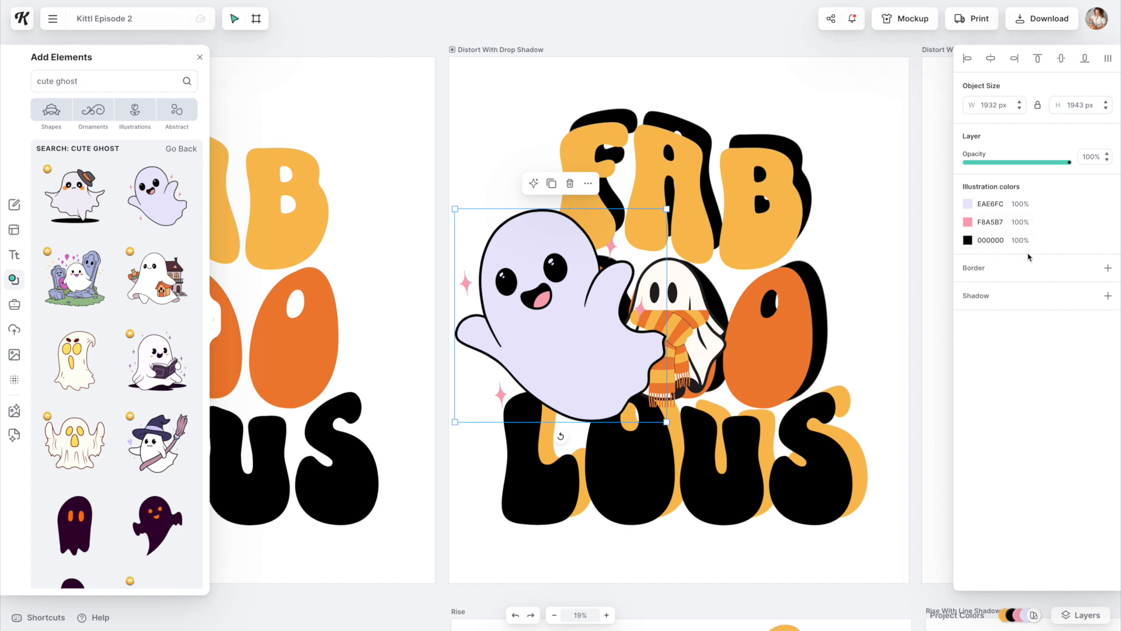
mouse_move(1055, 278)
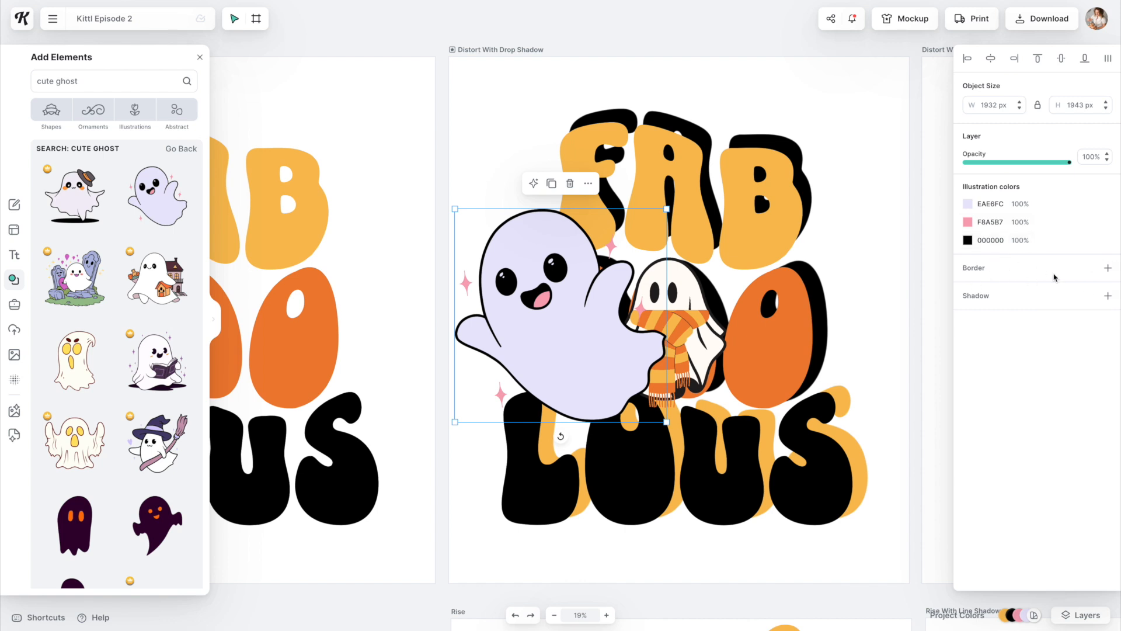
- Give the ghost a black border and a drop shadow
left_click(1108, 268)
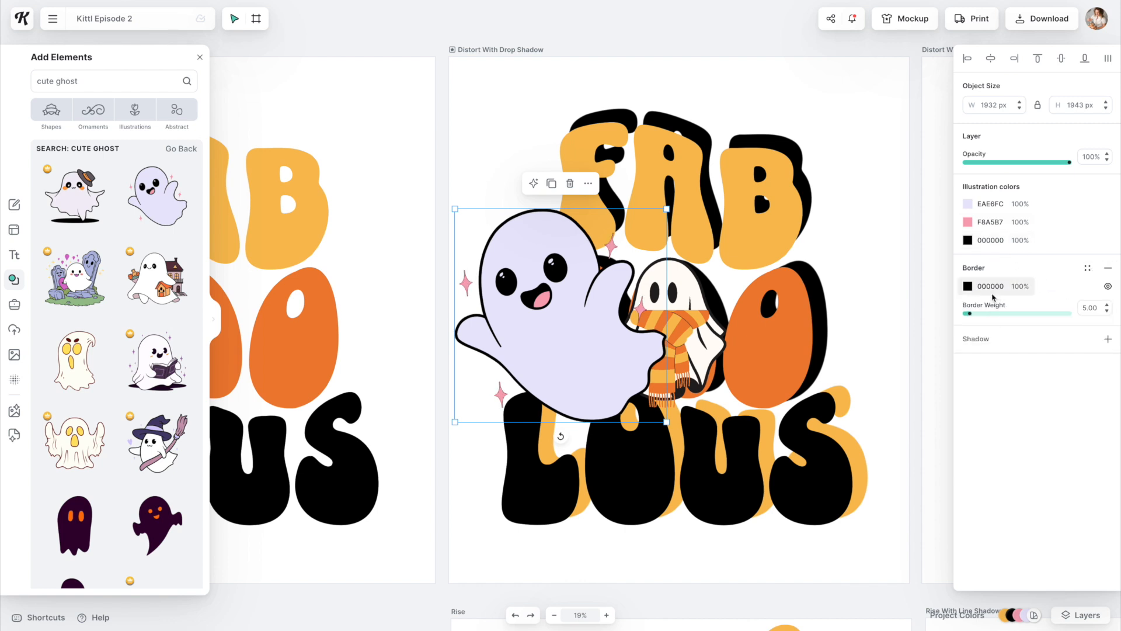
left_click(1107, 339)
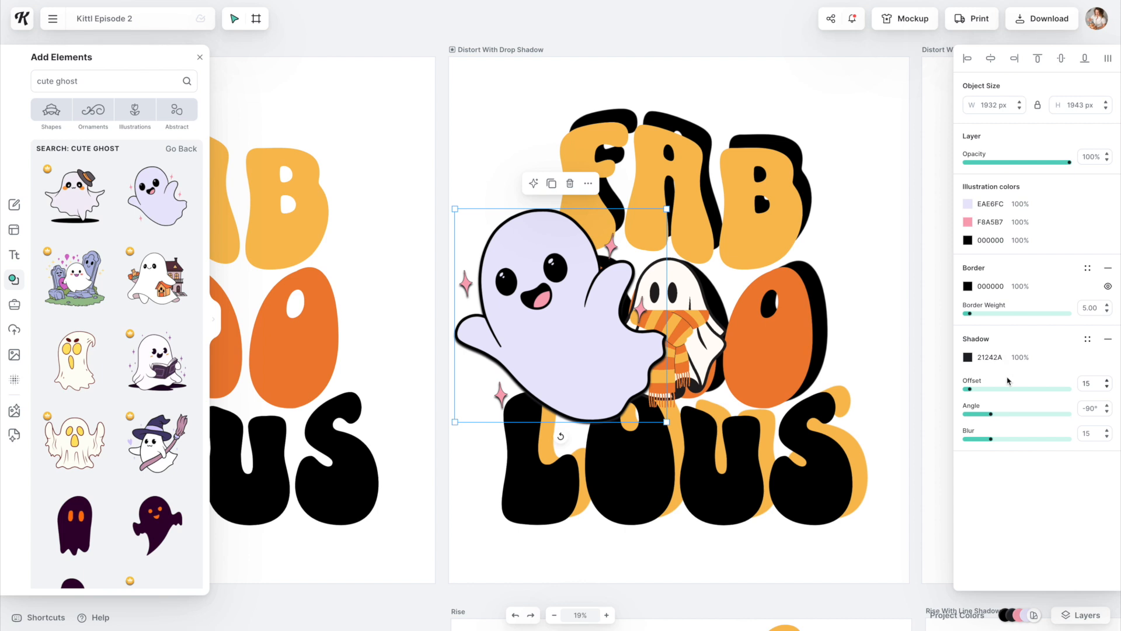
mouse_move(526, 242)
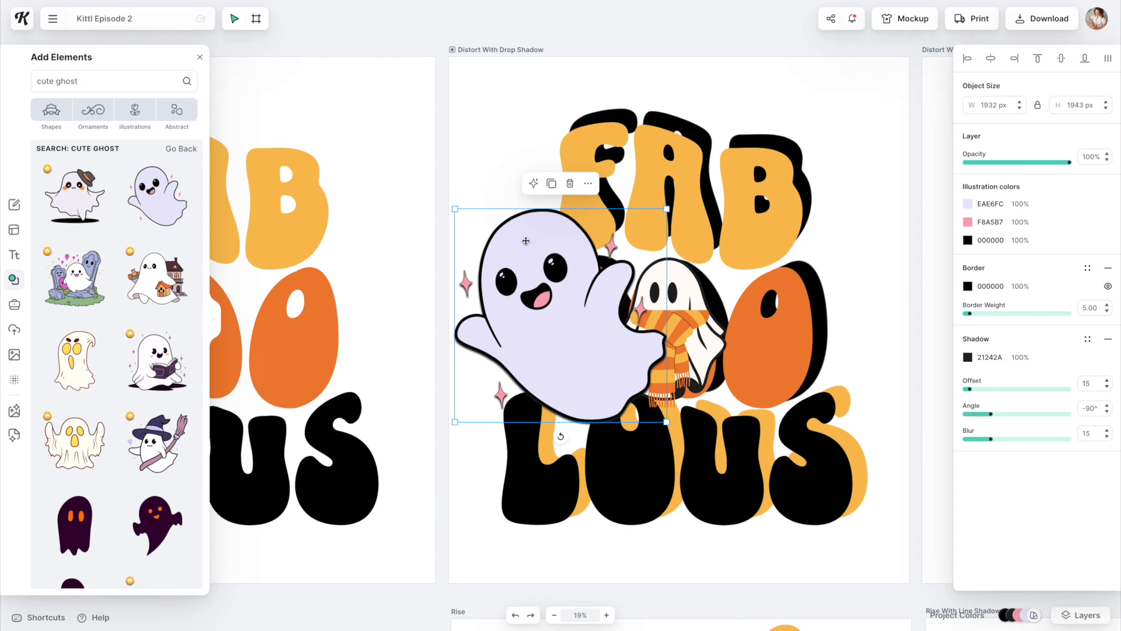
left_click(568, 184)
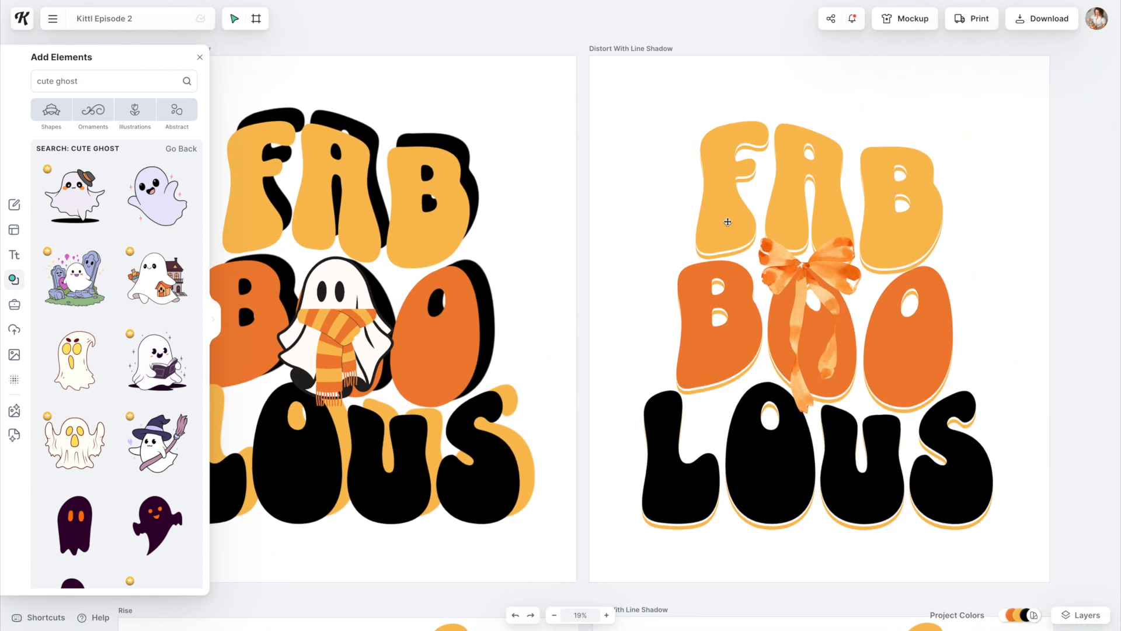
- Set the FAB text's line shadow offset to 20 at a -13° angle
left_click(727, 222)
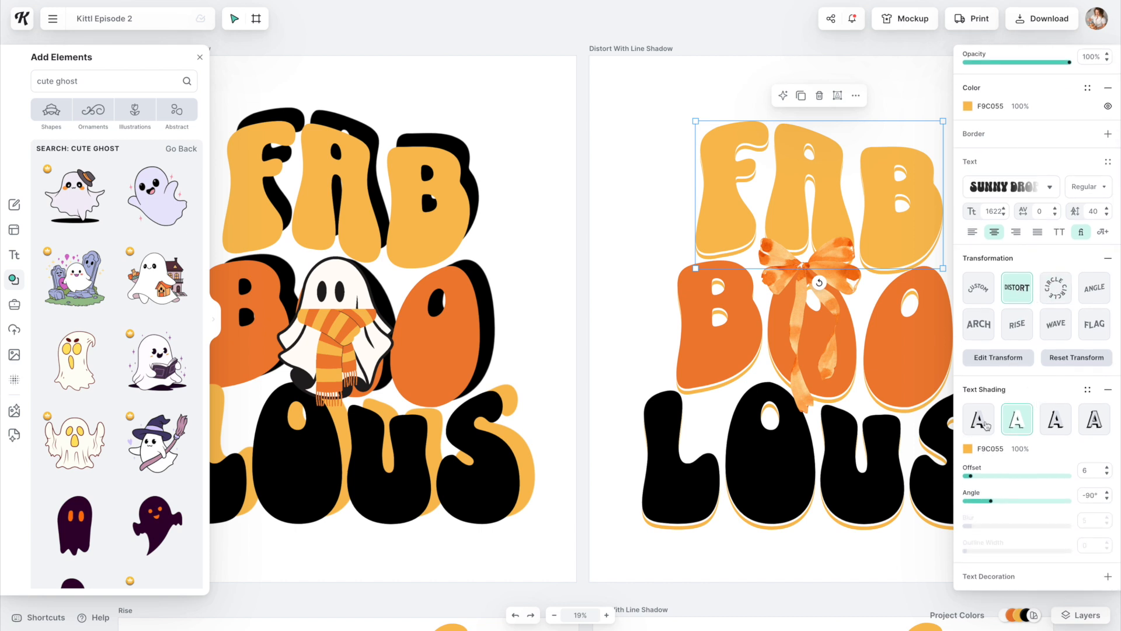
mouse_move(1016, 419)
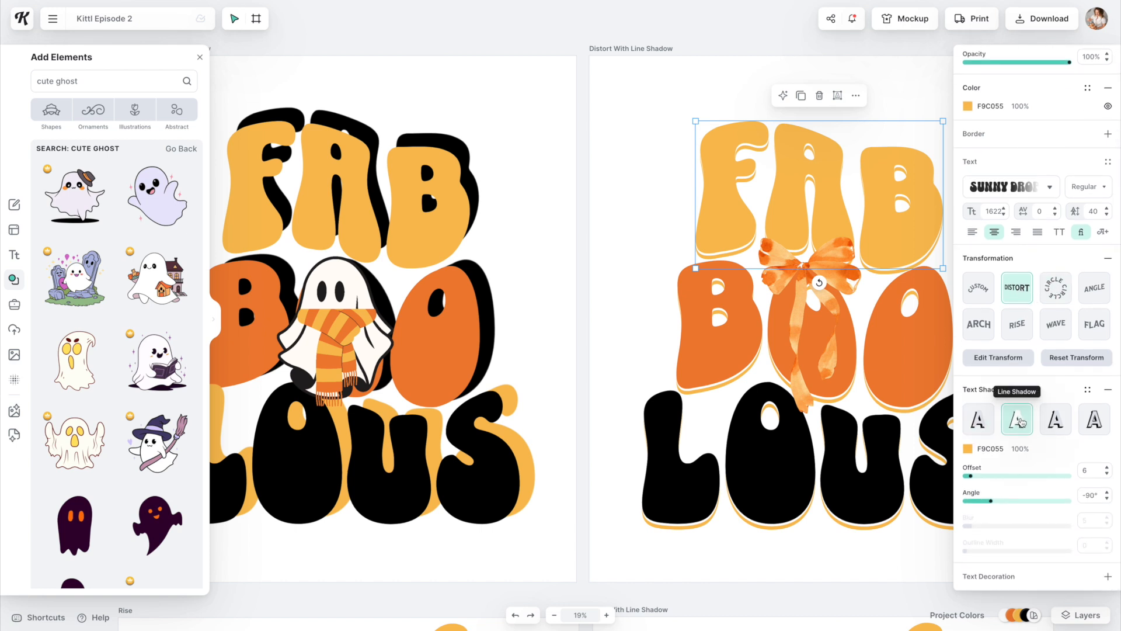
left_click_drag(971, 476, 1001, 476)
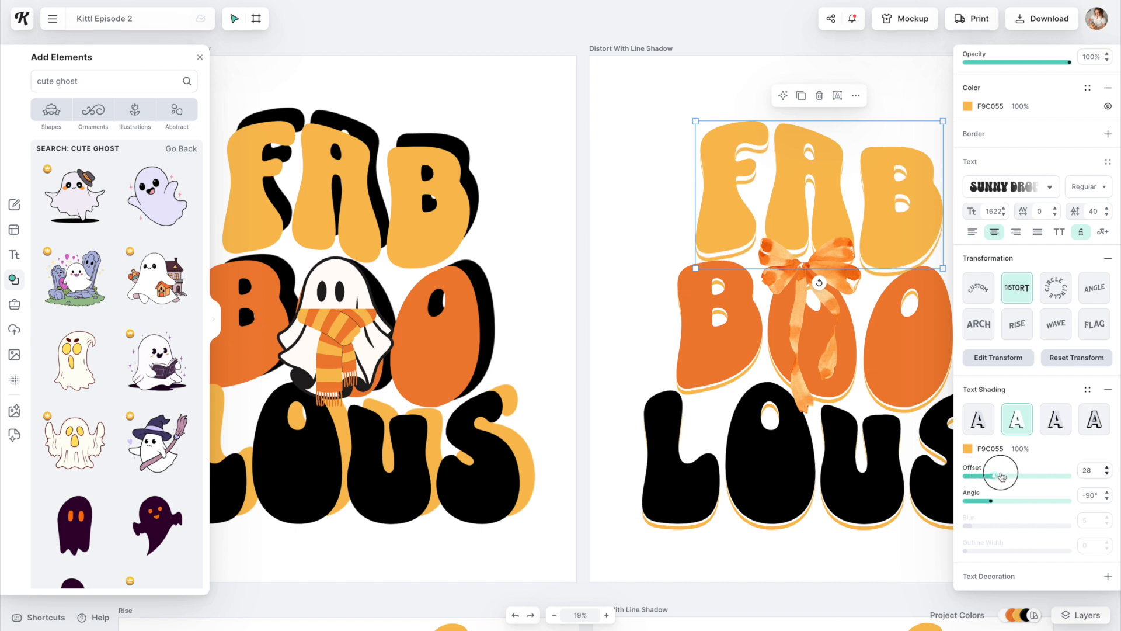
left_click_drag(998, 475, 1008, 475)
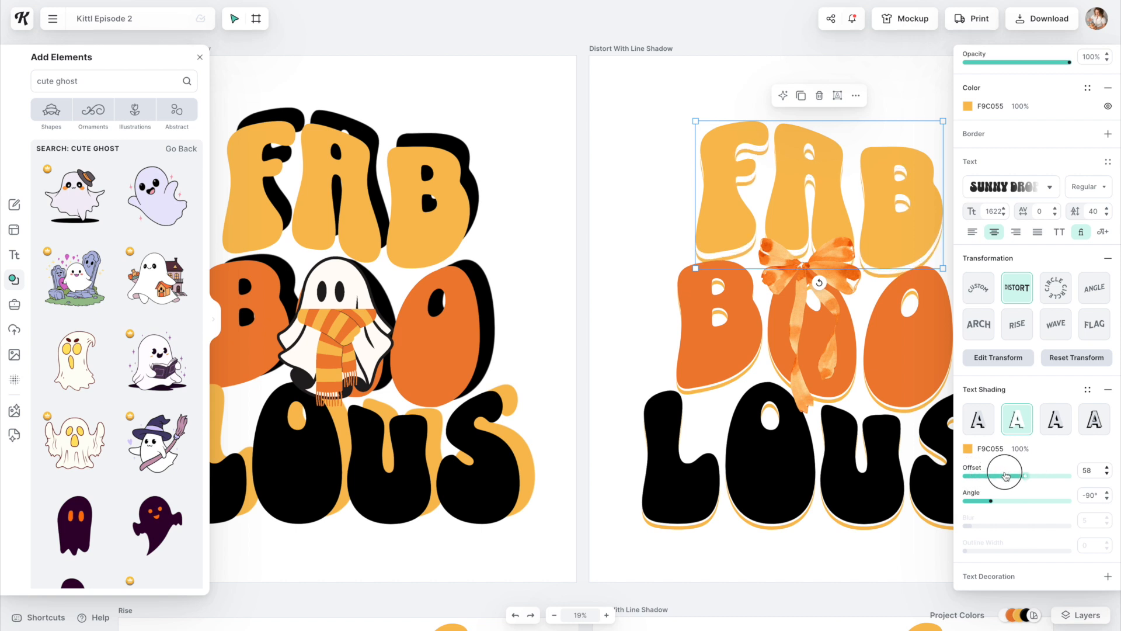
left_click_drag(1001, 495, 1037, 503)
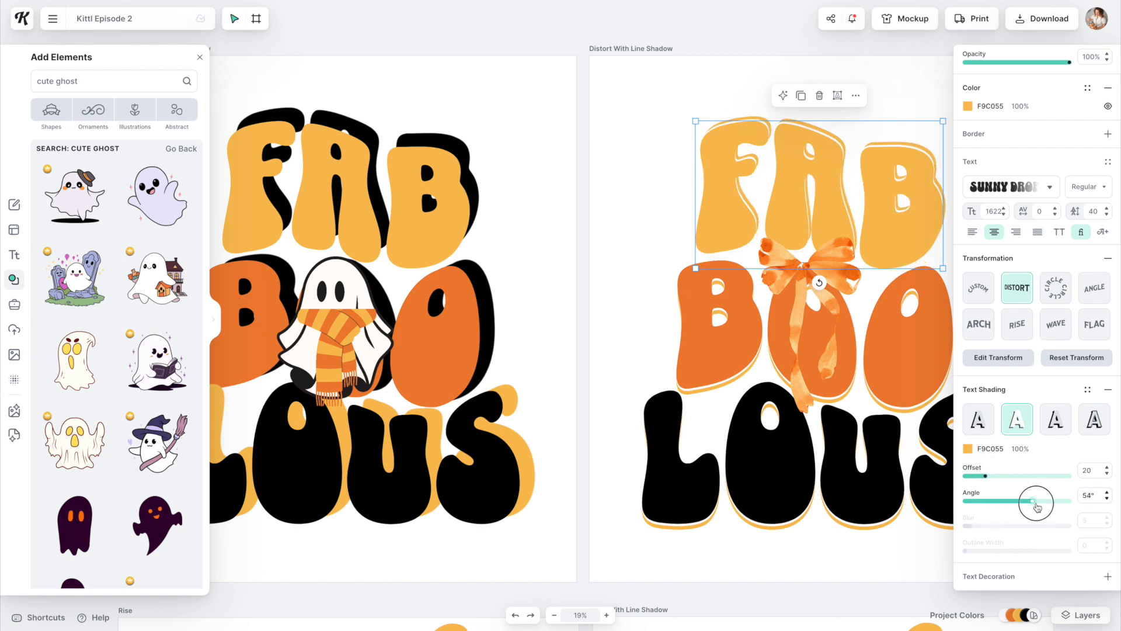
left_click_drag(1035, 502, 1013, 508)
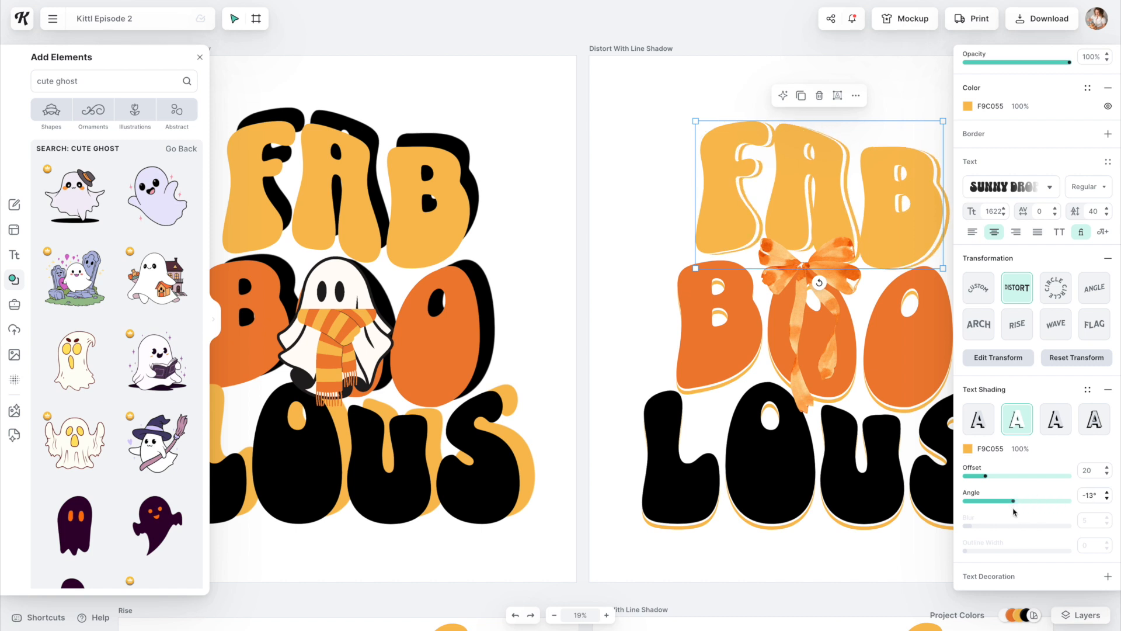
- Colour the FAB line shadow black from the shadow colour picker
left_click(967, 449)
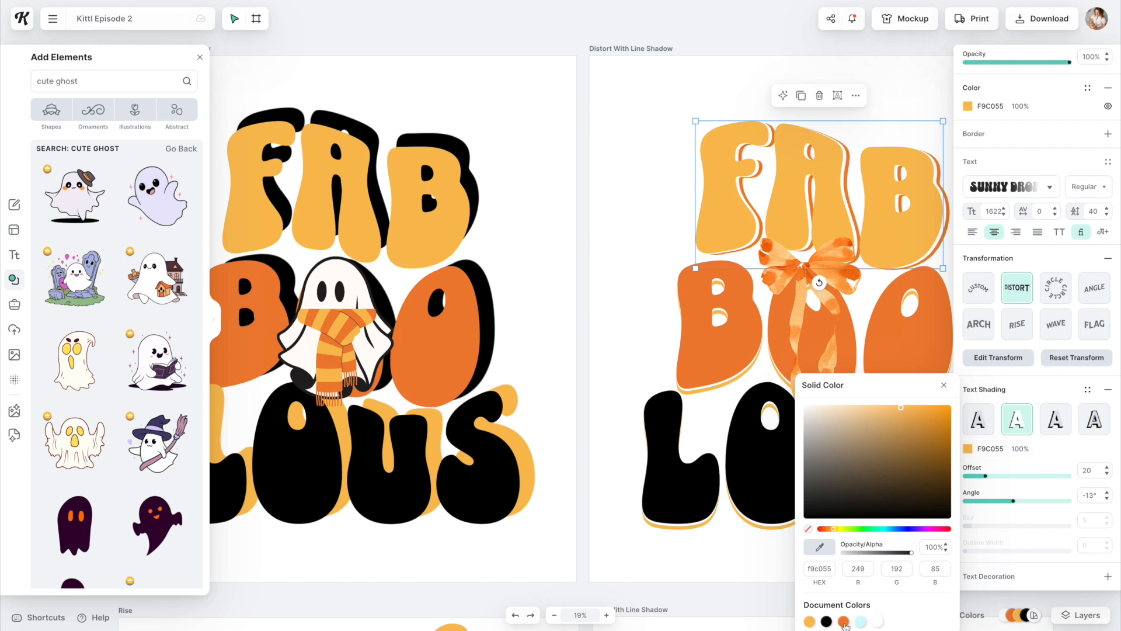
left_click(826, 620)
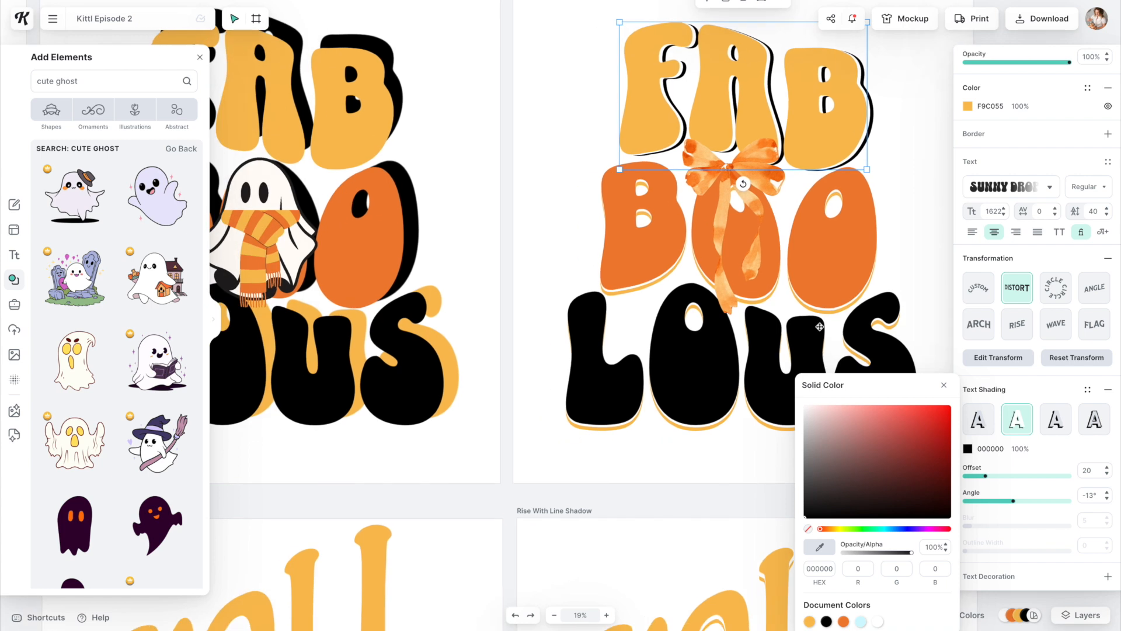
- Drag FALL's Rise Curve slider from 64% down to -2%, flattening its arch over VIBES
scroll("down", 3)
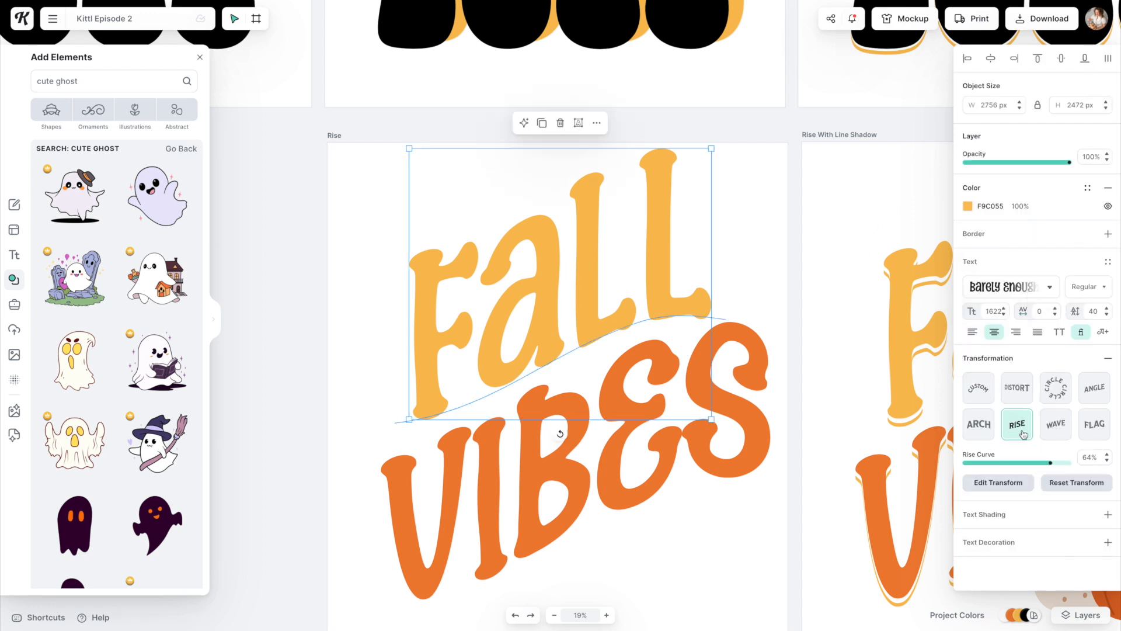
left_click_drag(1062, 462, 1004, 463)
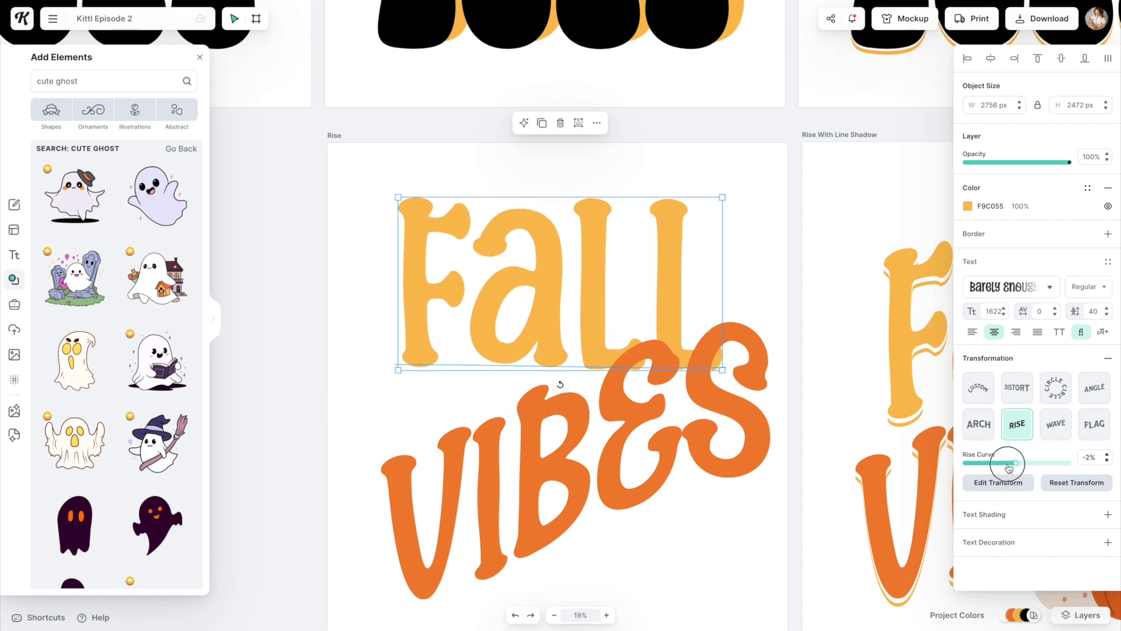
left_click_drag(1009, 462, 1079, 463)
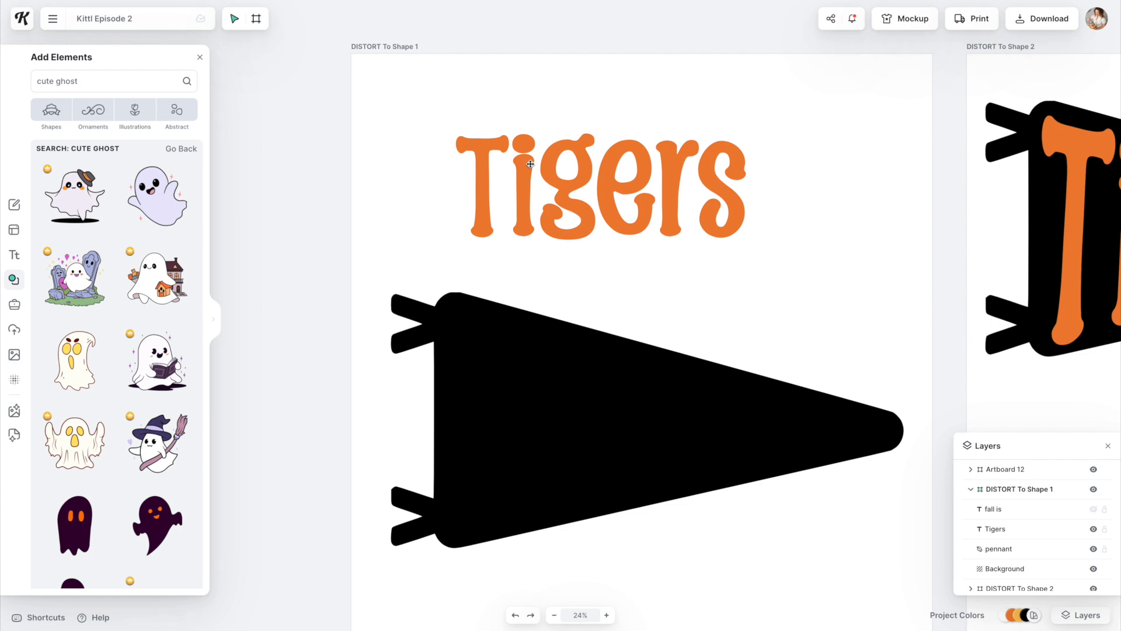
- Select the orange Tigers text and the black pennant so the text overlaps the pennant's top
left_click(600, 186)
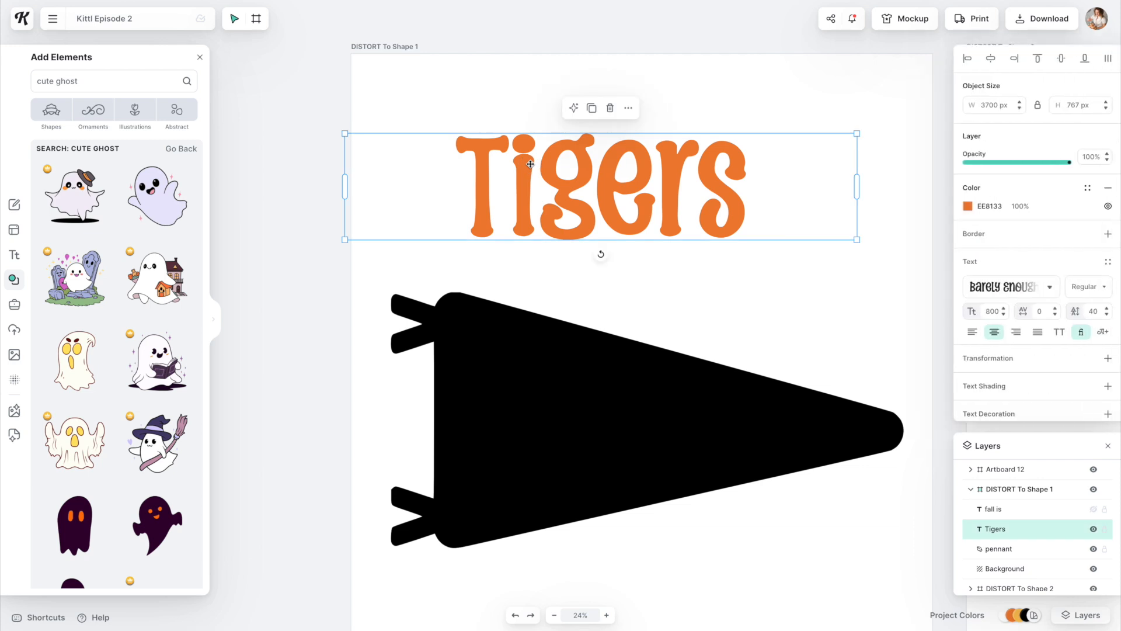
mouse_move(1007, 287)
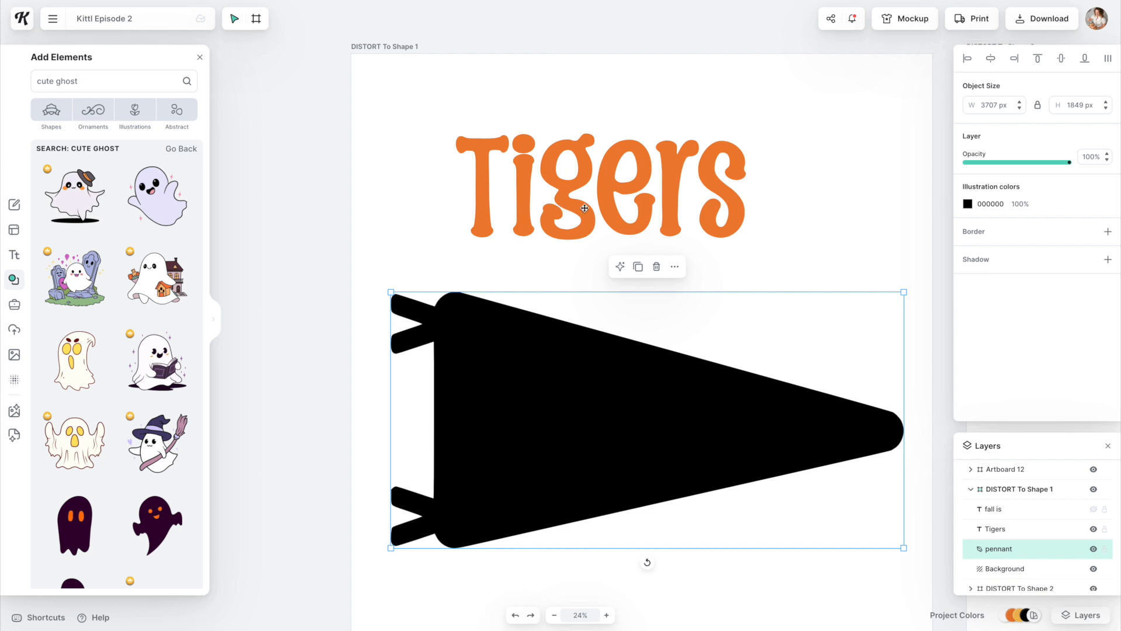
mouse_move(581, 200)
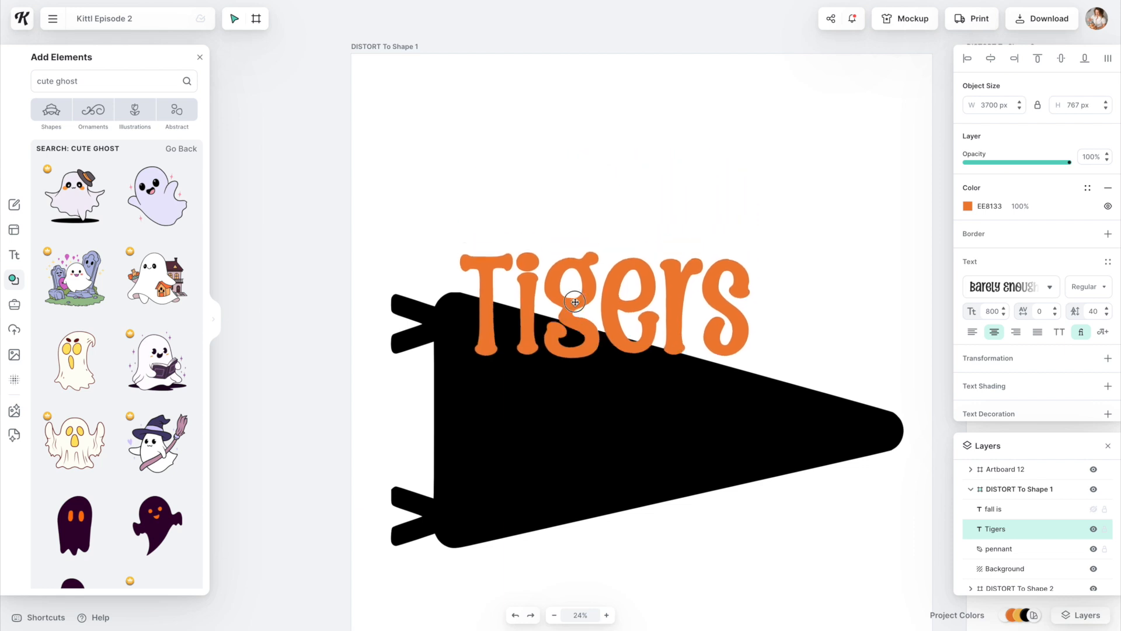
left_click(572, 300)
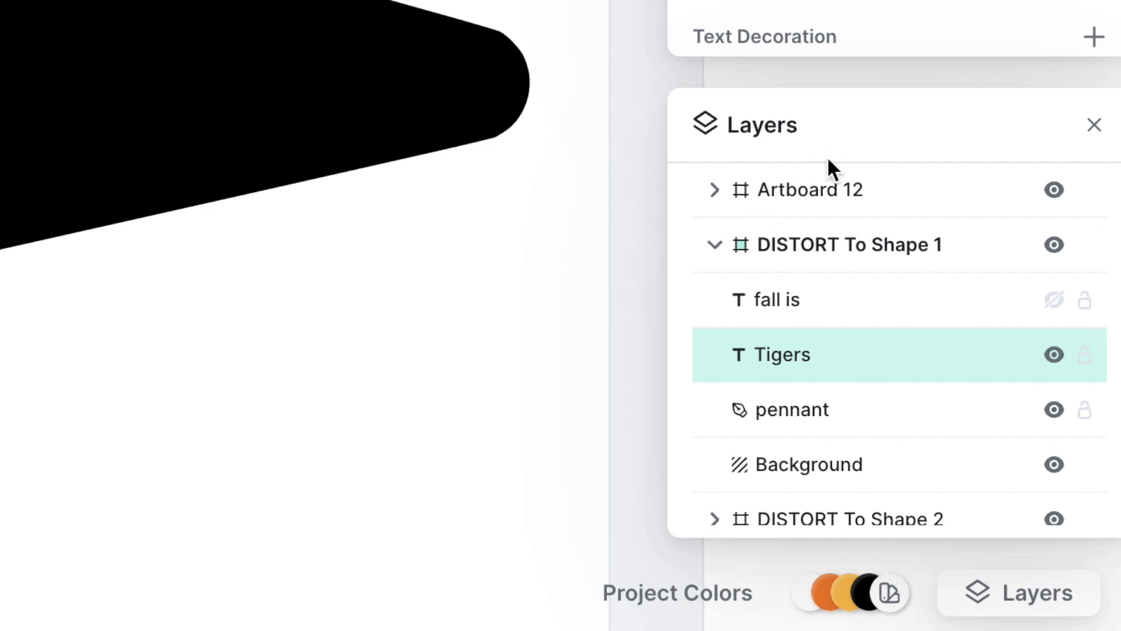
mouse_move(956, 140)
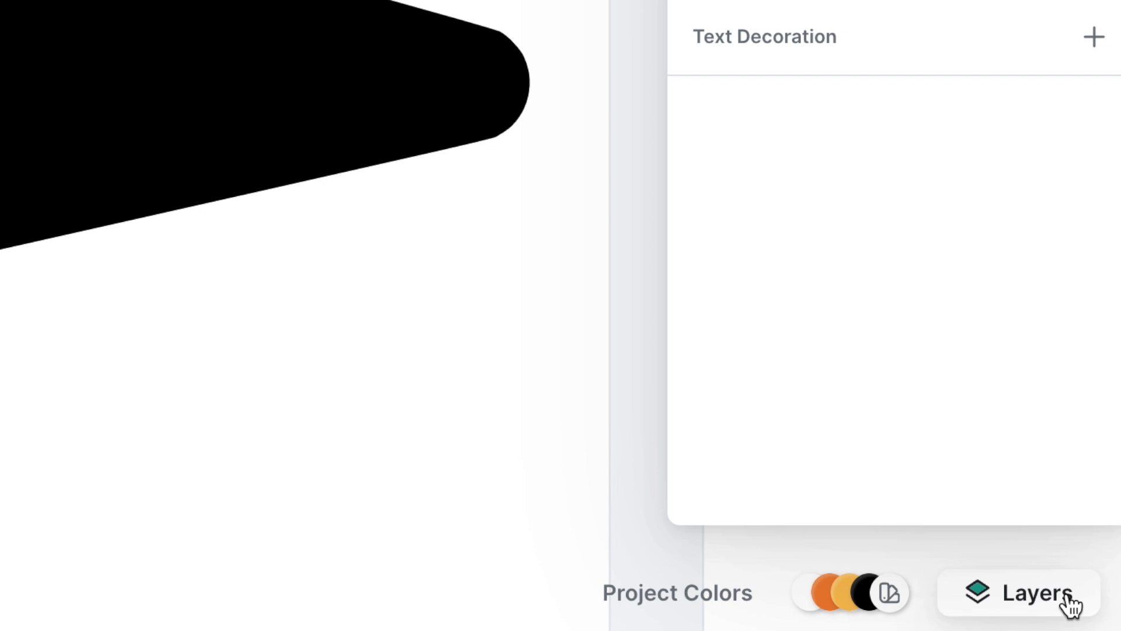
- Reorder the Tigers layer against the pennant in the Layers panel so it sits in front
left_click(1065, 593)
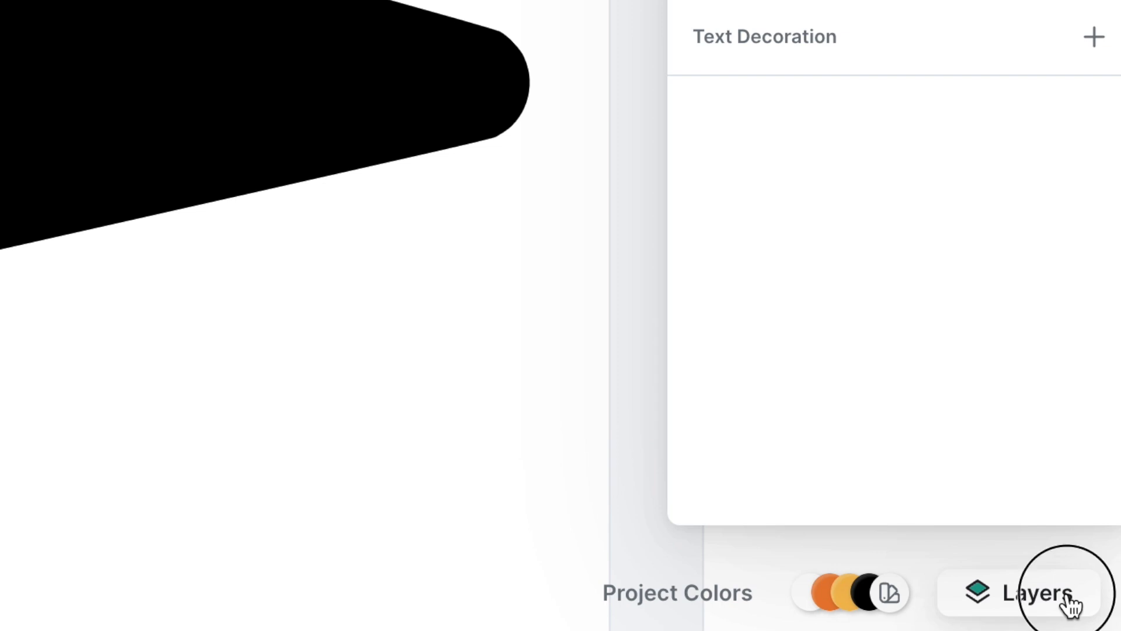
left_click(1030, 592)
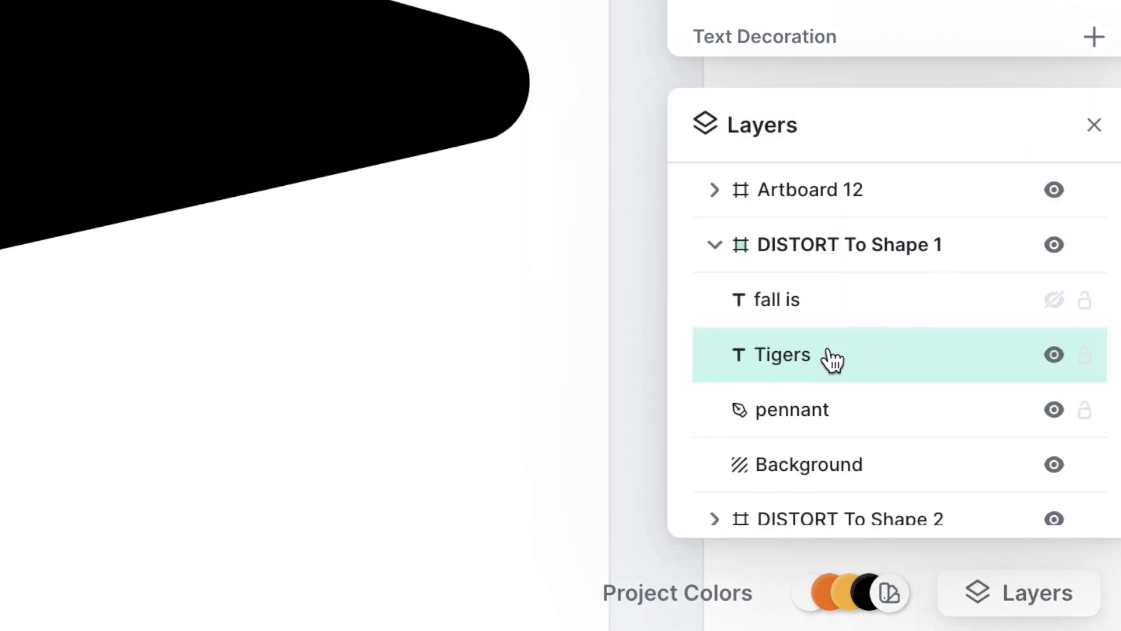
left_click_drag(782, 355, 794, 410)
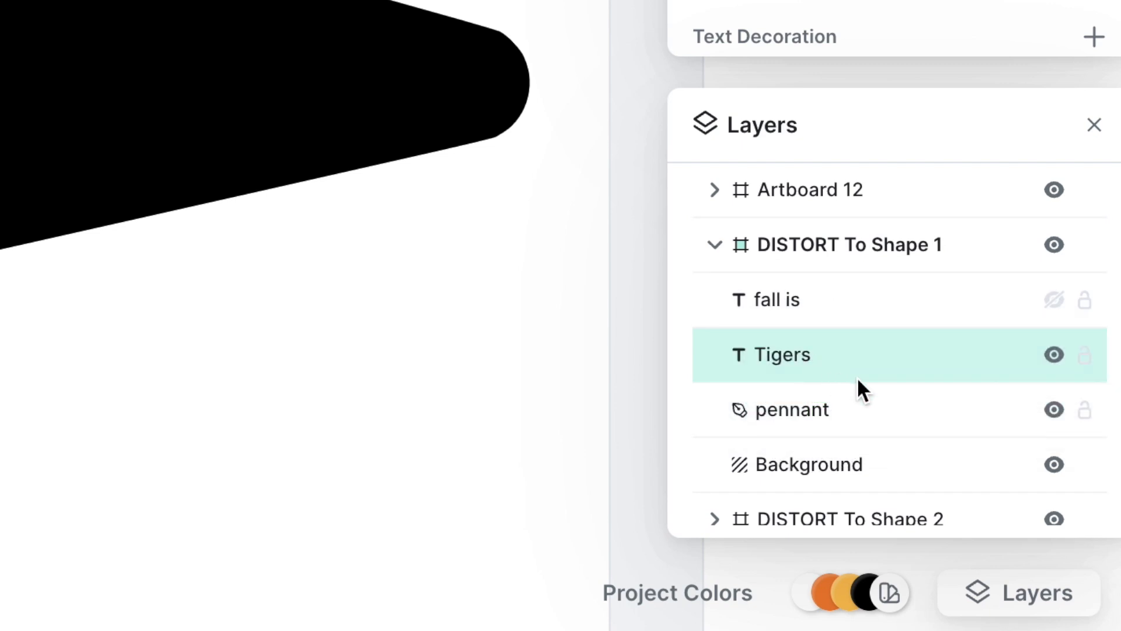
mouse_move(799, 390)
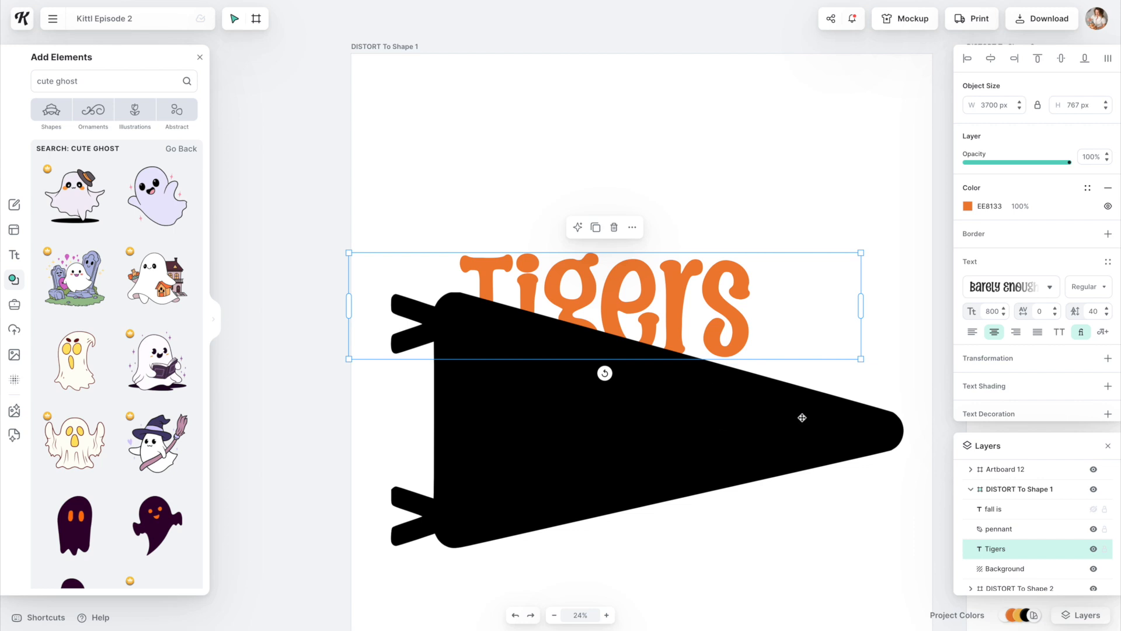
mouse_move(1006, 552)
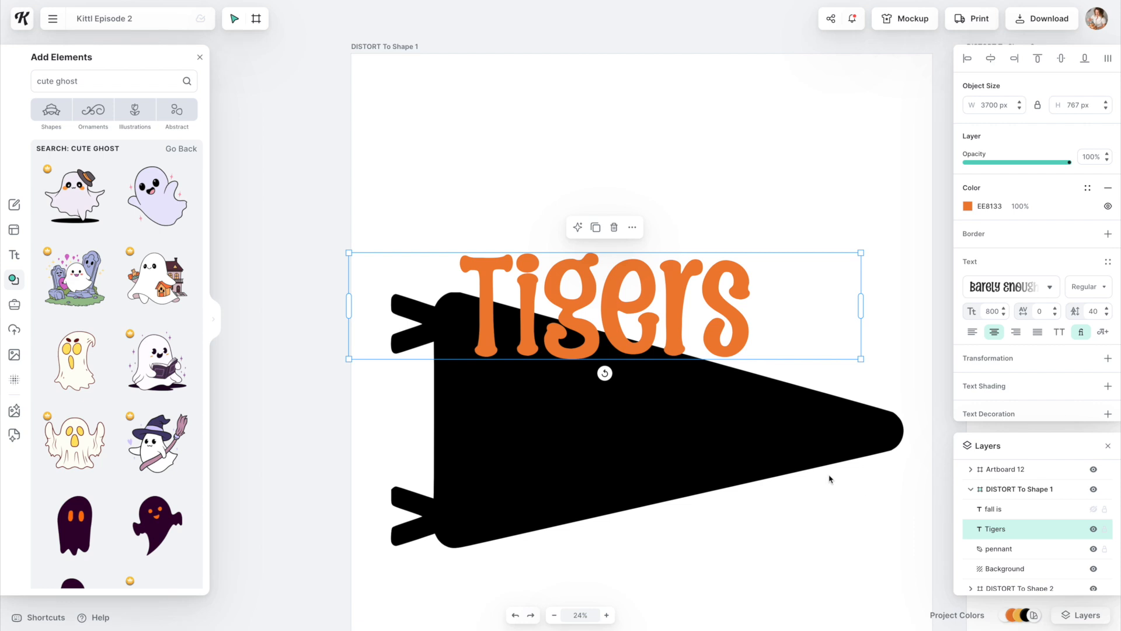
mouse_move(713, 391)
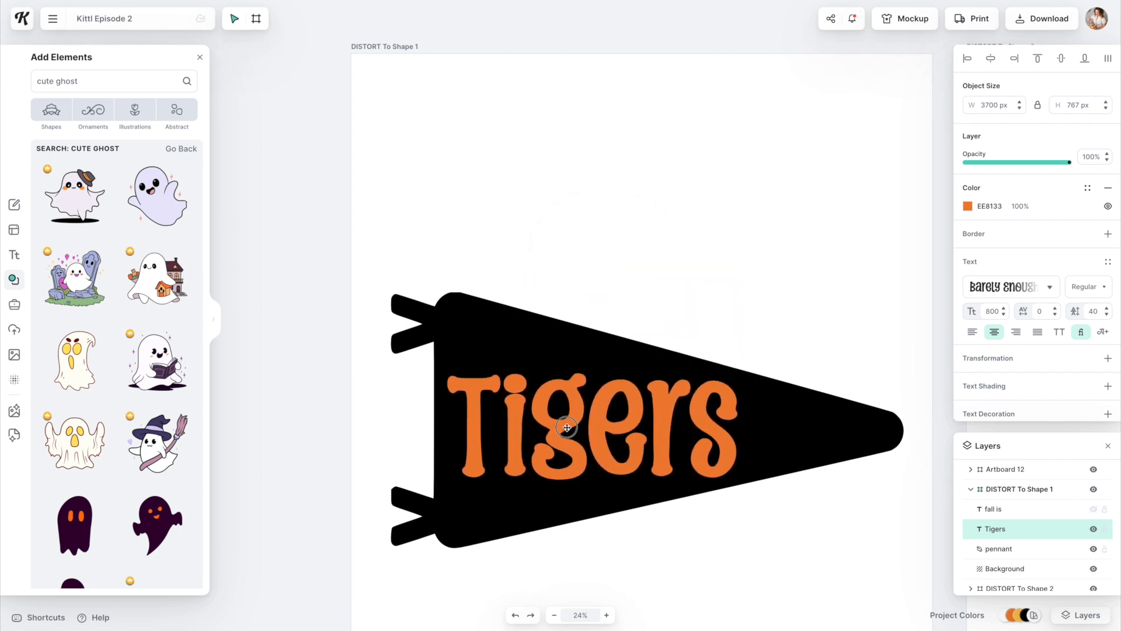
- Preview Flag and Wave curves on Tigers, then leave it on the free Distort transformation
left_click(567, 428)
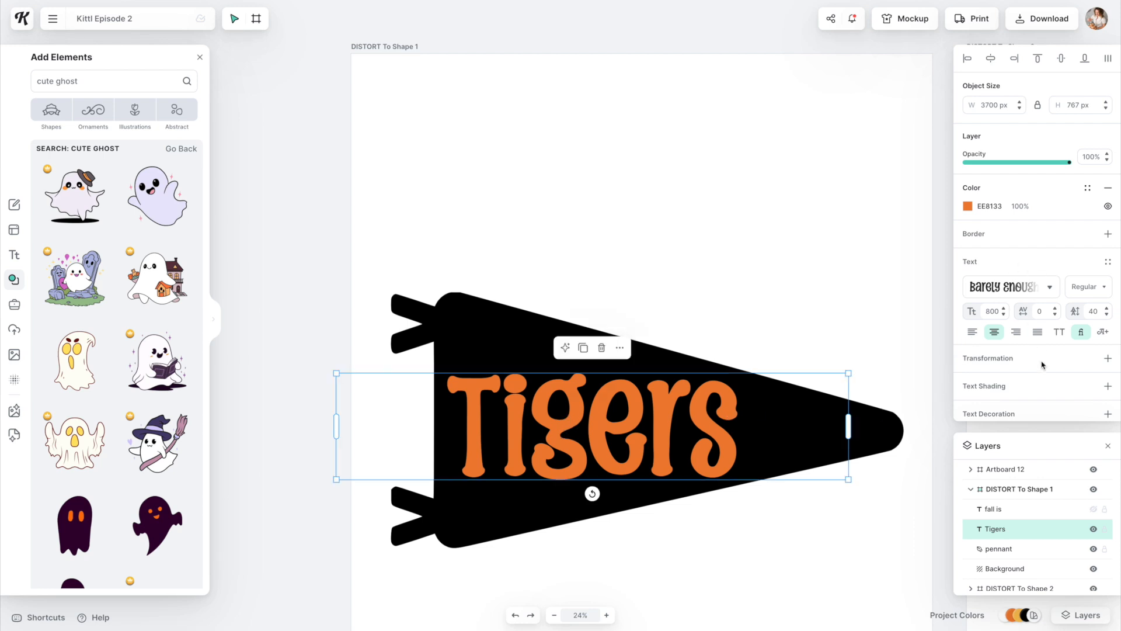
left_click(1093, 386)
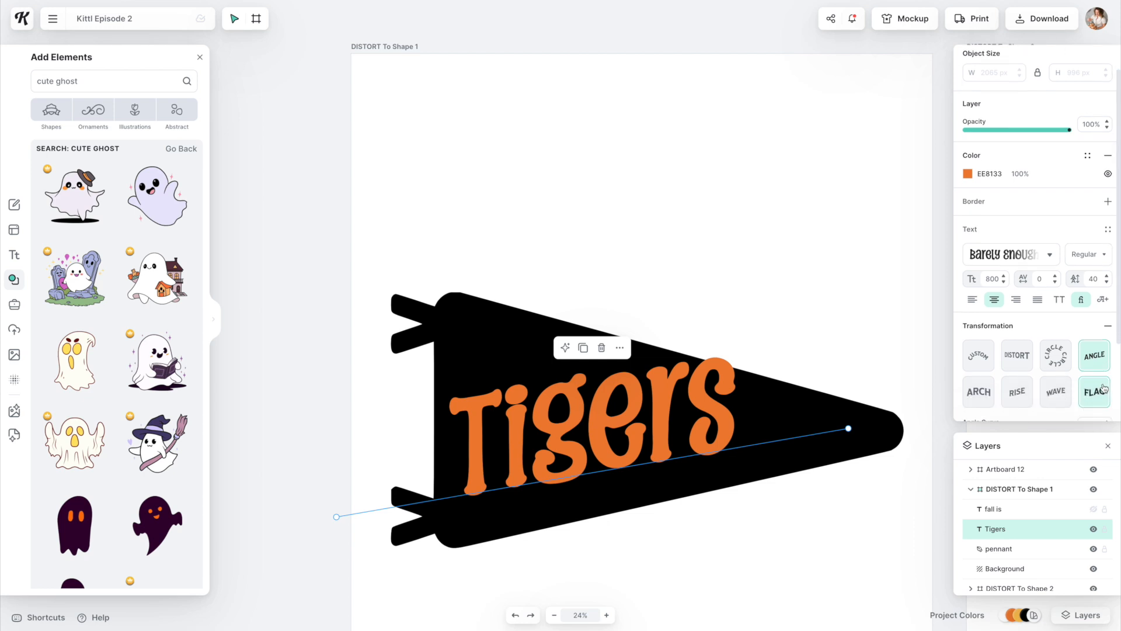
left_click(1056, 390)
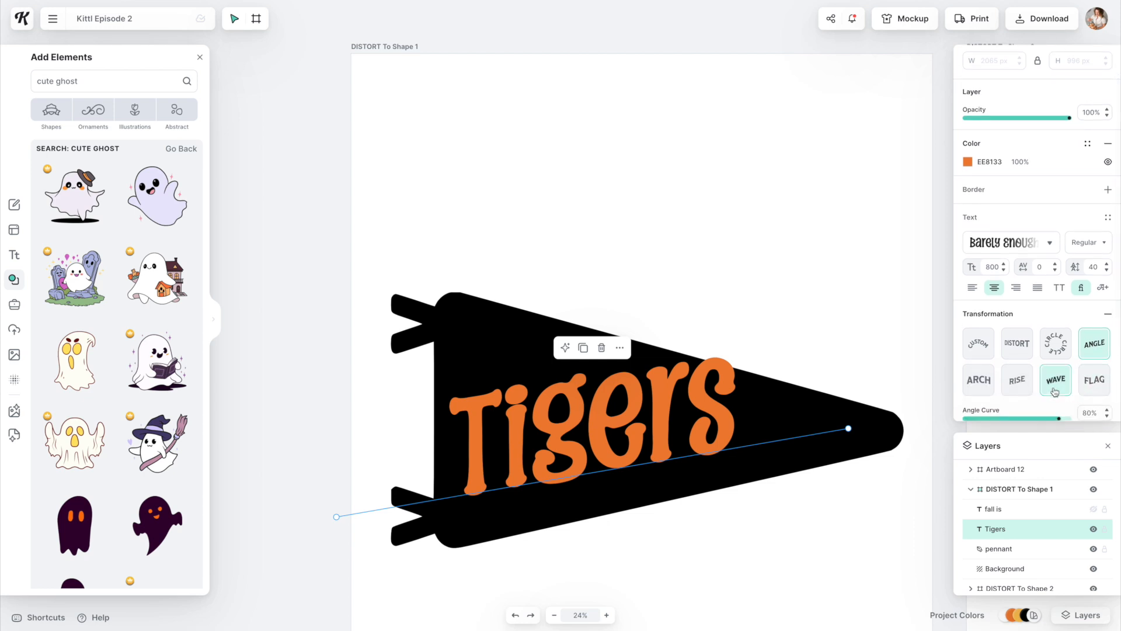
left_click(1093, 380)
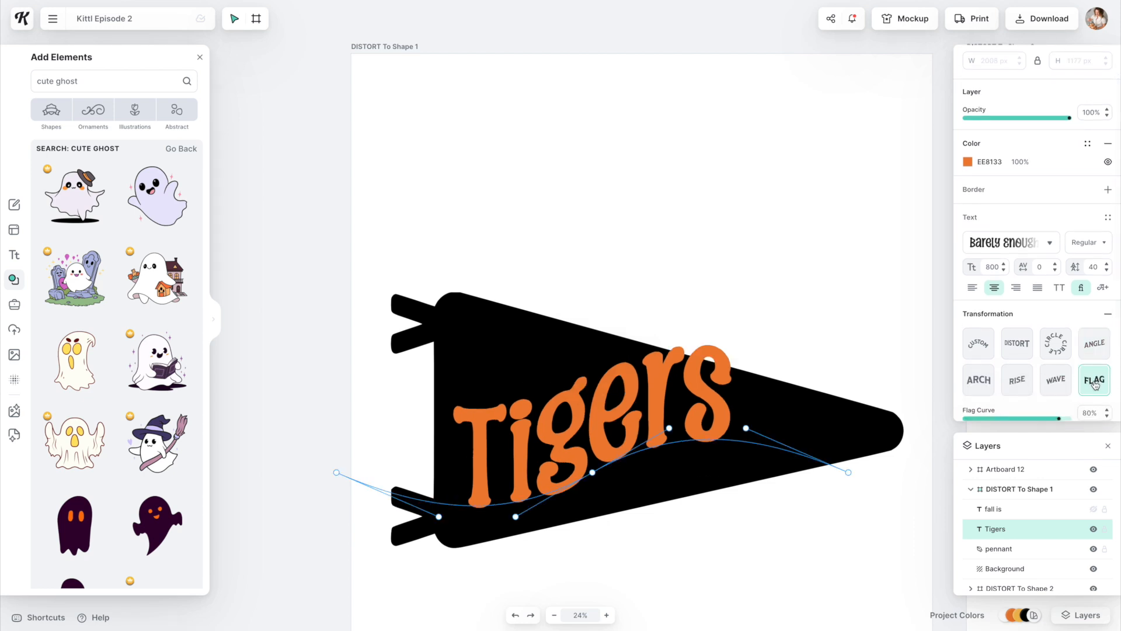
left_click(1054, 380)
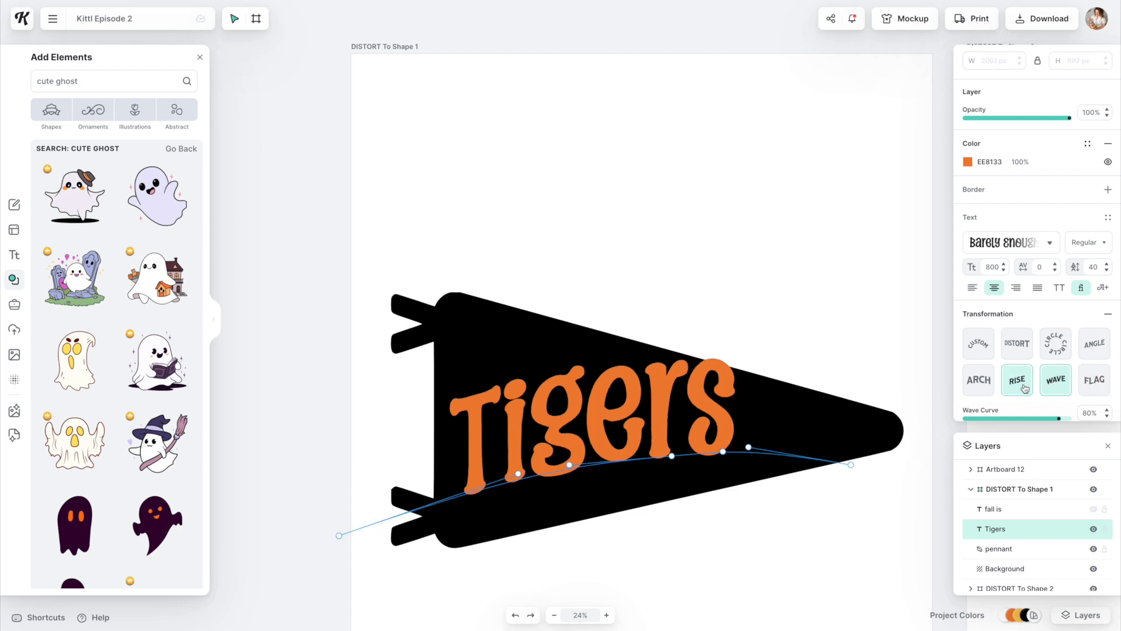
left_click(1016, 379)
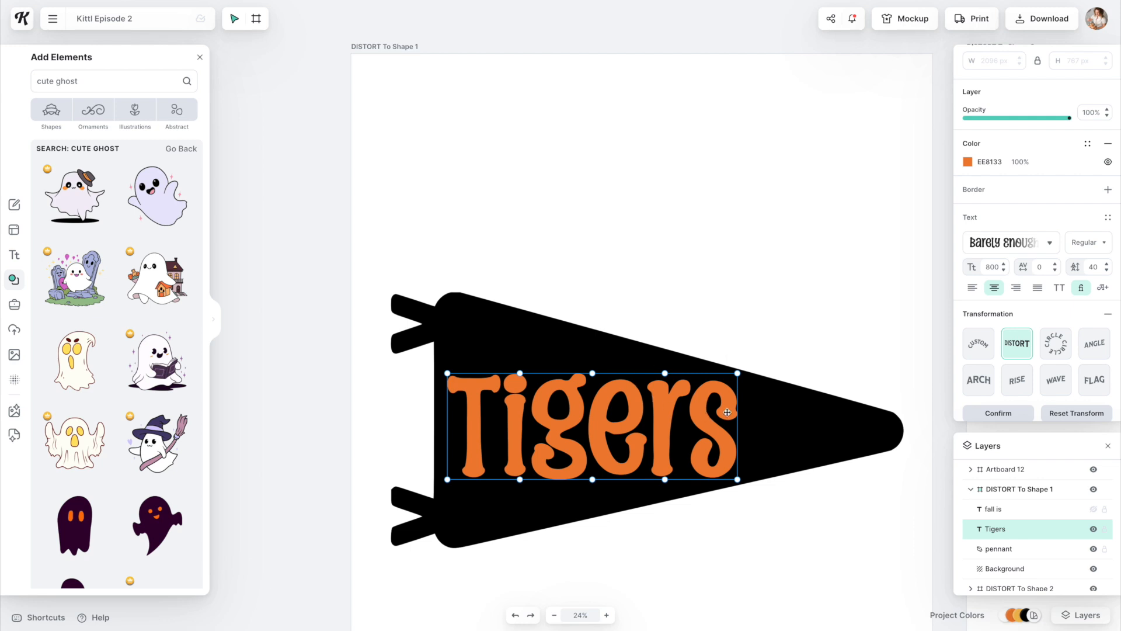
- Pull the Tigers distort corners to the pennant's left edge and slant both edges toward its tip
left_click_drag(447, 375, 444, 329)
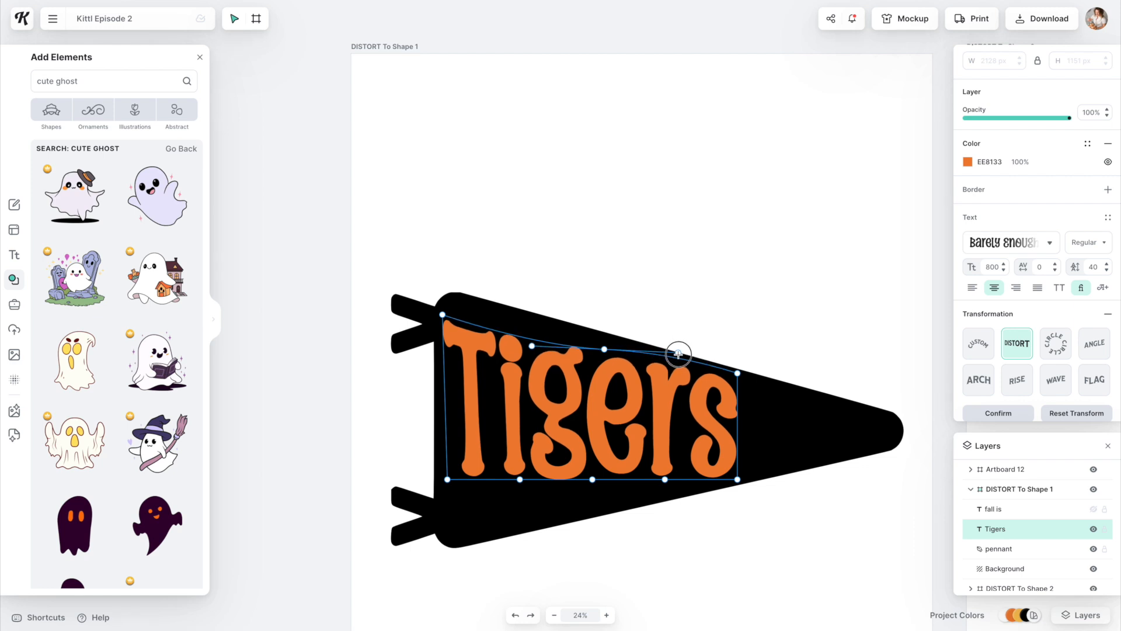
left_click_drag(677, 354, 678, 363)
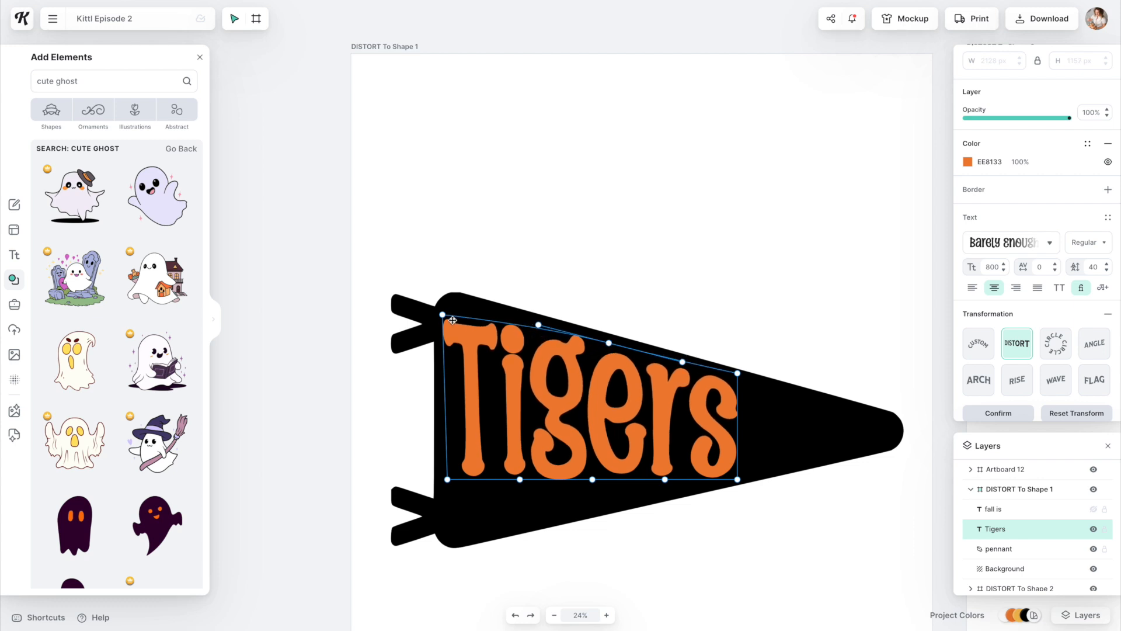
left_click_drag(452, 320, 444, 298)
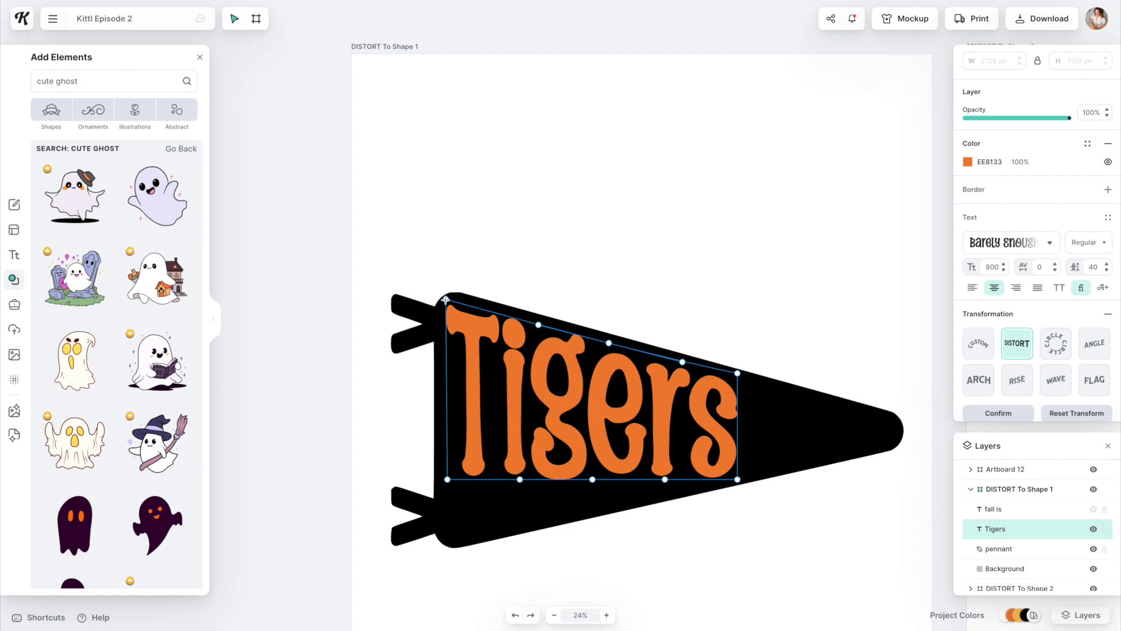
left_click_drag(448, 478, 449, 539)
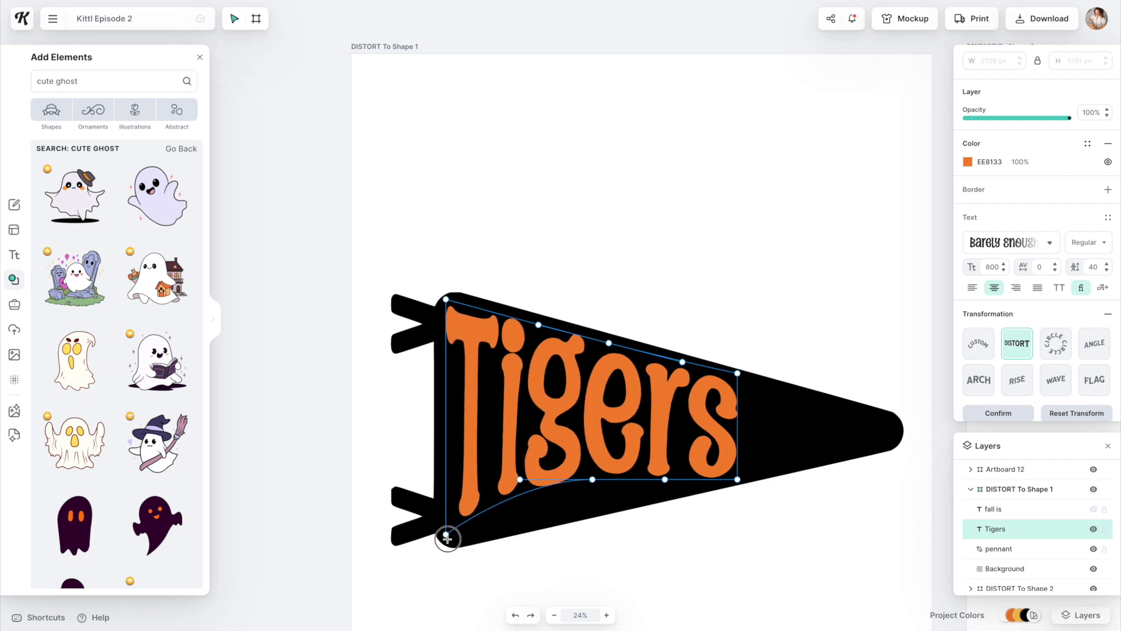
left_click_drag(447, 539, 604, 489)
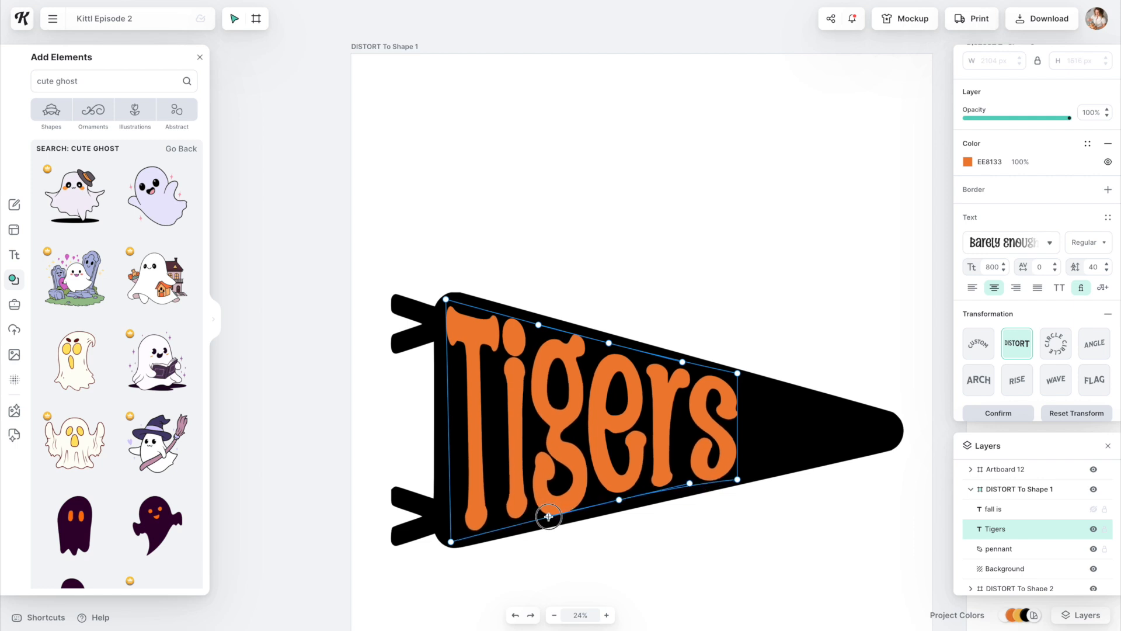
left_click_drag(549, 516, 757, 475)
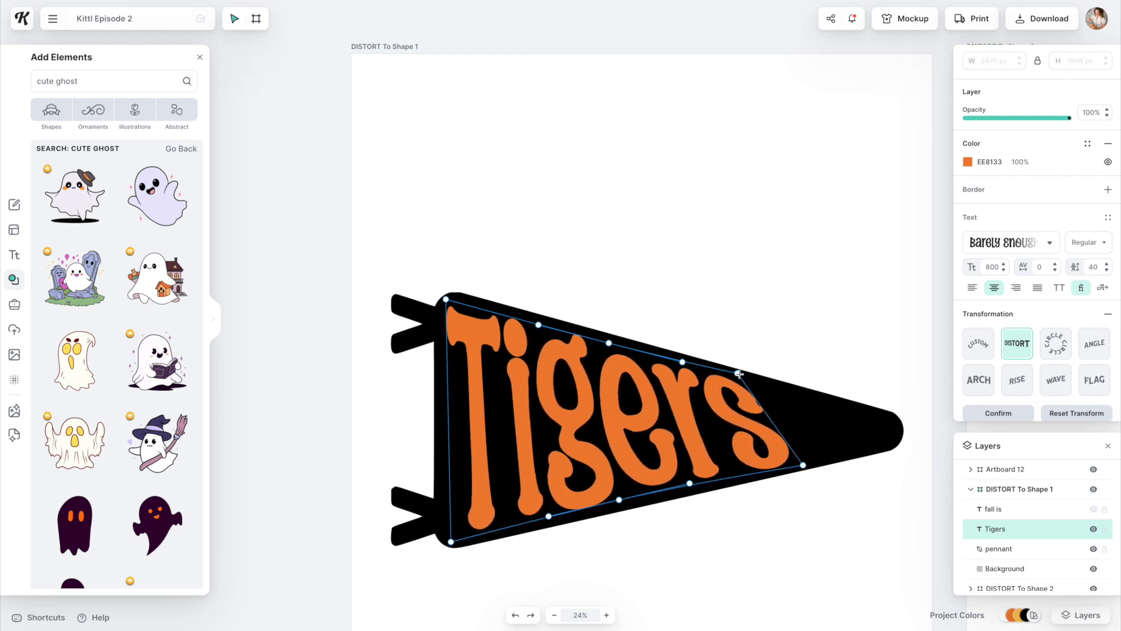
- Fit the right corners to the pennant tip, bend the bottom edge, and confirm the distortion
left_click_drag(741, 371, 805, 463)
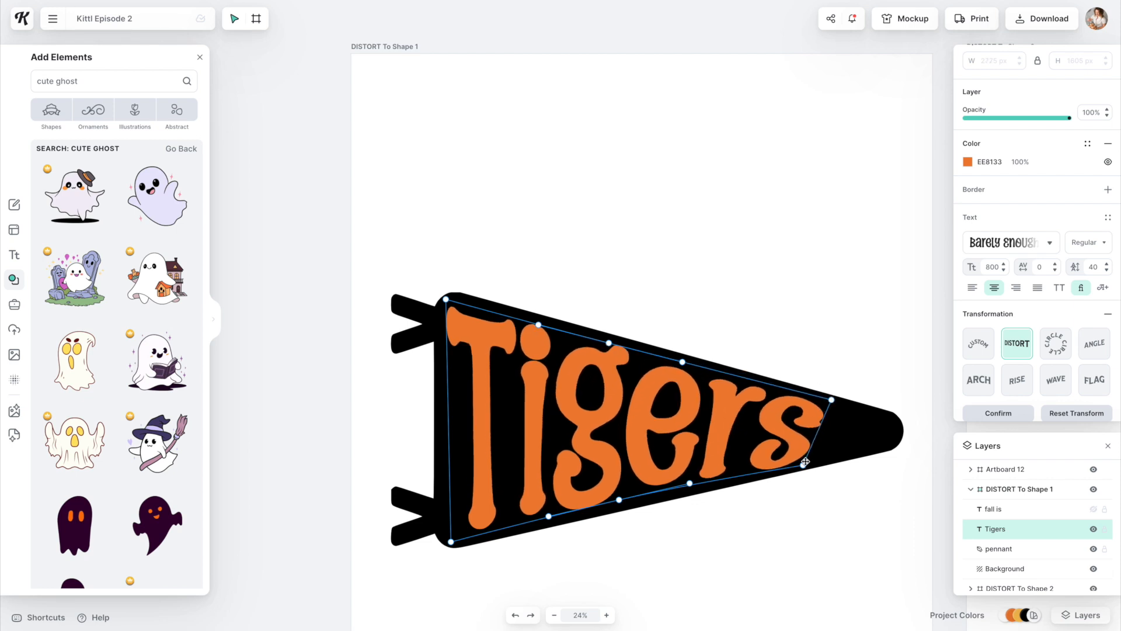
left_click_drag(808, 463, 838, 458)
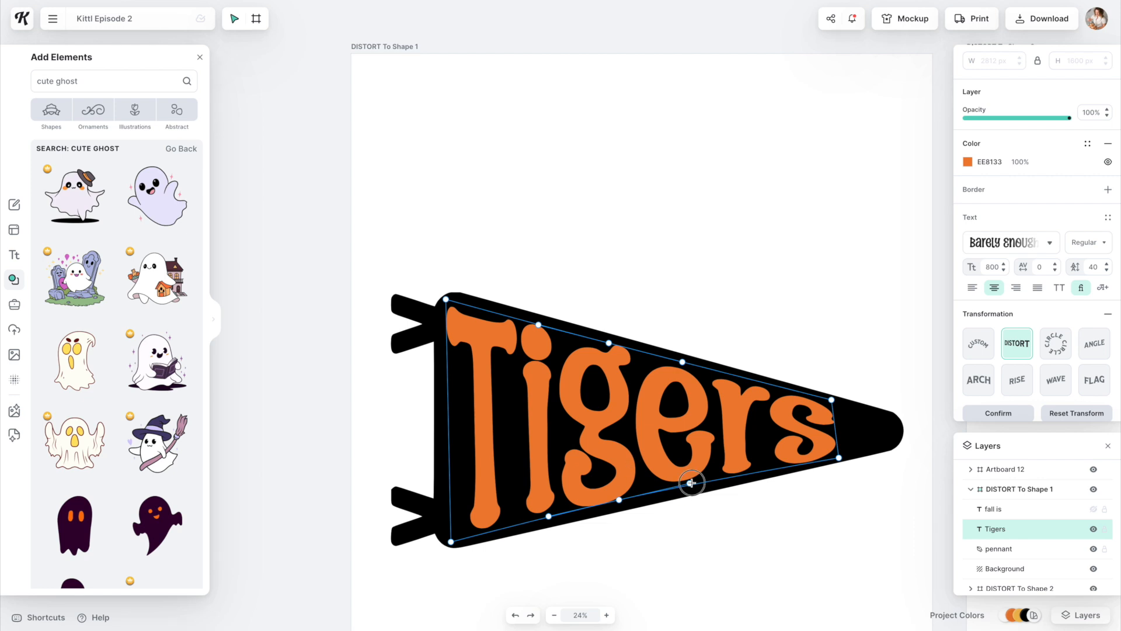
left_click_drag(690, 481, 623, 502)
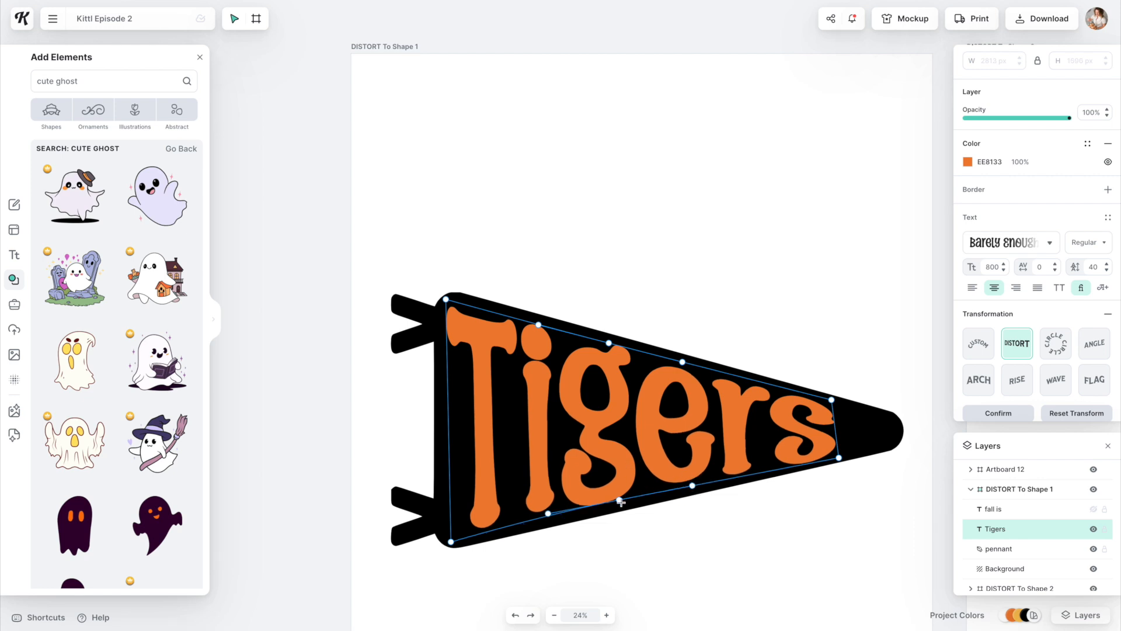
left_click_drag(620, 501, 620, 508)
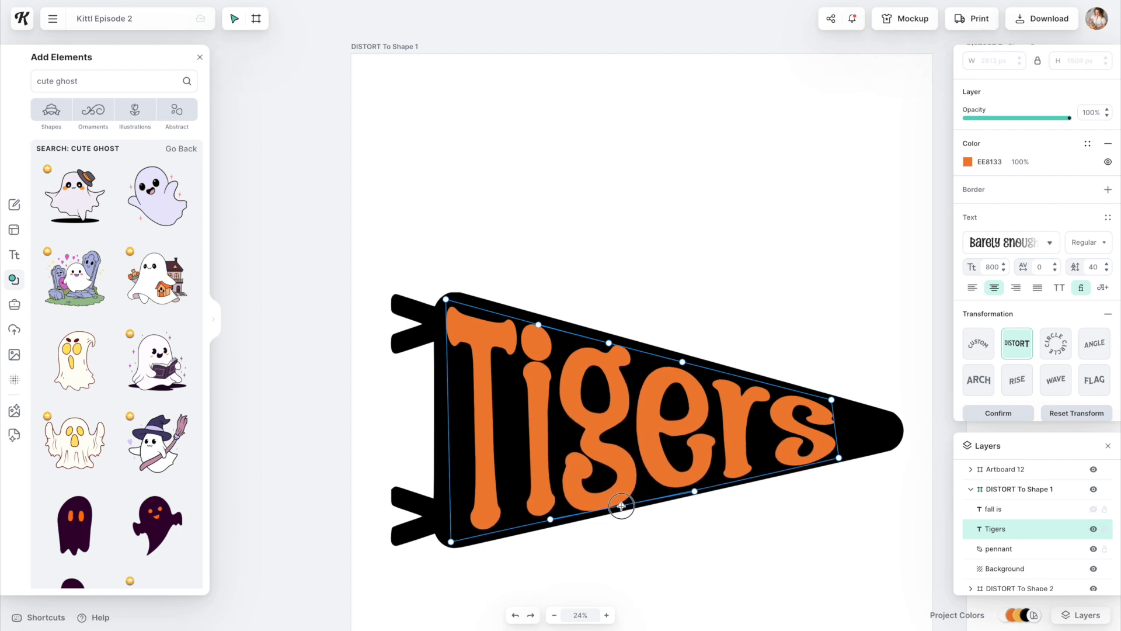
left_click(997, 412)
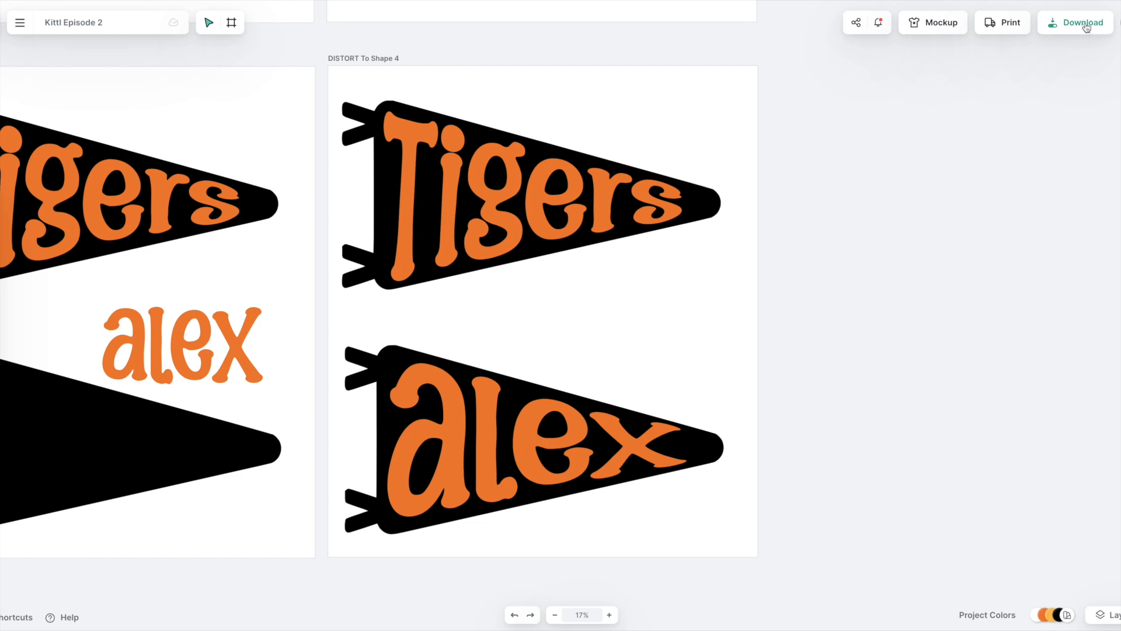
- Bring up the Download options, defaulting to all 11 artboards as PNG at 300 DPI
left_click(1081, 22)
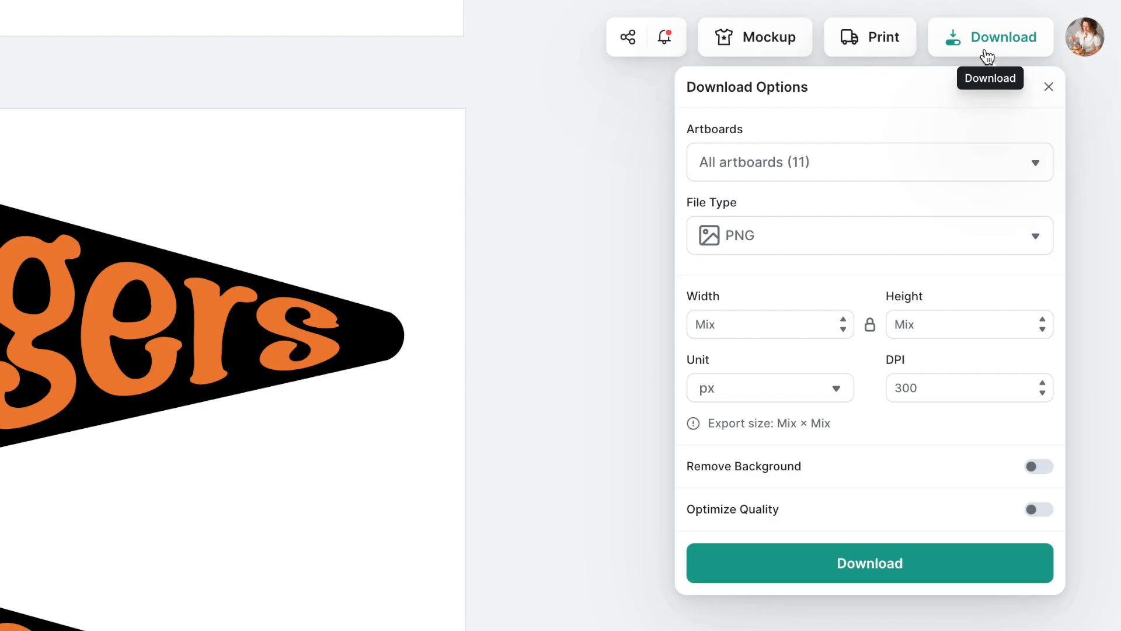
mouse_move(980, 94)
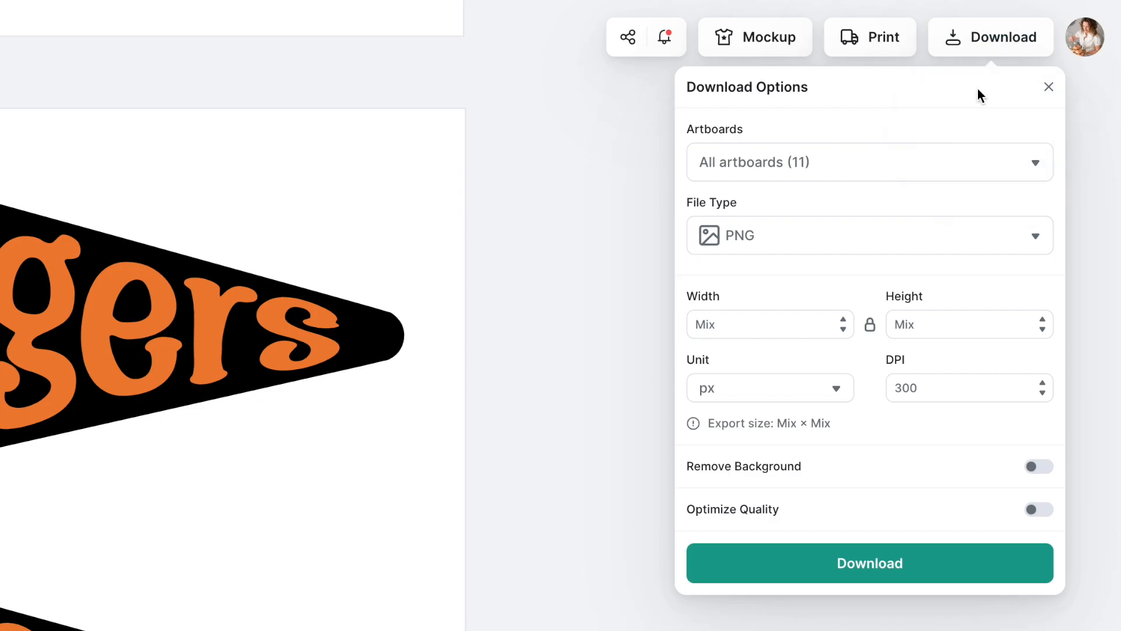
mouse_move(945, 218)
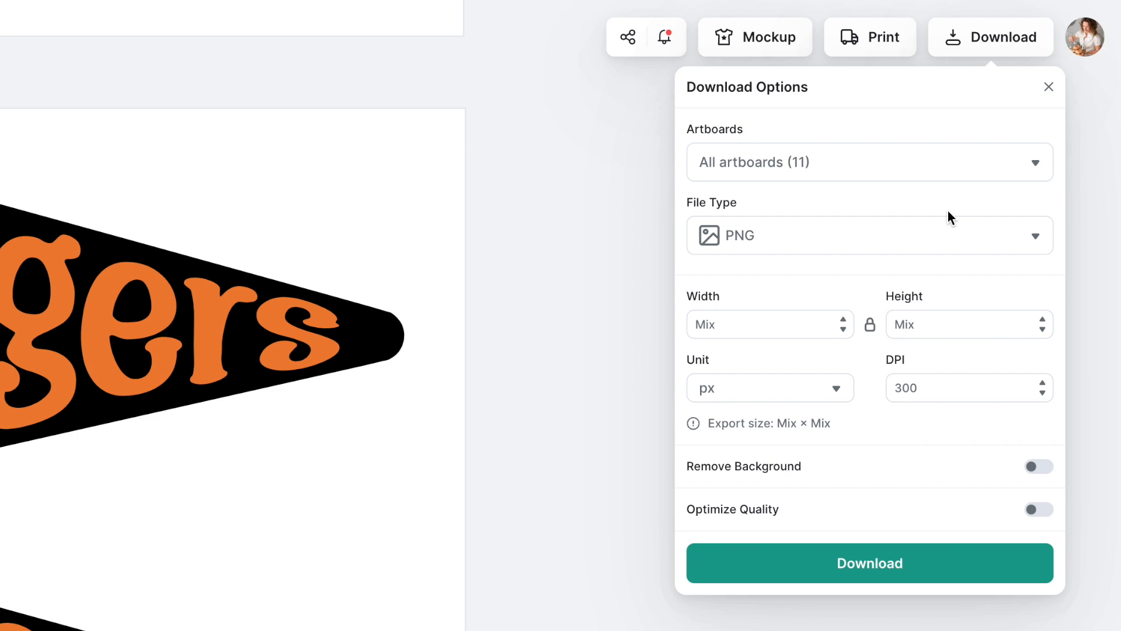
mouse_move(932, 217)
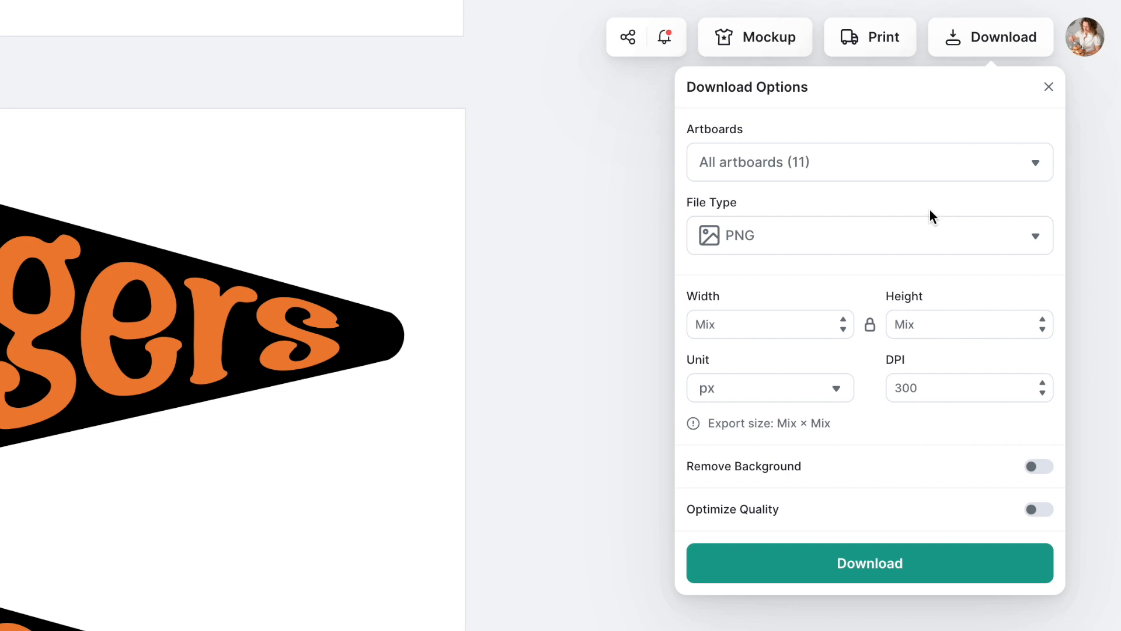
- Uncheck All artboards and export only DISTORT To Shape 1 (PNG, 4200 × 4800 px, 300 DPI)
left_click(869, 161)
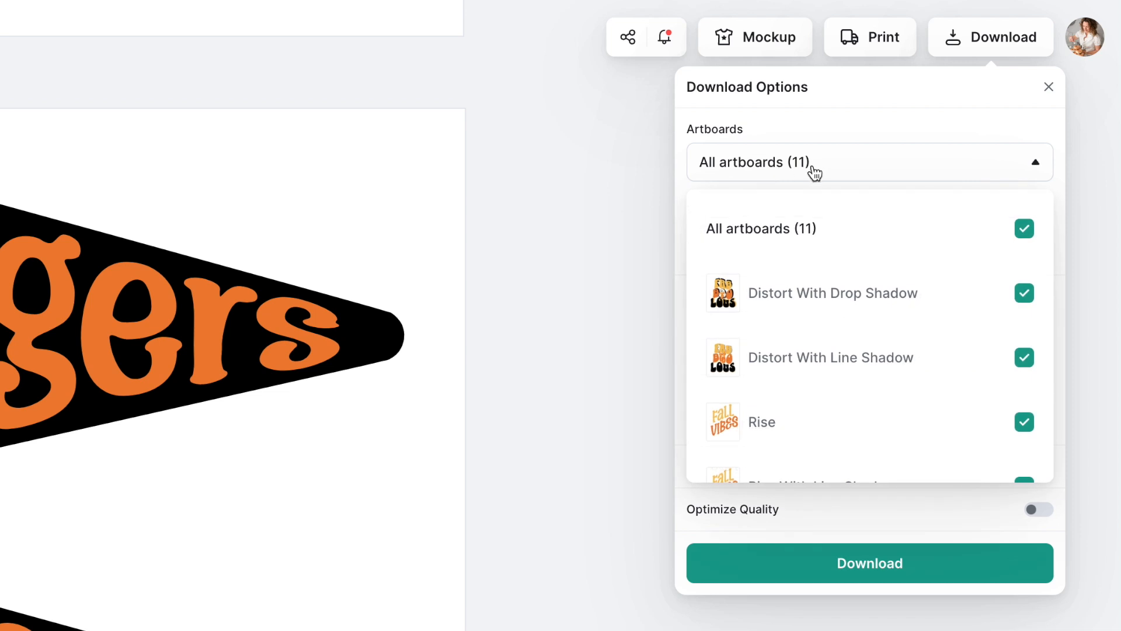
left_click(1023, 227)
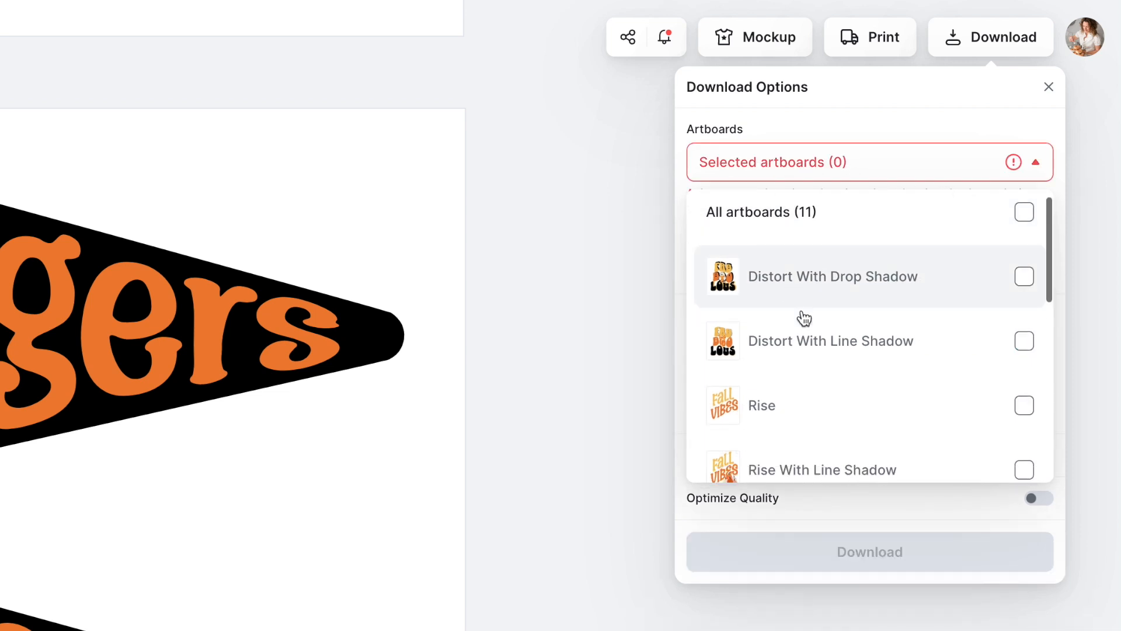
scroll("down", 3)
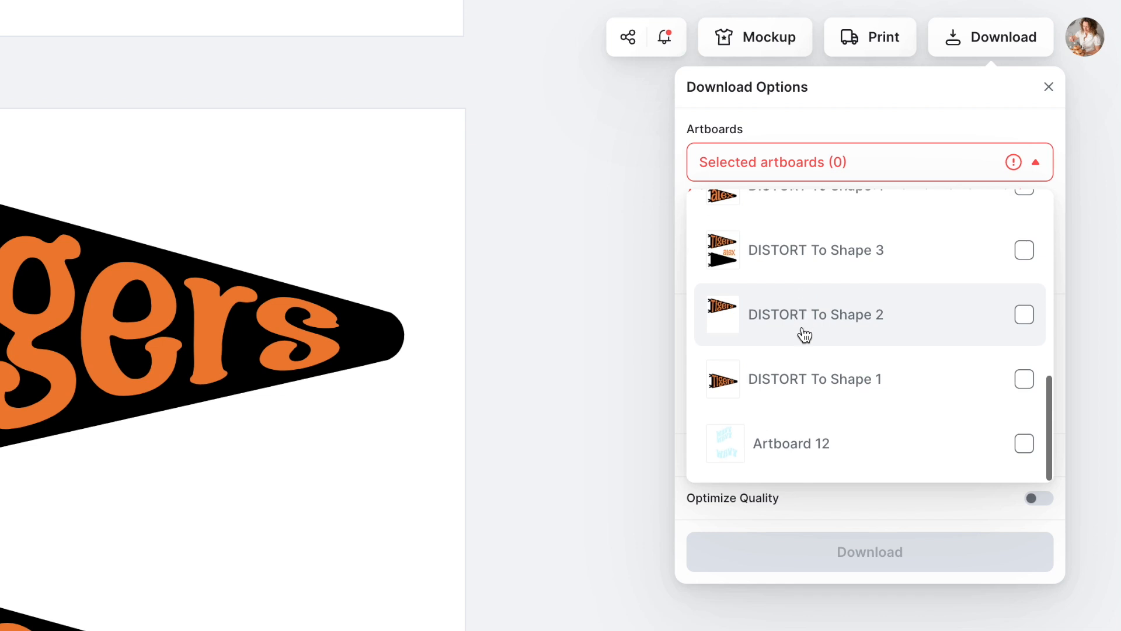
left_click(1023, 378)
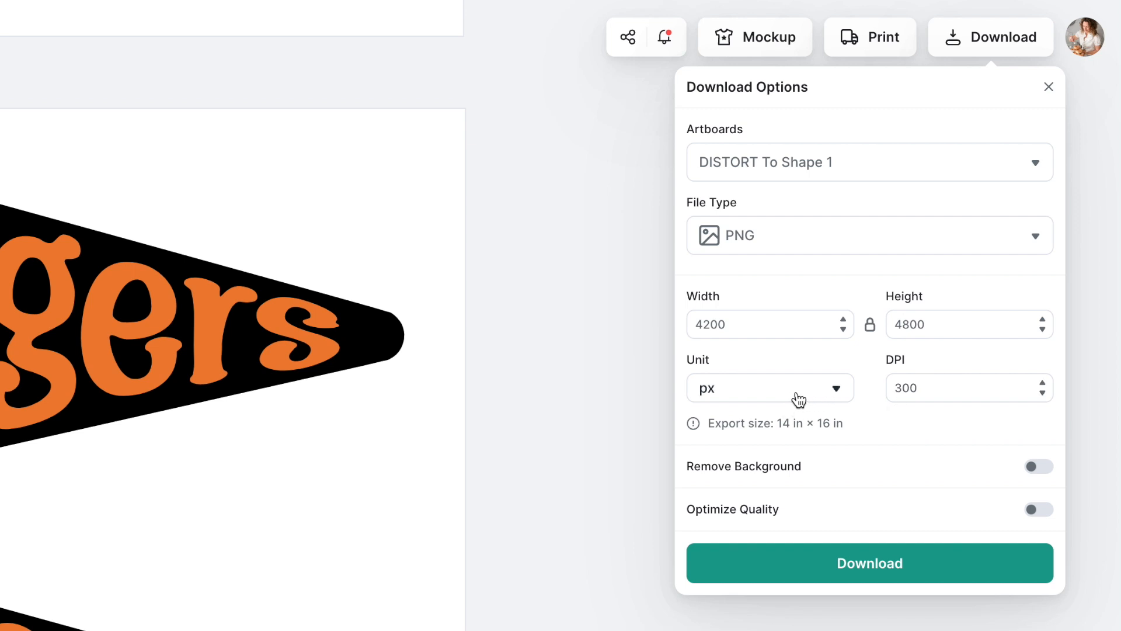
- Switch on Remove Background and Optimize Quality for the DISTORT To Shape 1 PNG export
left_click(944, 388)
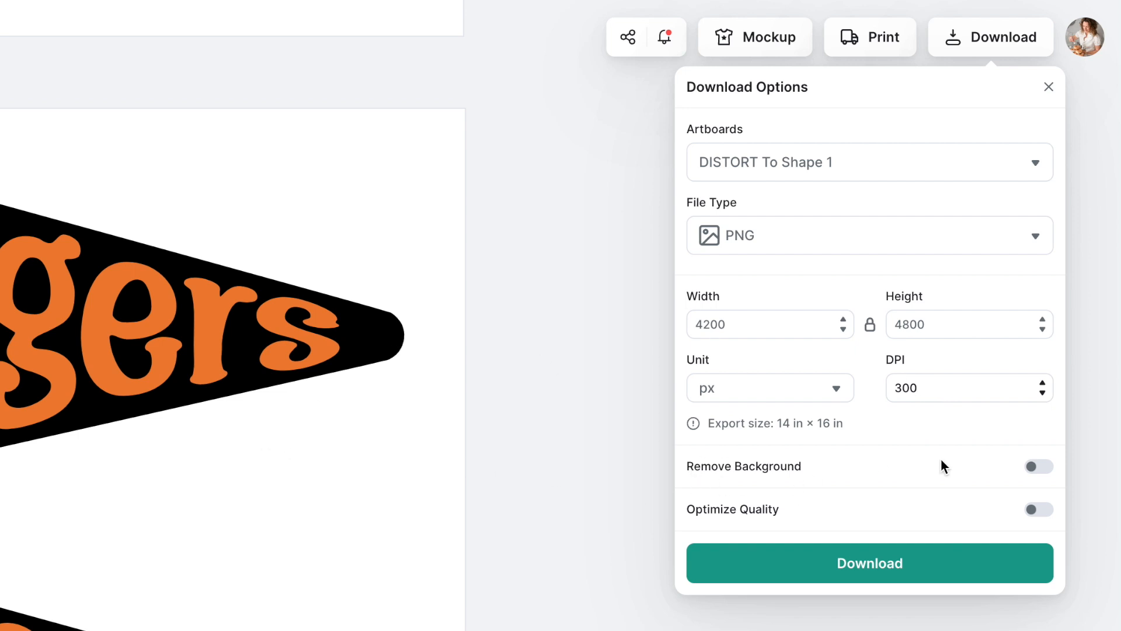
left_click(1038, 466)
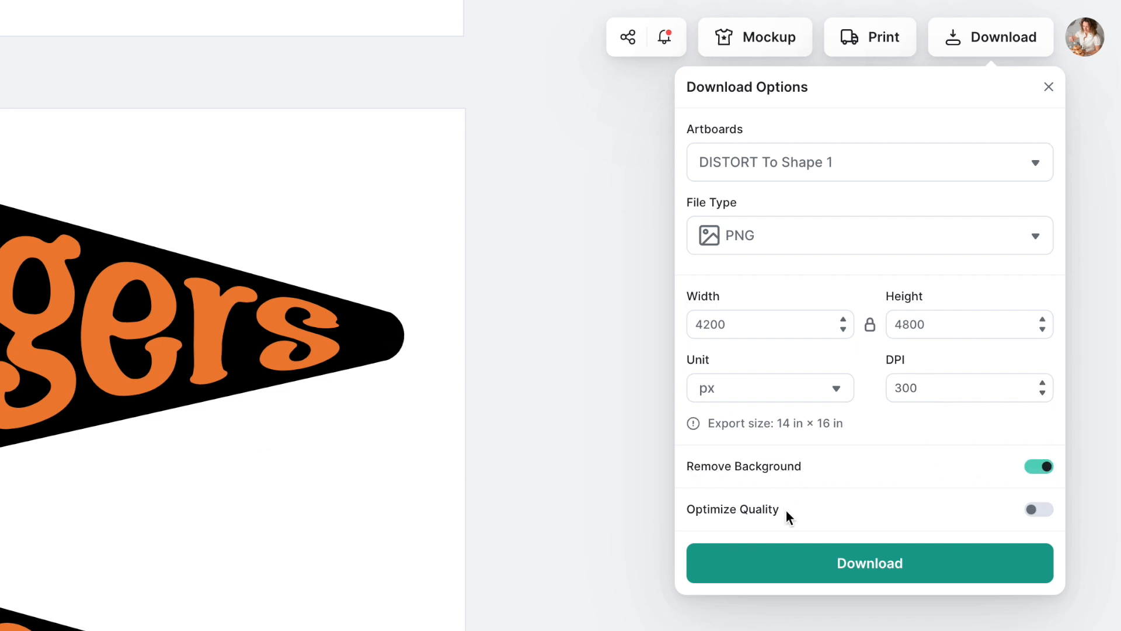
left_click(1039, 508)
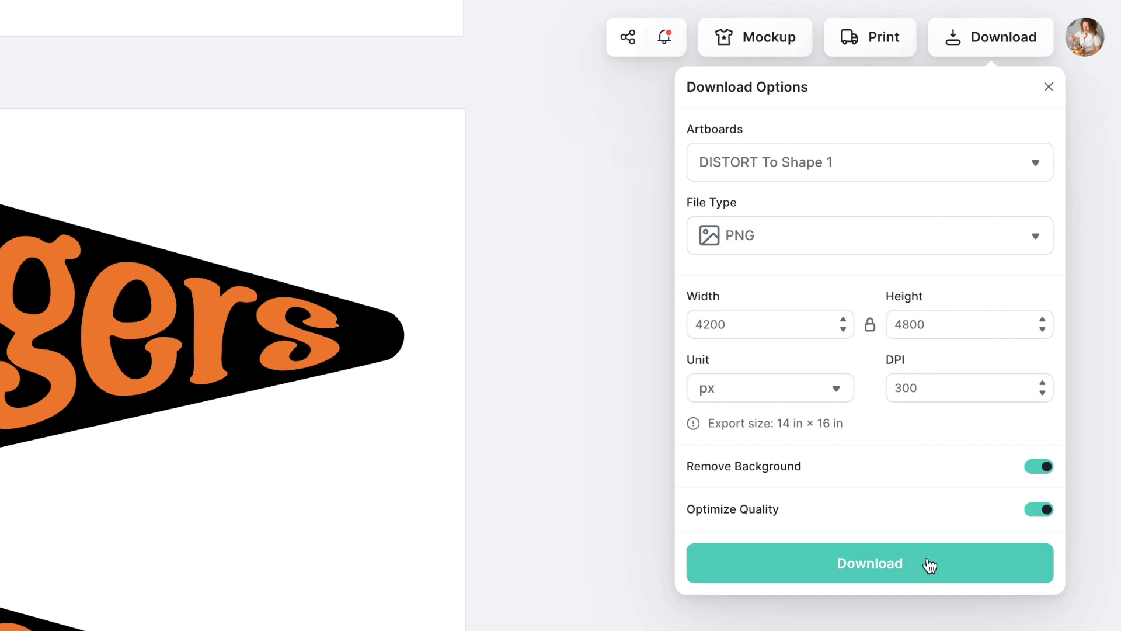